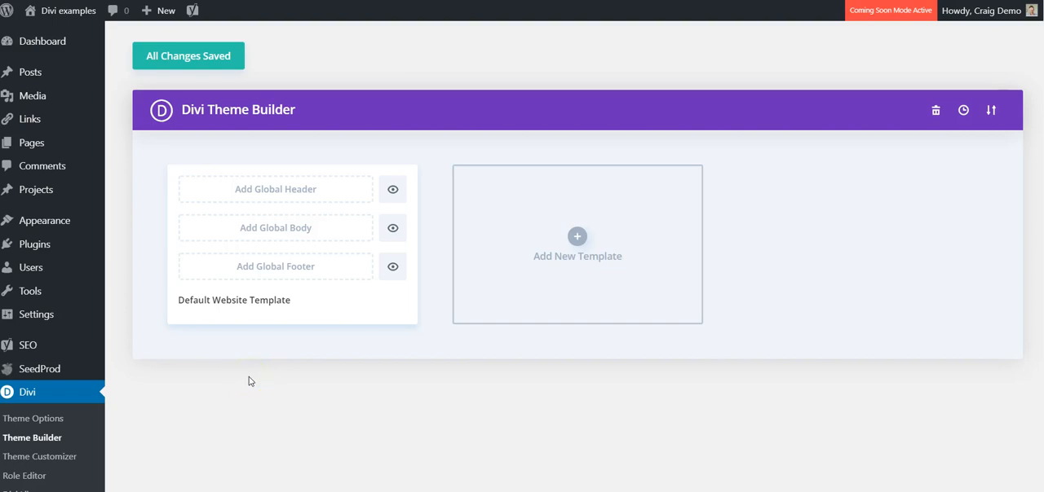
{"action": "mouse_move", "coordinate": [253, 382]}
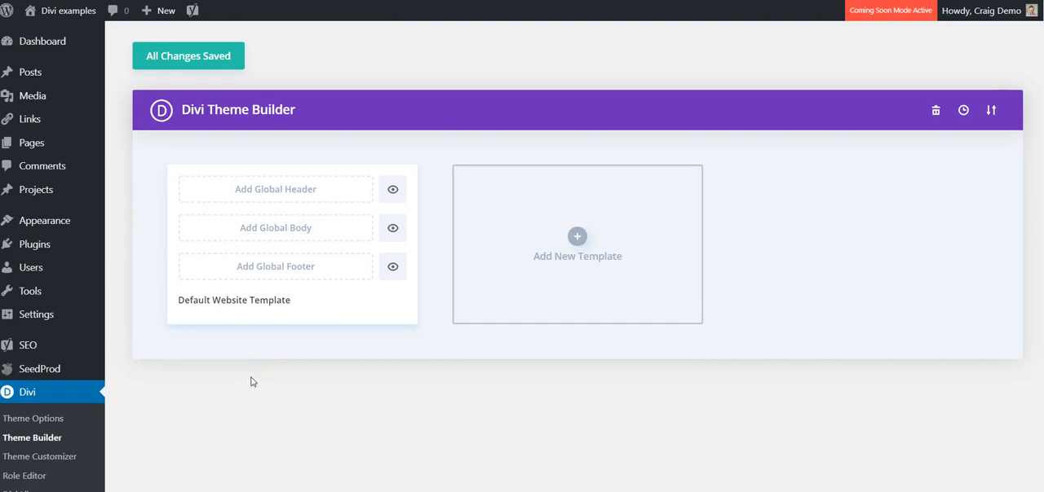
{"action": "mouse_move", "coordinate": [260, 382]}
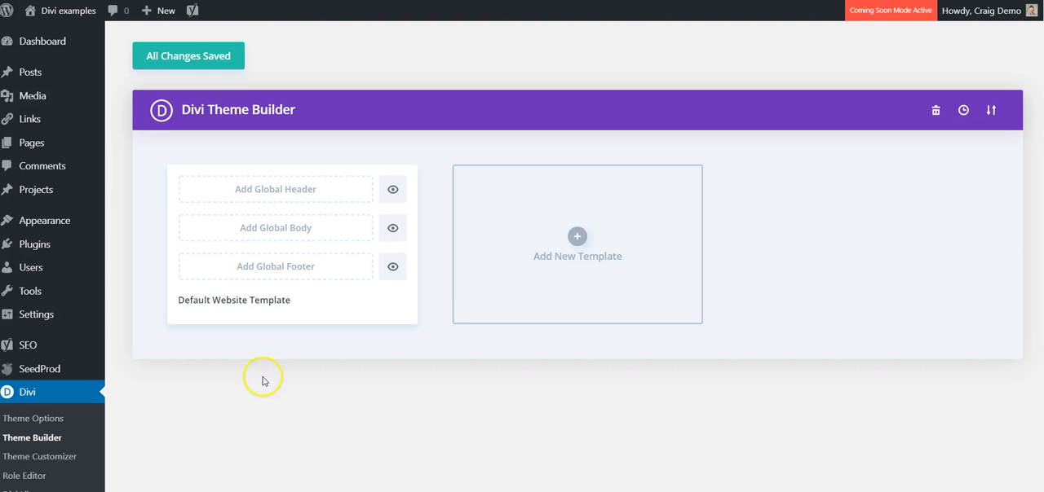
{"action": "mouse_move", "coordinate": [264, 380]}
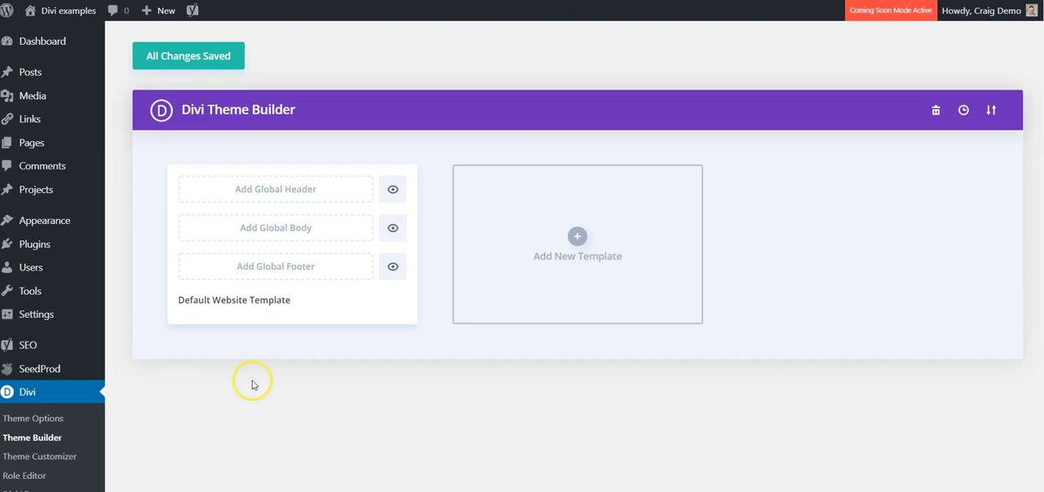
{"action": "mouse_move", "coordinate": [273, 377]}
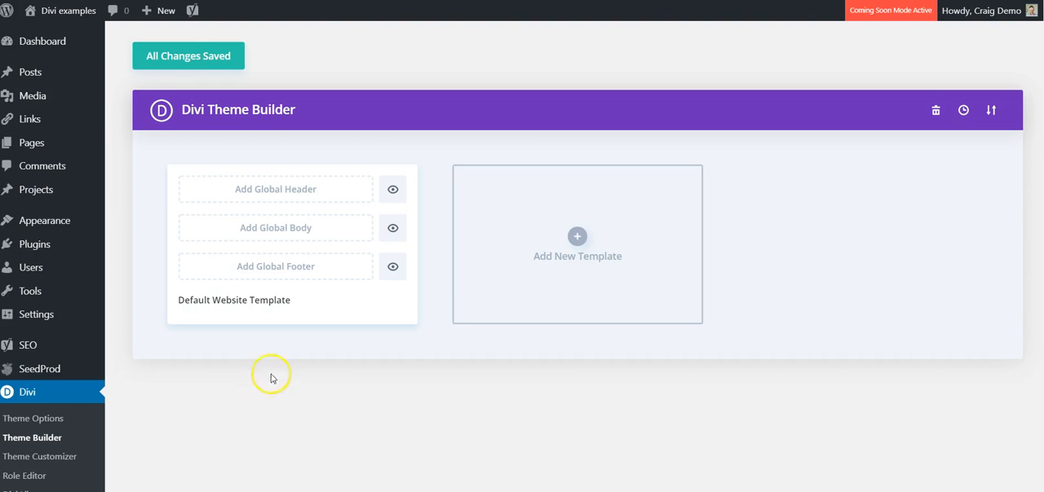
{"action": "mouse_move", "coordinate": [68, 11]}
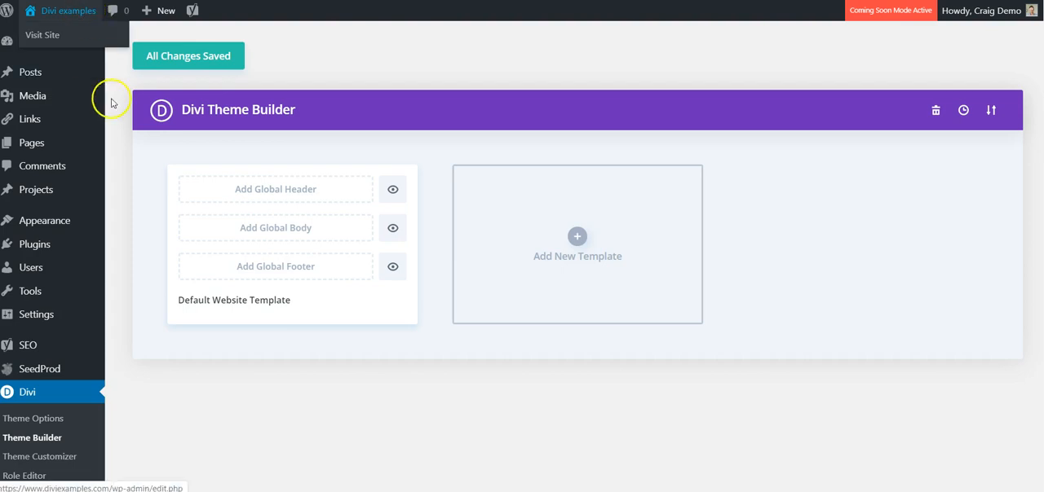
- Browse the sample blog post on the live site and in its editor, then return to Theme Builder
{"action": "left_click", "coordinate": [33, 438]}
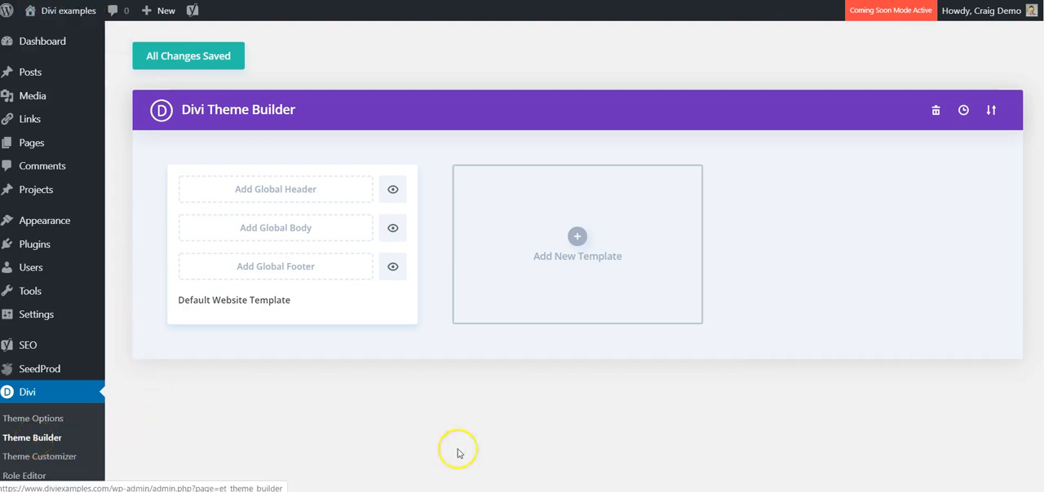
{"action": "mouse_move", "coordinate": [812, 140]}
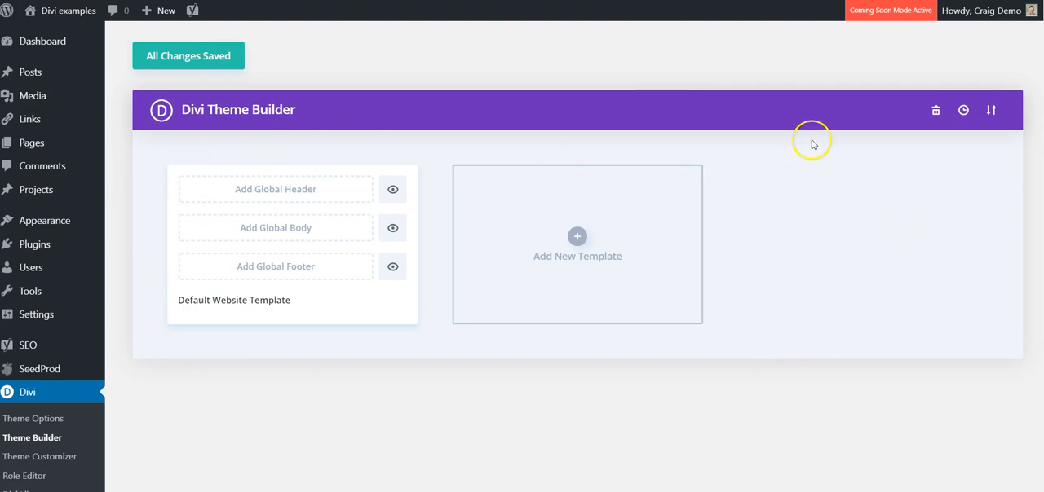
{"action": "mouse_move", "coordinate": [495, 99]}
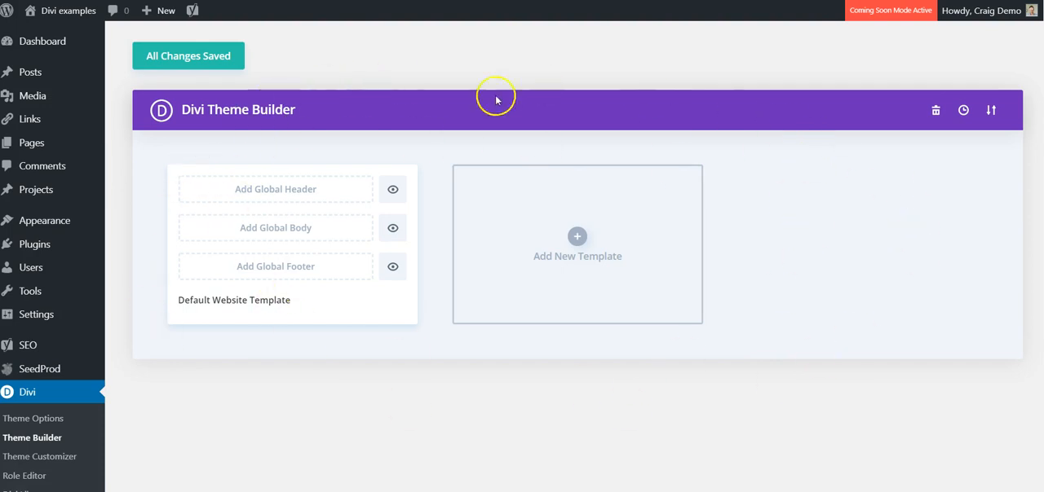
{"action": "mouse_move", "coordinate": [559, 342]}
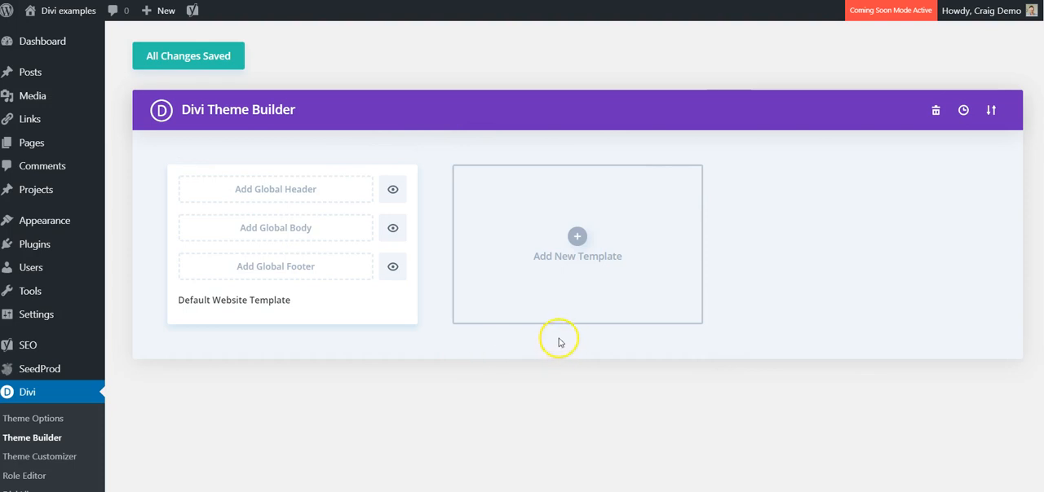
{"action": "mouse_move", "coordinate": [155, 263]}
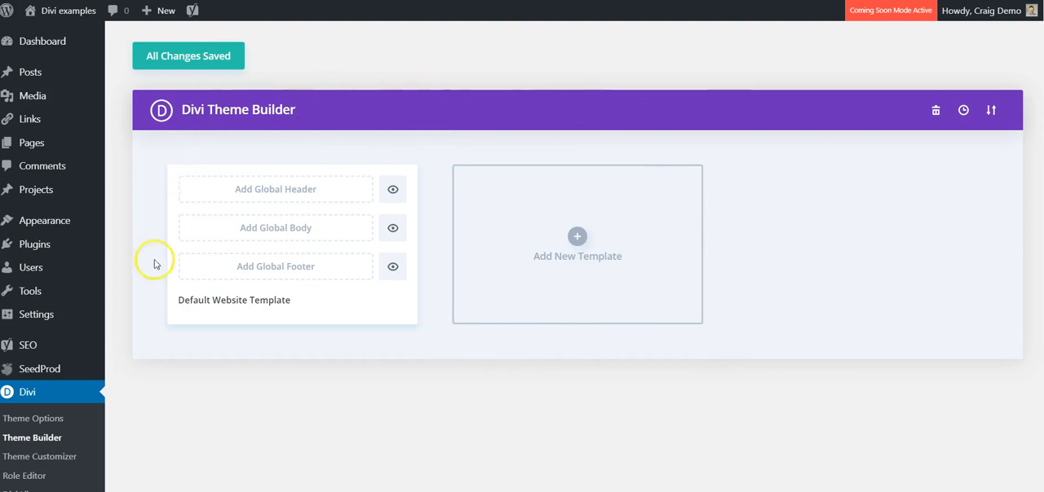
{"action": "mouse_move", "coordinate": [714, 367]}
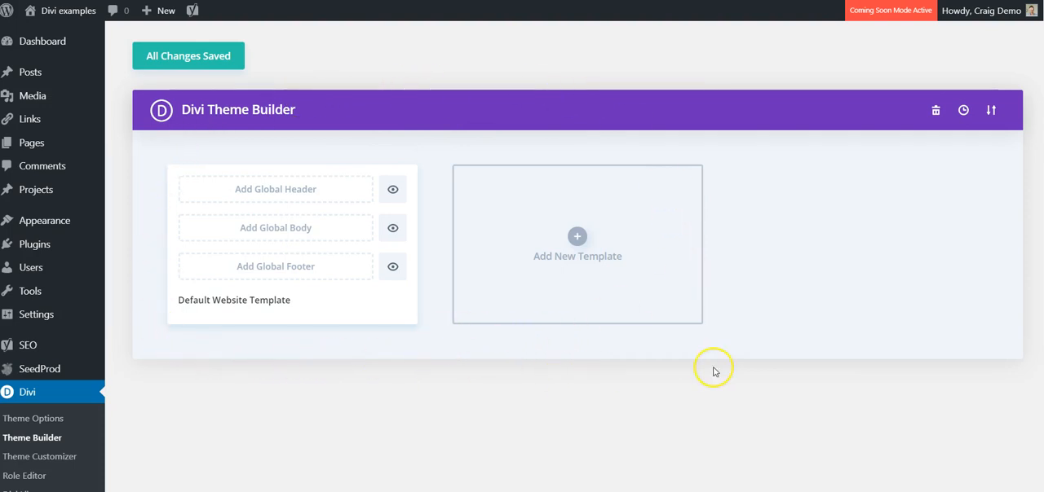
{"action": "mouse_move", "coordinate": [743, 353]}
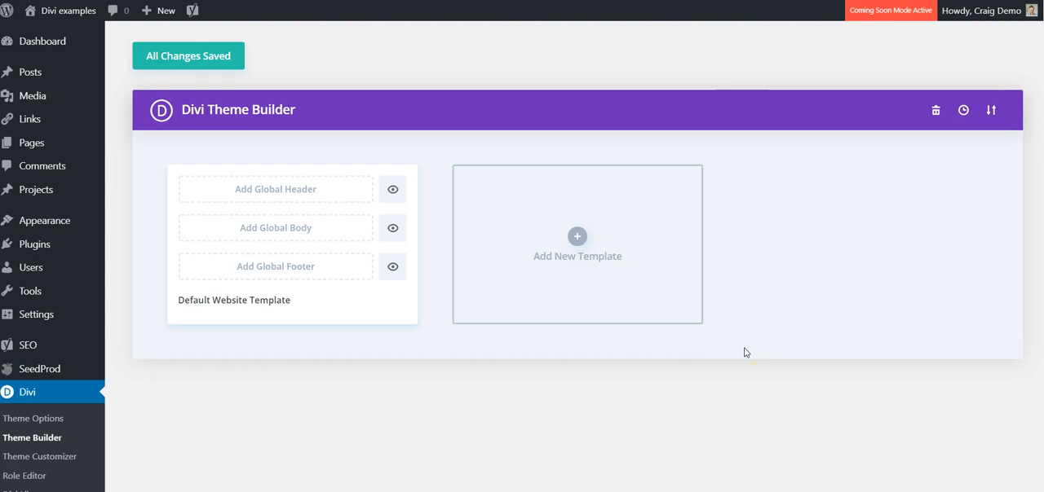
{"action": "mouse_move", "coordinate": [764, 339]}
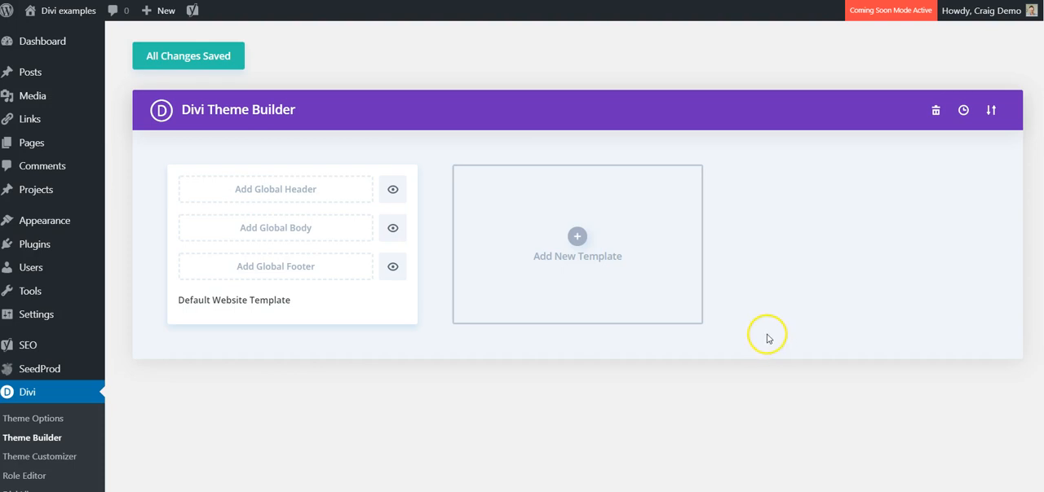
{"action": "mouse_move", "coordinate": [785, 336]}
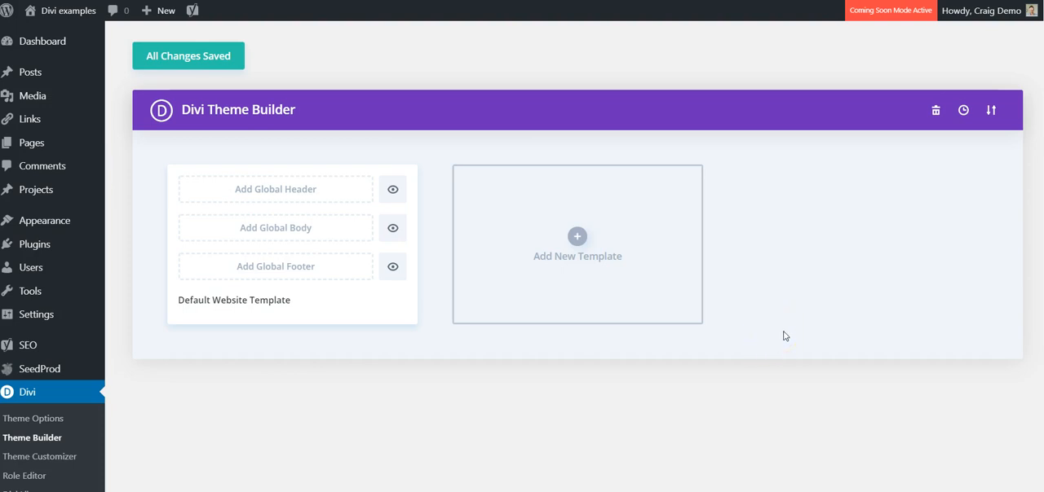
{"action": "mouse_move", "coordinate": [804, 287]}
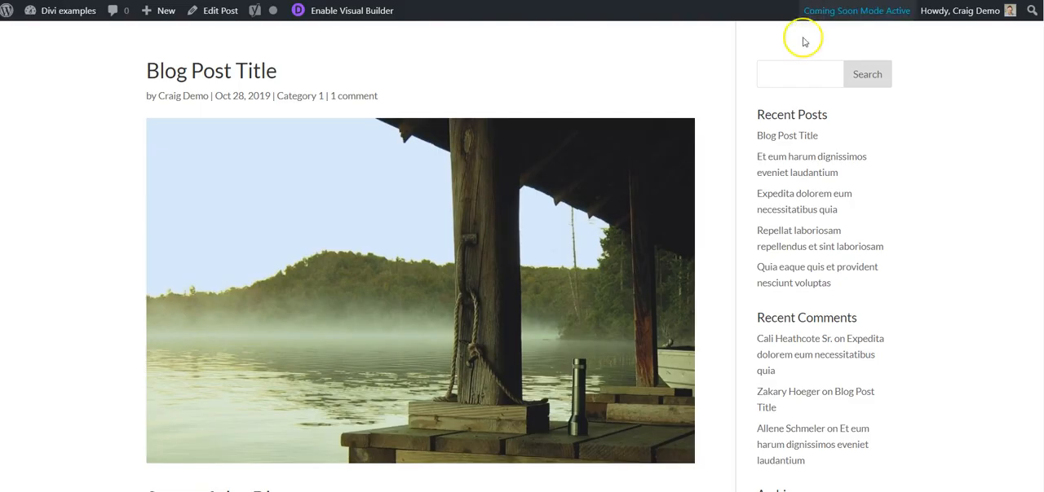
{"action": "mouse_move", "coordinate": [548, 100]}
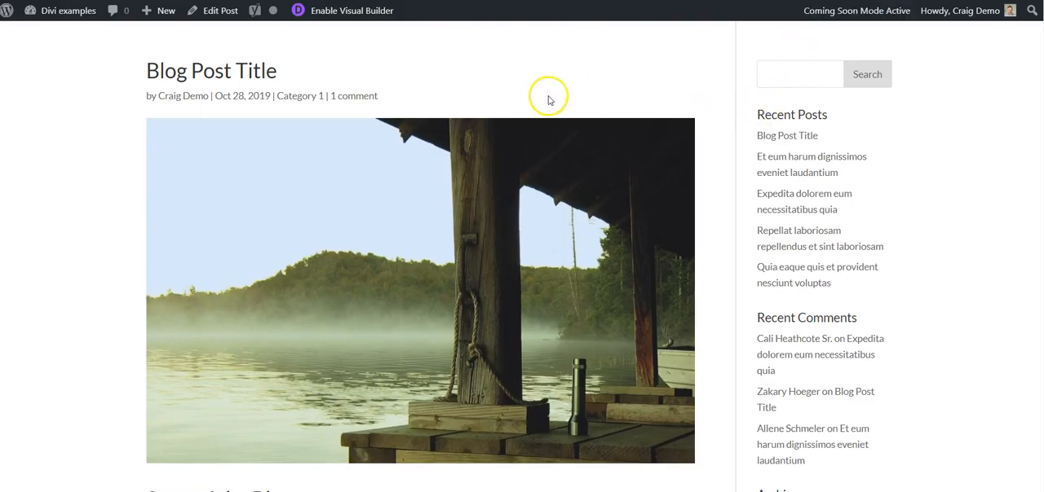
{"action": "scroll", "scroll_direction": "down", "scroll_amount": 3}
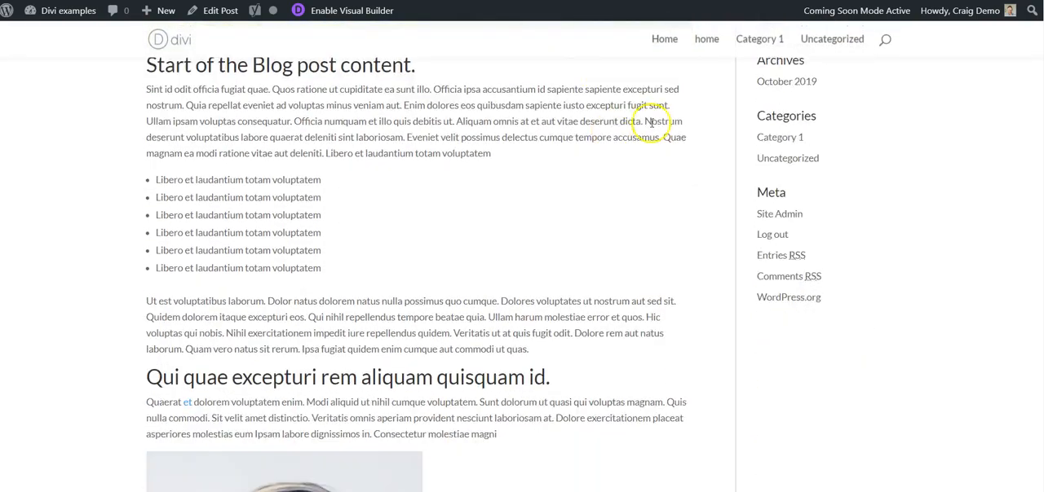
{"action": "scroll", "scroll_direction": "down", "scroll_amount": 3}
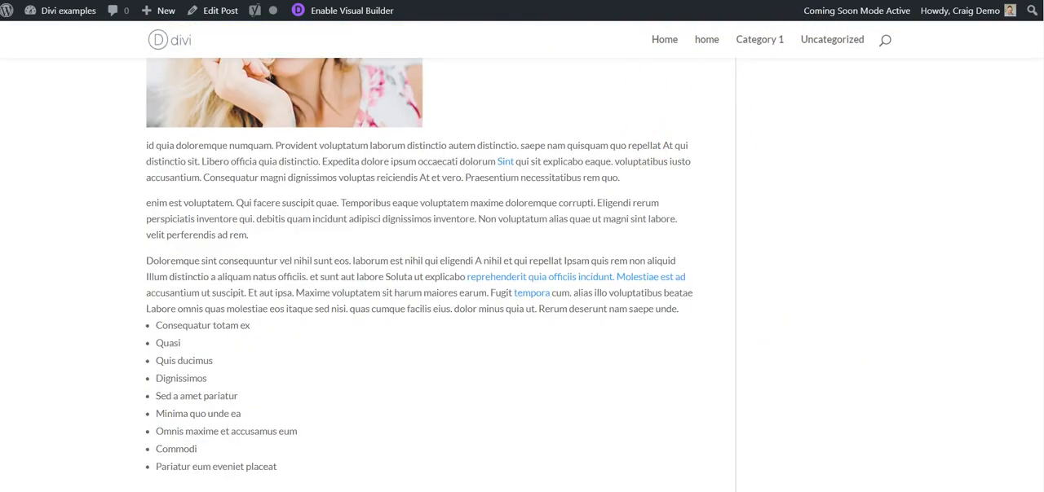
{"action": "left_click", "coordinate": [220, 10]}
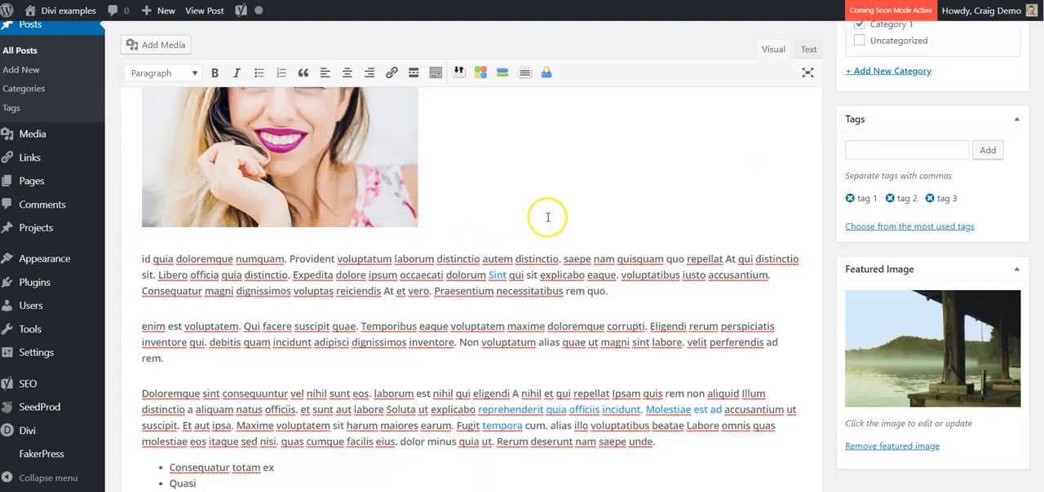
{"action": "scroll", "scroll_direction": "down", "scroll_amount": 3}
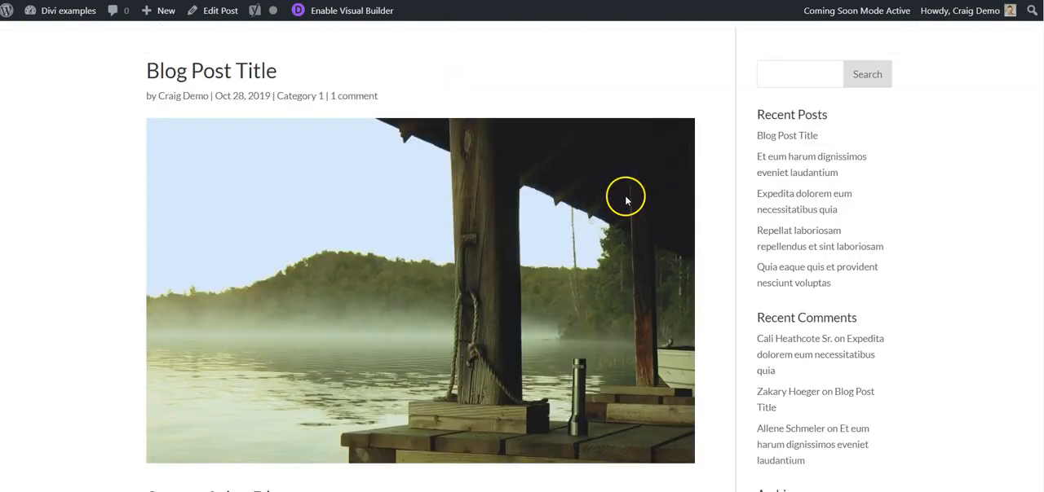
{"action": "scroll", "scroll_direction": "down", "scroll_amount": 3}
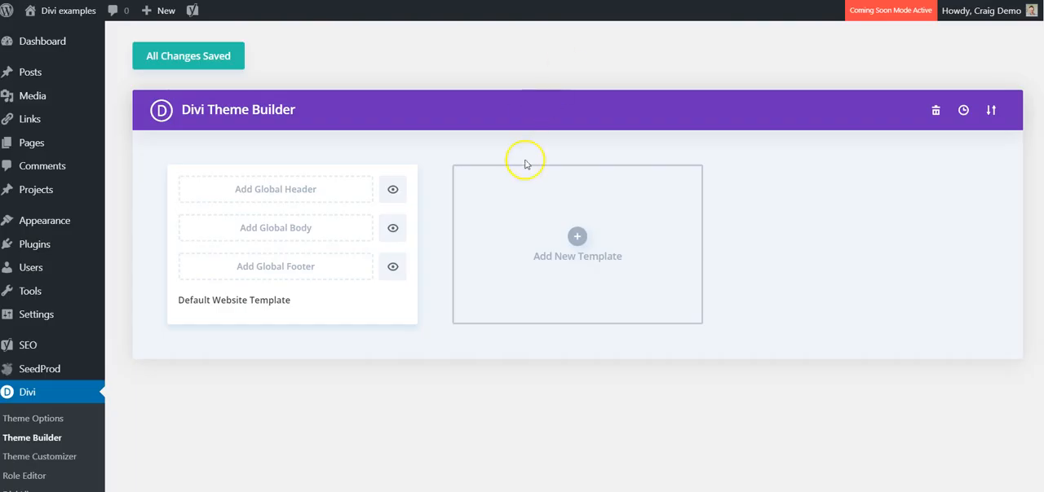
{"action": "mouse_move", "coordinate": [697, 443]}
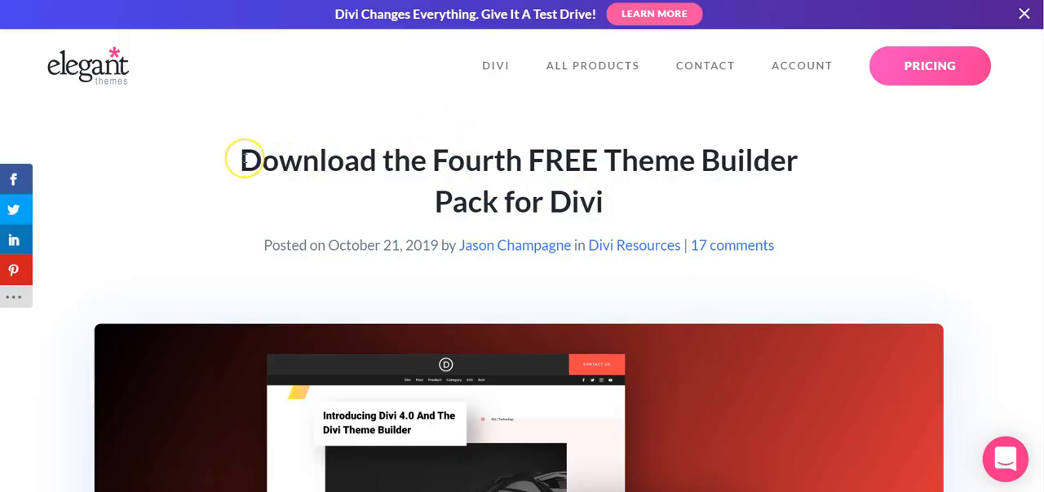
{"action": "mouse_move", "coordinate": [546, 160]}
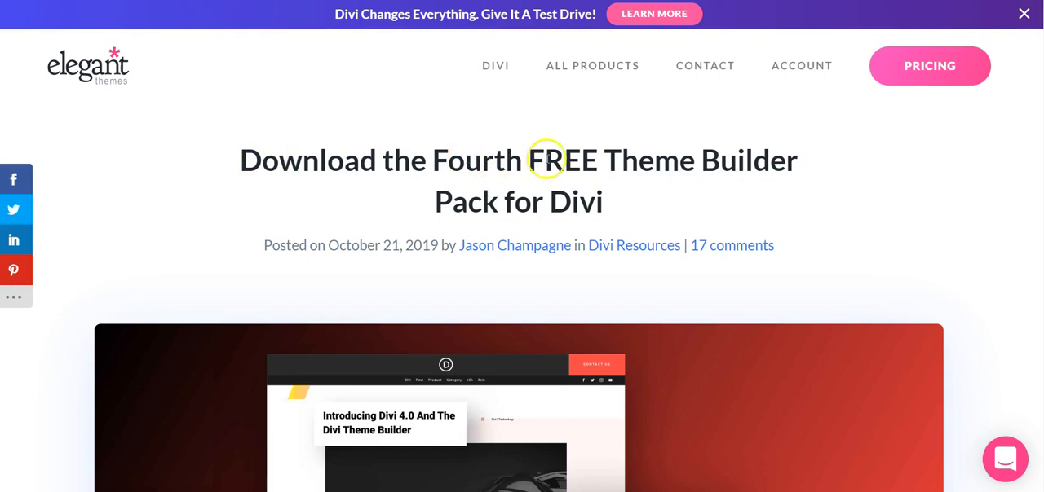
{"action": "mouse_move", "coordinate": [643, 160]}
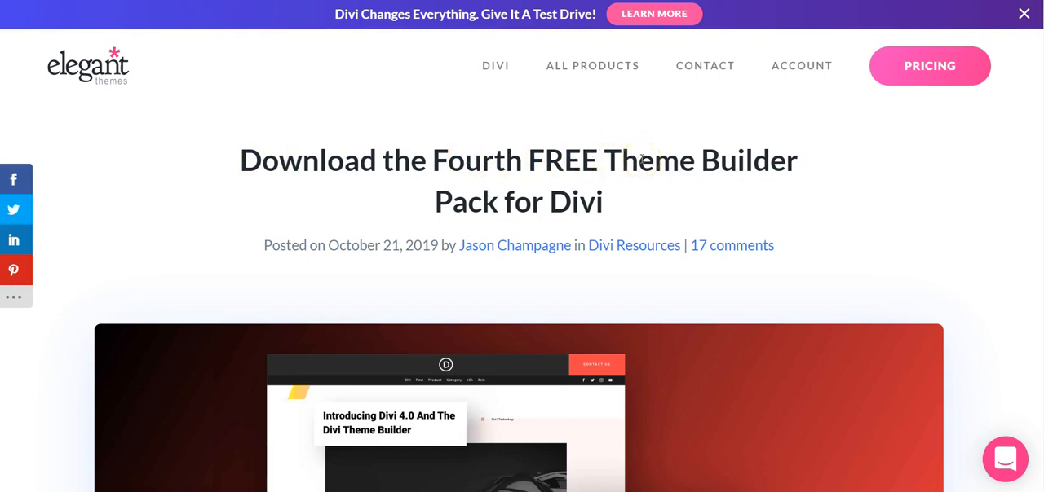
{"action": "mouse_move", "coordinate": [284, 156]}
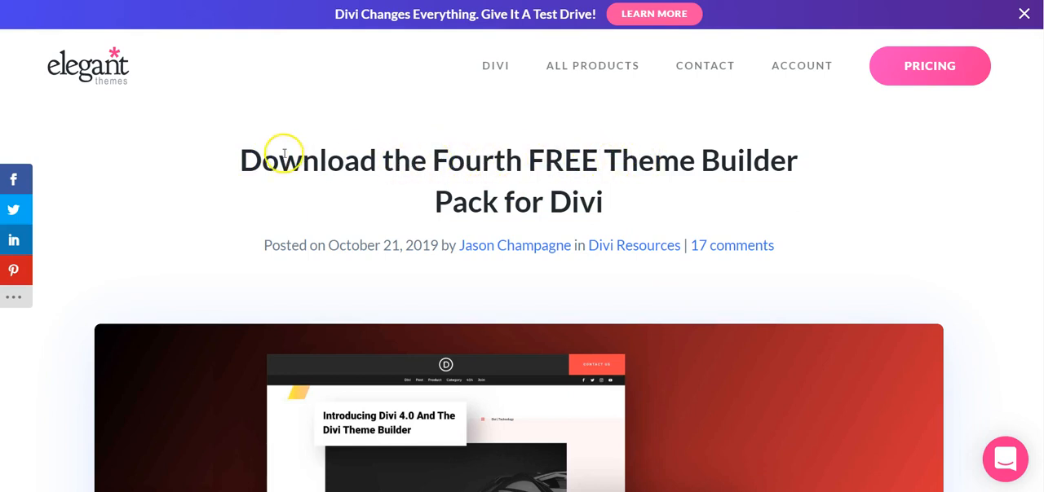
{"action": "mouse_move", "coordinate": [244, 160]}
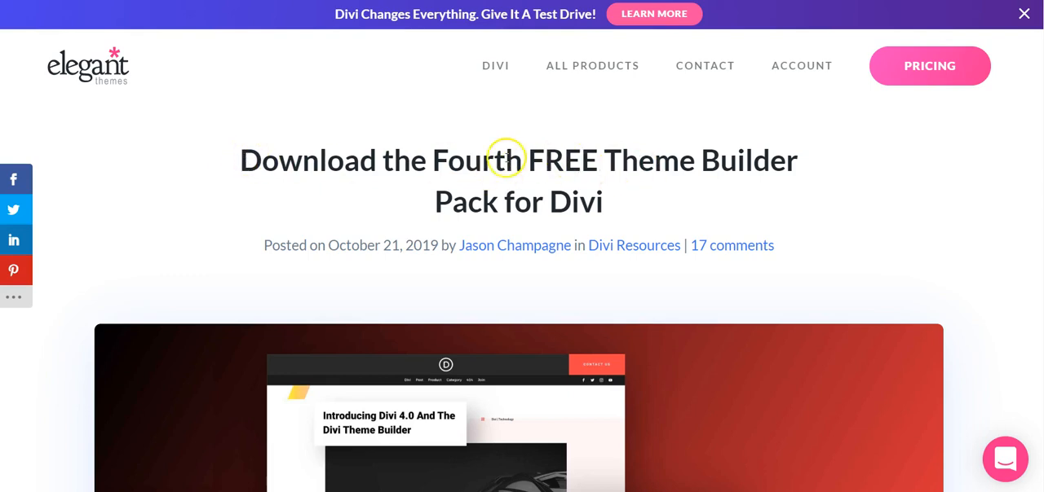
- Scroll past the pack's template previews to the Download For Free section
{"action": "scroll", "scroll_direction": "down", "scroll_amount": 3}
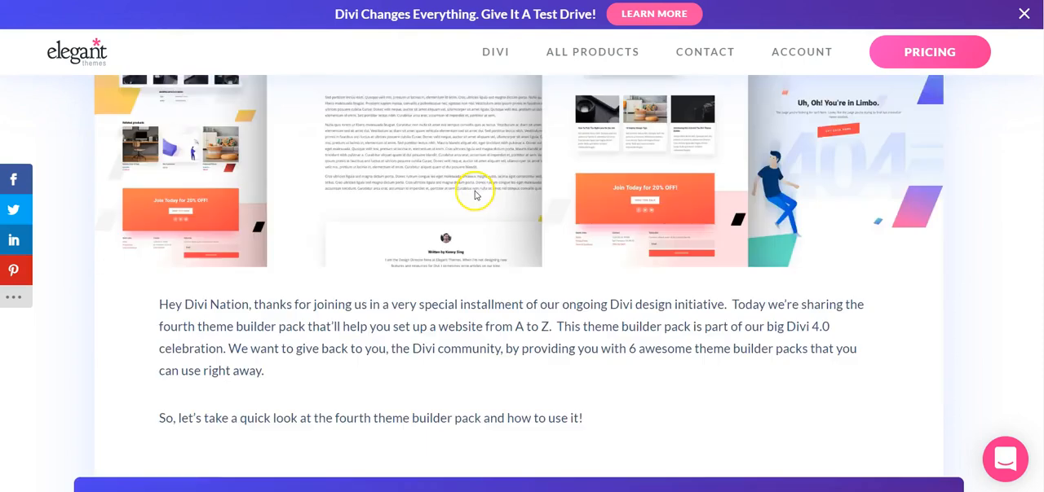
{"action": "scroll", "scroll_direction": "down", "scroll_amount": 3}
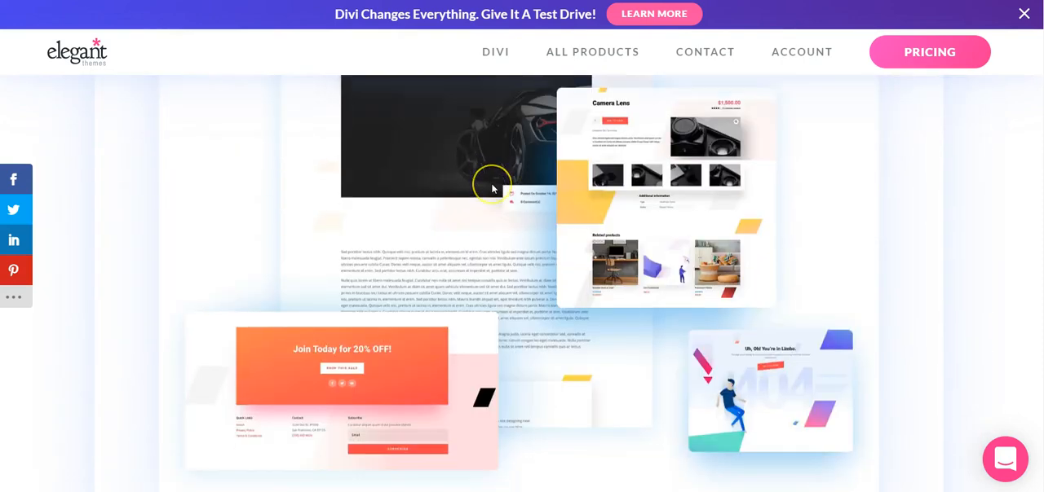
{"action": "scroll", "scroll_direction": "down", "scroll_amount": 3}
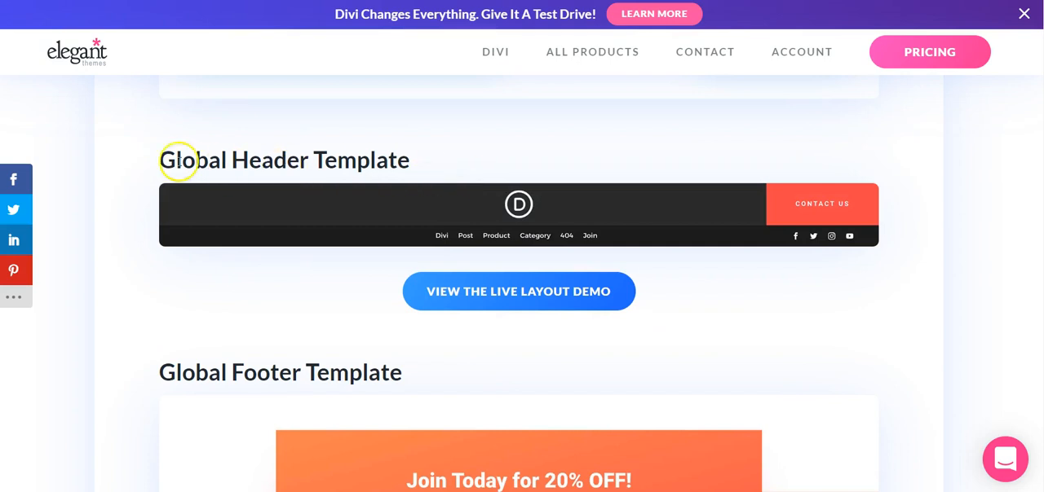
{"action": "mouse_move", "coordinate": [221, 308]}
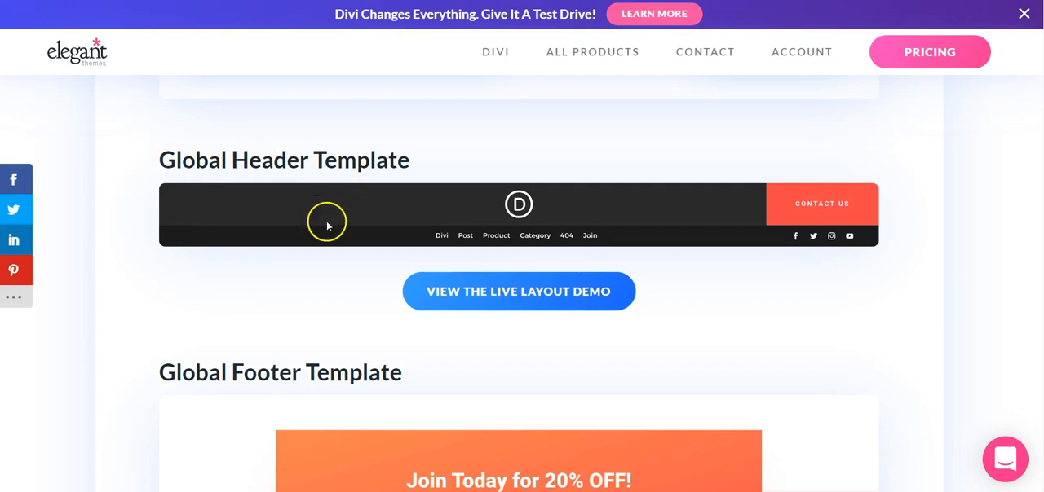
{"action": "scroll", "scroll_direction": "down", "scroll_amount": 3}
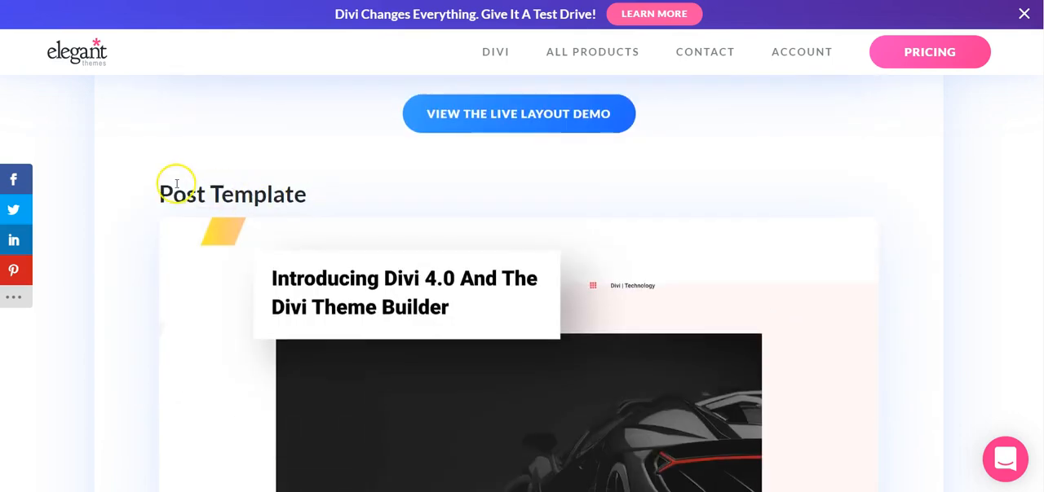
{"action": "scroll", "scroll_direction": "down", "scroll_amount": 3}
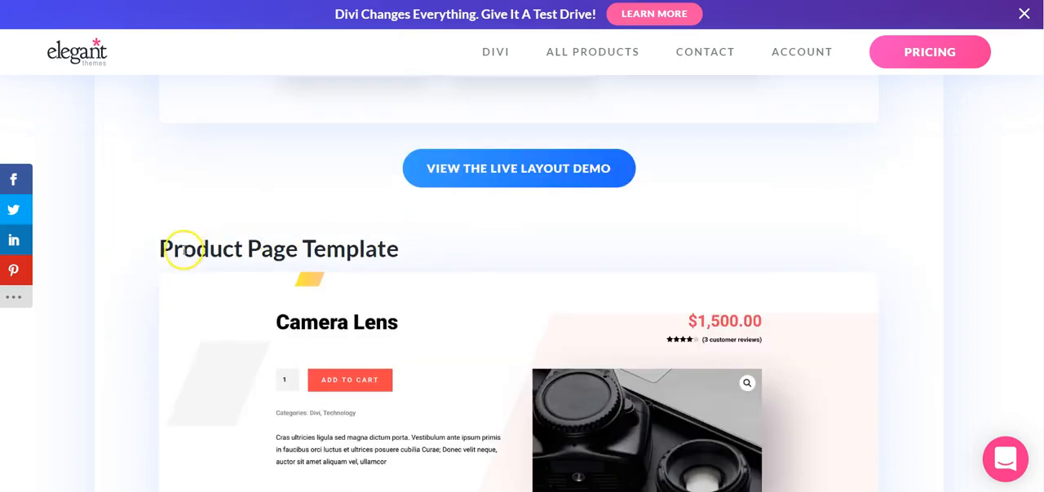
{"action": "scroll", "scroll_direction": "down", "scroll_amount": 3}
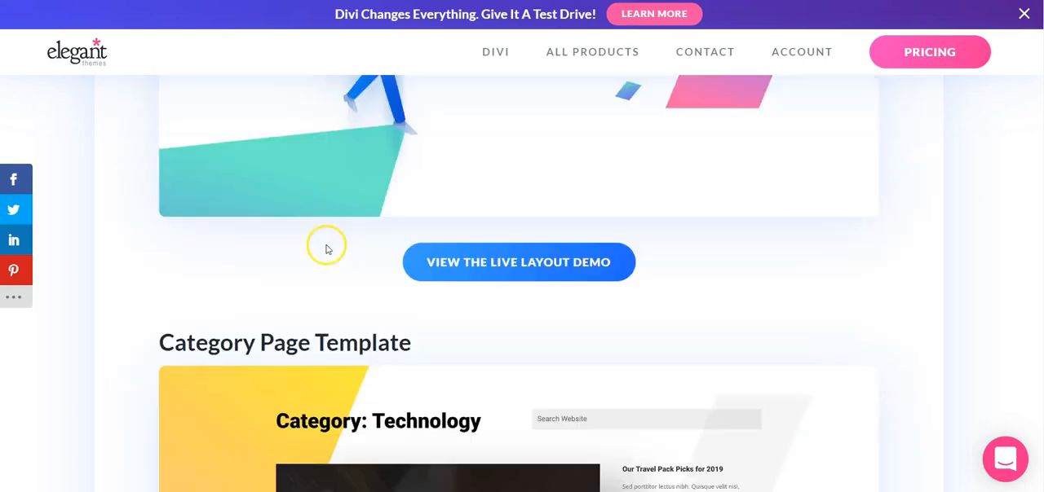
{"action": "scroll", "scroll_direction": "down", "scroll_amount": 3}
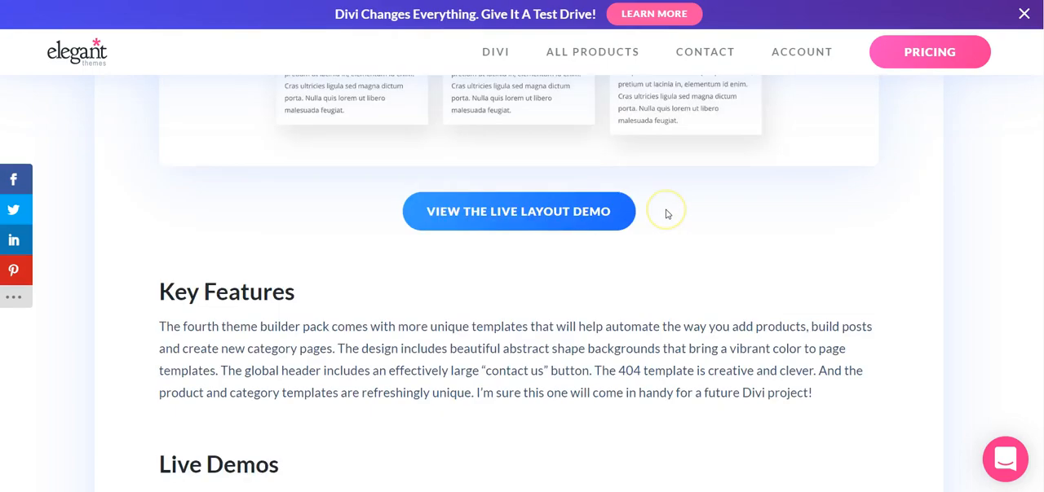
{"action": "scroll", "scroll_direction": "down", "scroll_amount": 3}
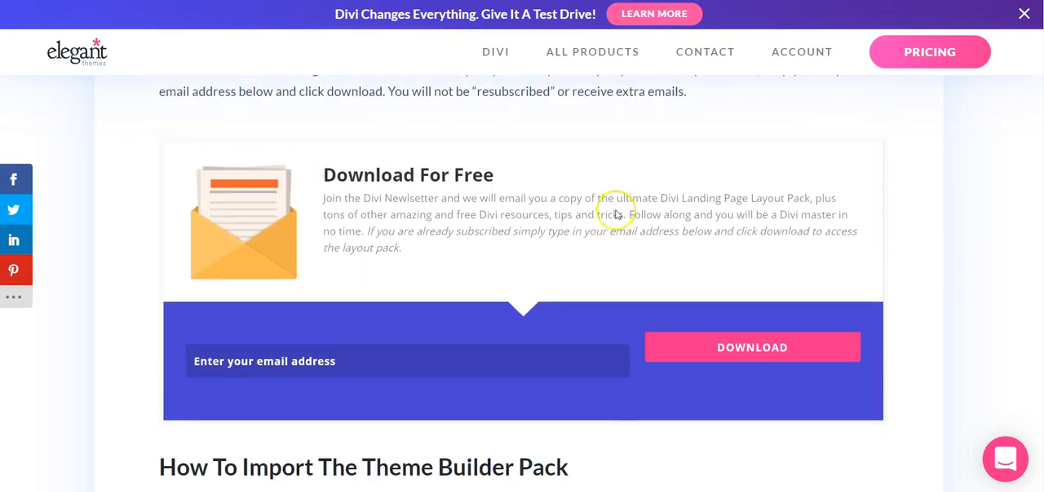
{"action": "scroll", "scroll_direction": "down", "scroll_amount": 3}
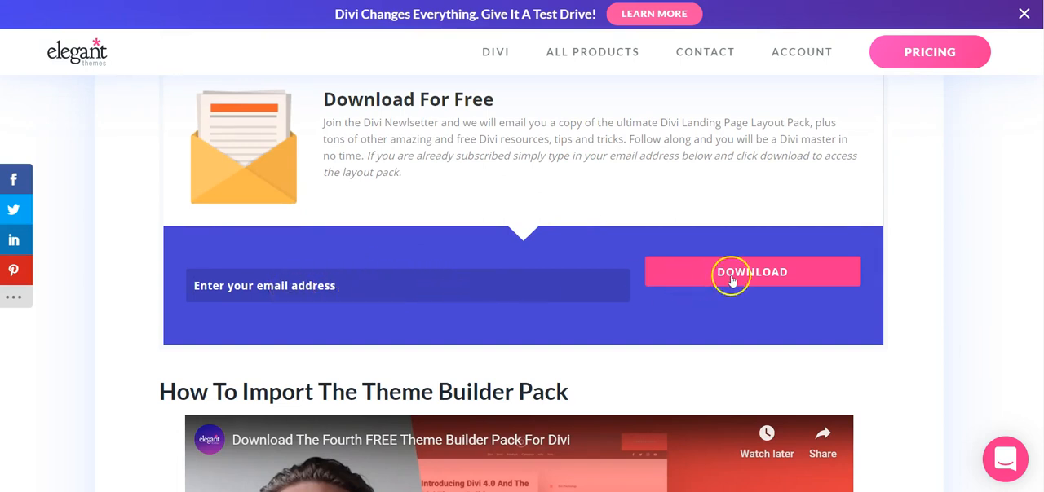
{"action": "mouse_move", "coordinate": [490, 289]}
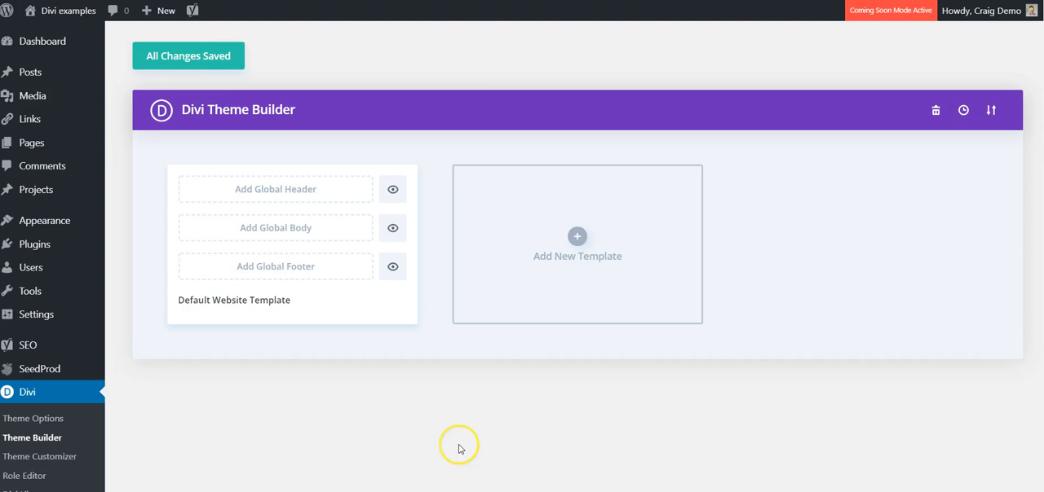
{"action": "mouse_move", "coordinate": [667, 349]}
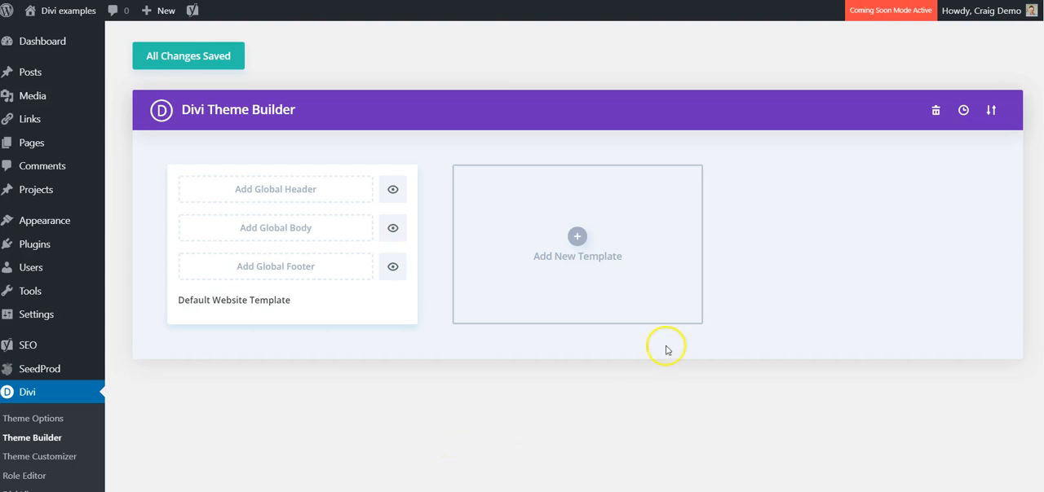
{"action": "mouse_move", "coordinate": [614, 381]}
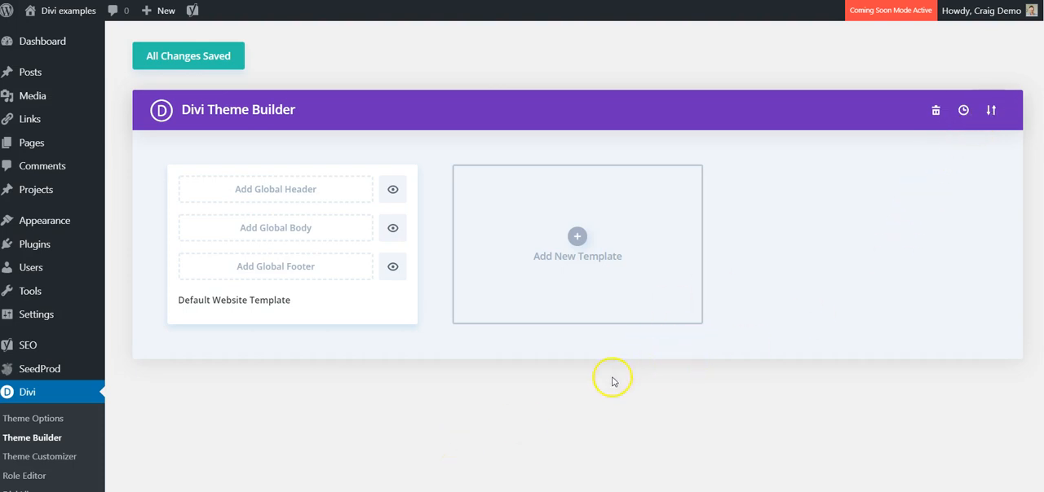
{"action": "mouse_move", "coordinate": [752, 239]}
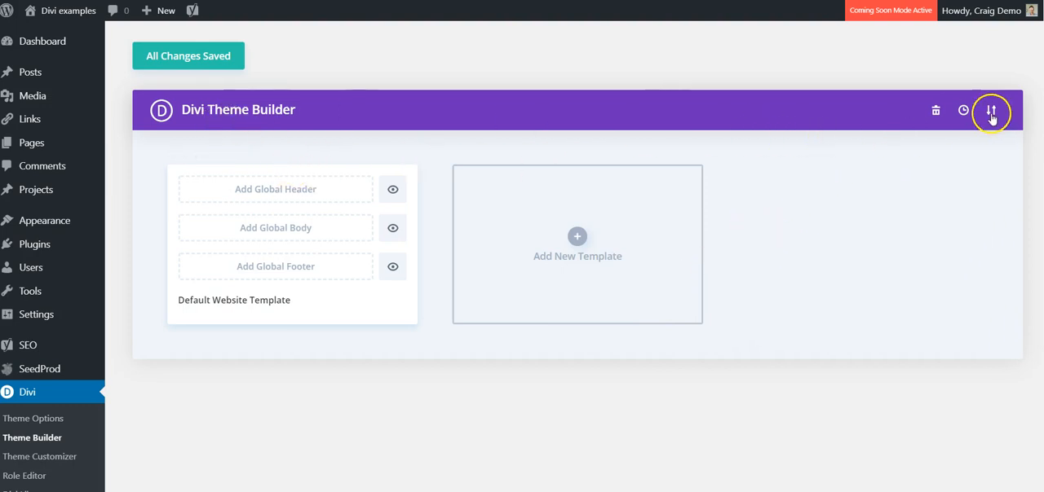
{"action": "mouse_move", "coordinate": [990, 112]}
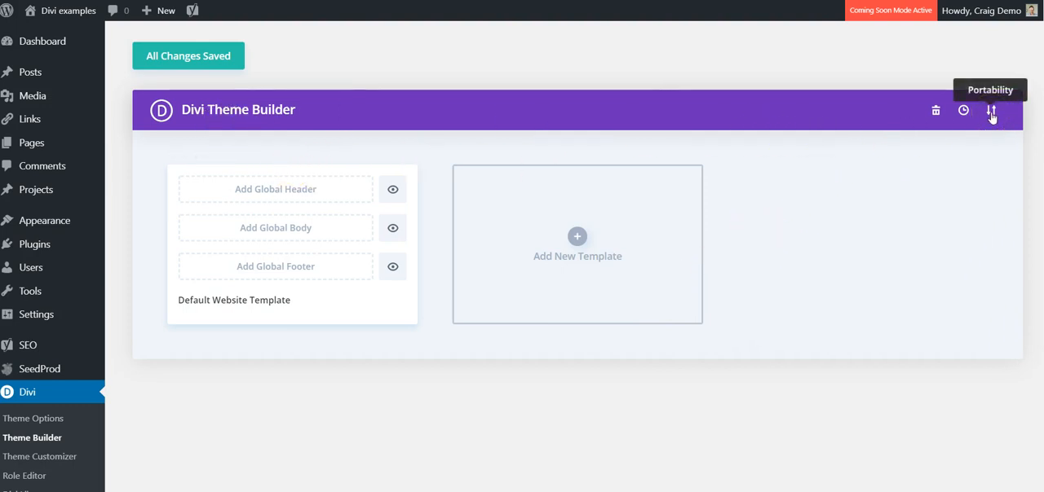
- Open Portability's Import file picker on the downloaded Theme Builder Pack 4 folder
{"action": "left_click", "coordinate": [990, 110]}
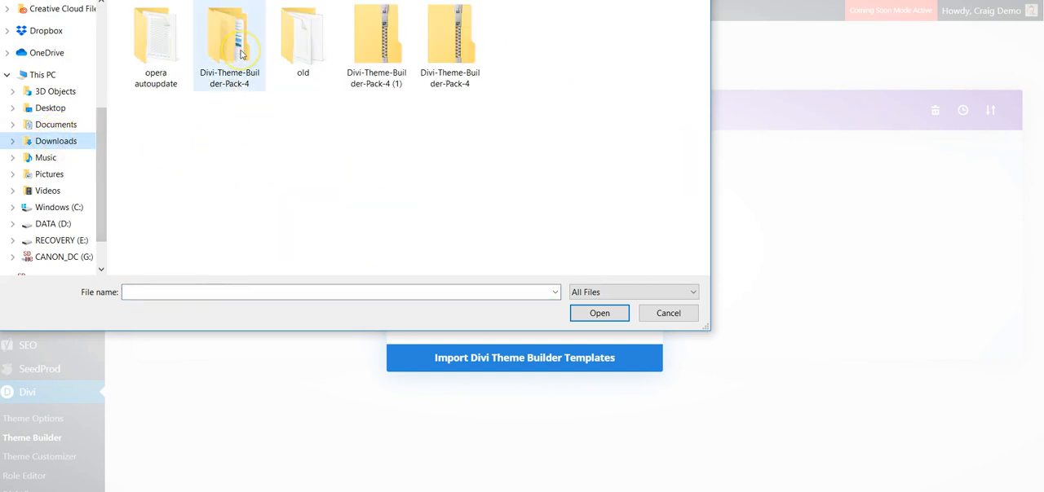
- Load theme-builder-pack-4-post-template.json from the nested Divi-Theme-Builder-Pack-4 folder
{"action": "double_click", "coordinate": [229, 36]}
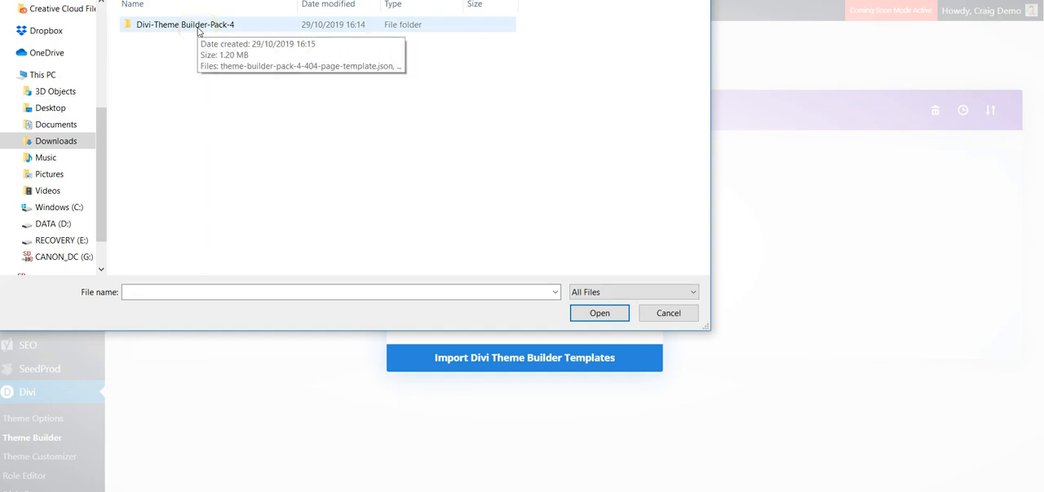
{"action": "double_click", "coordinate": [185, 25]}
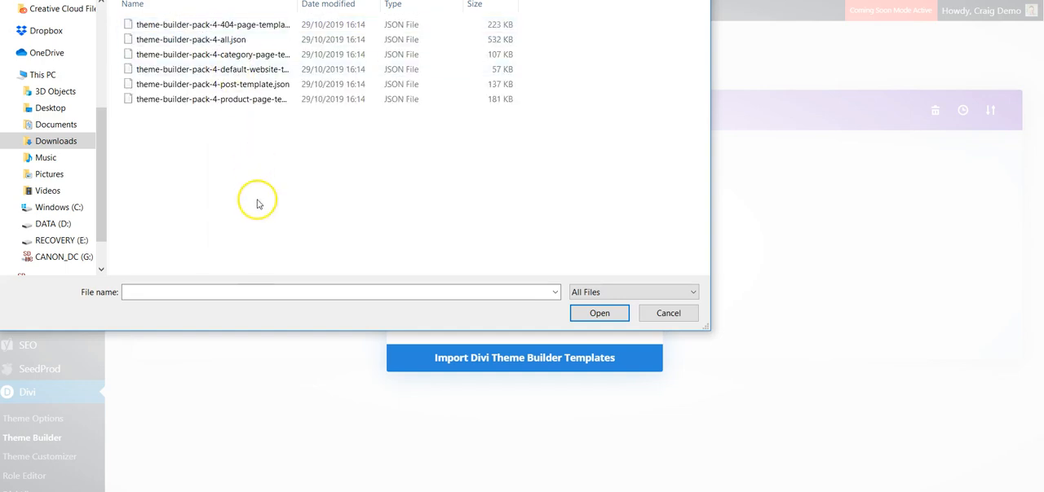
{"action": "left_click", "coordinate": [191, 39]}
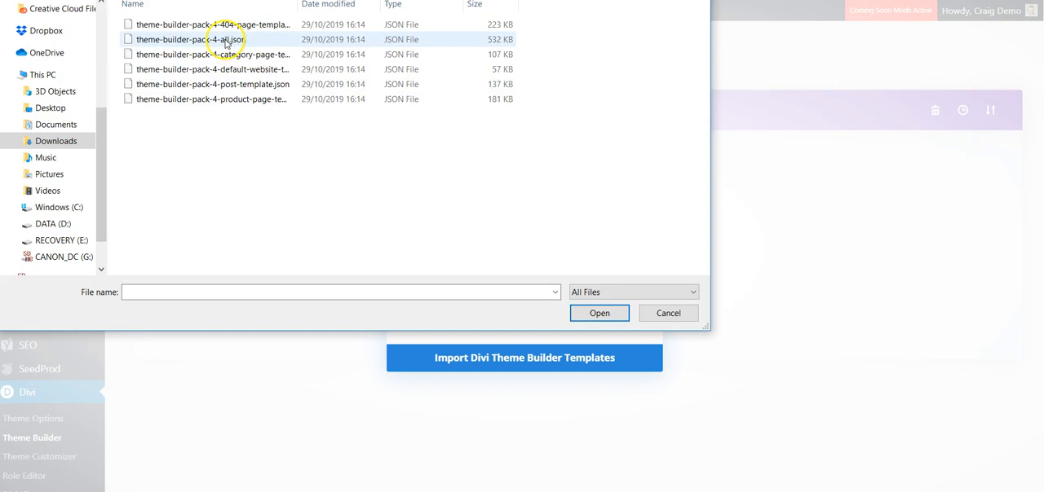
{"action": "left_click", "coordinate": [210, 24]}
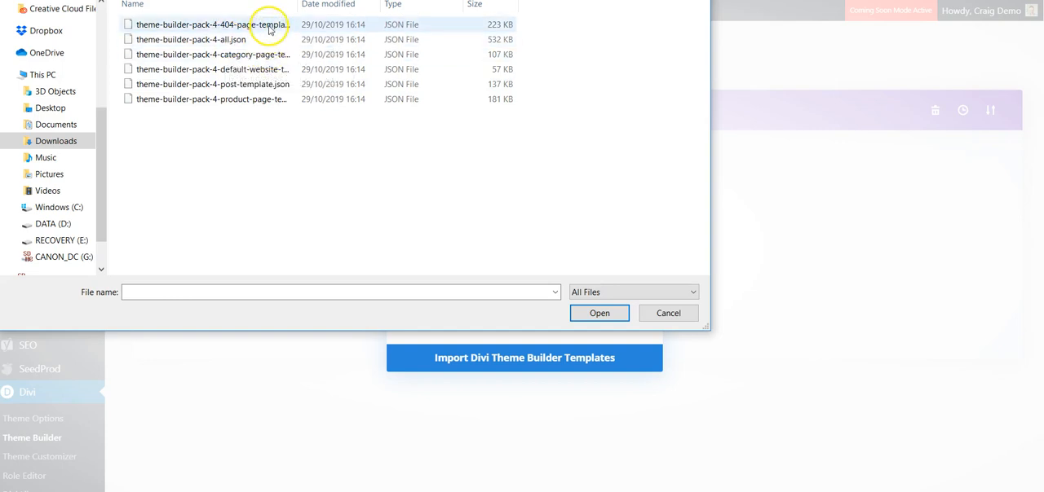
{"action": "left_click", "coordinate": [210, 84]}
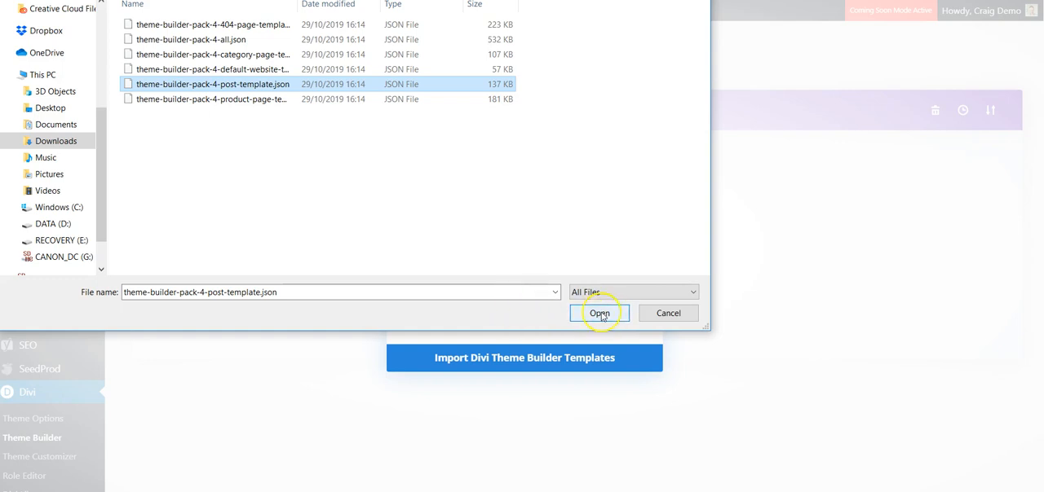
{"action": "left_click", "coordinate": [600, 313]}
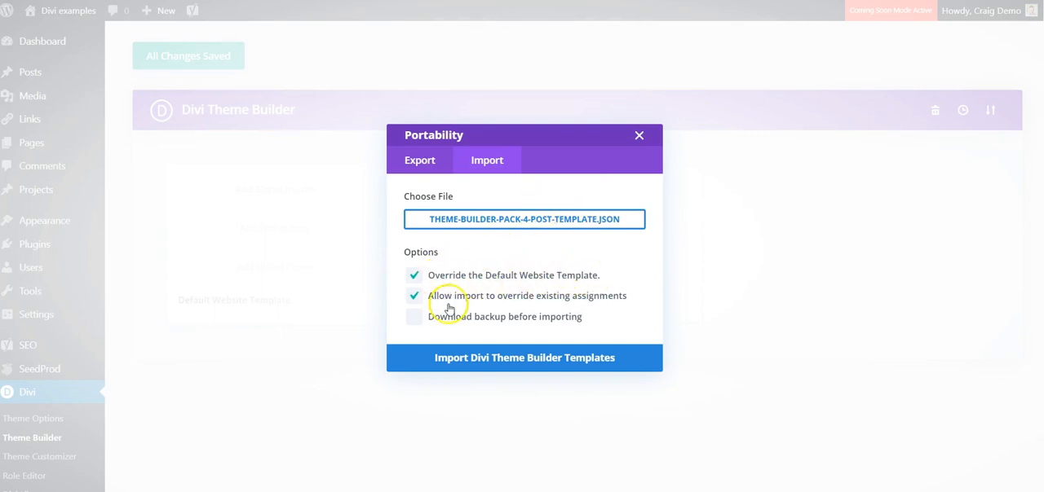
{"action": "mouse_move", "coordinate": [593, 301]}
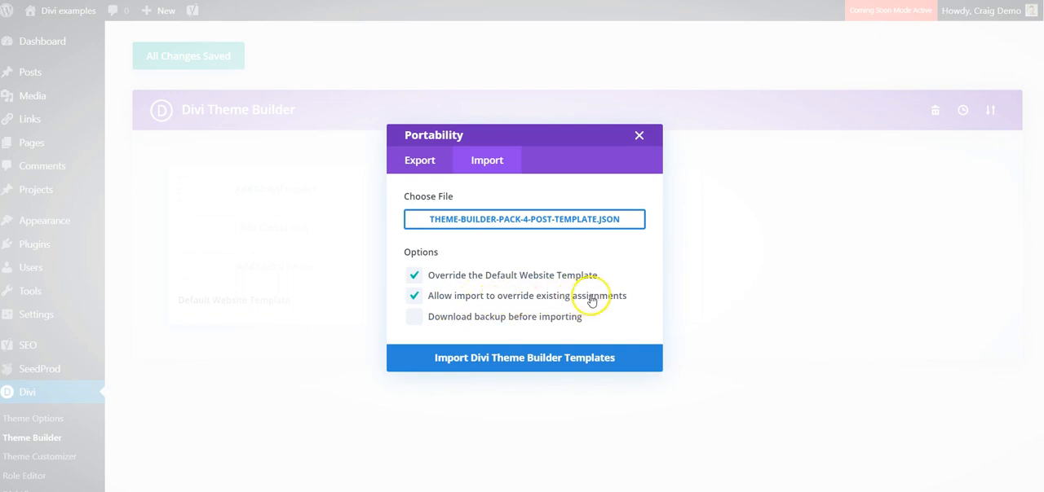
{"action": "mouse_move", "coordinate": [262, 168]}
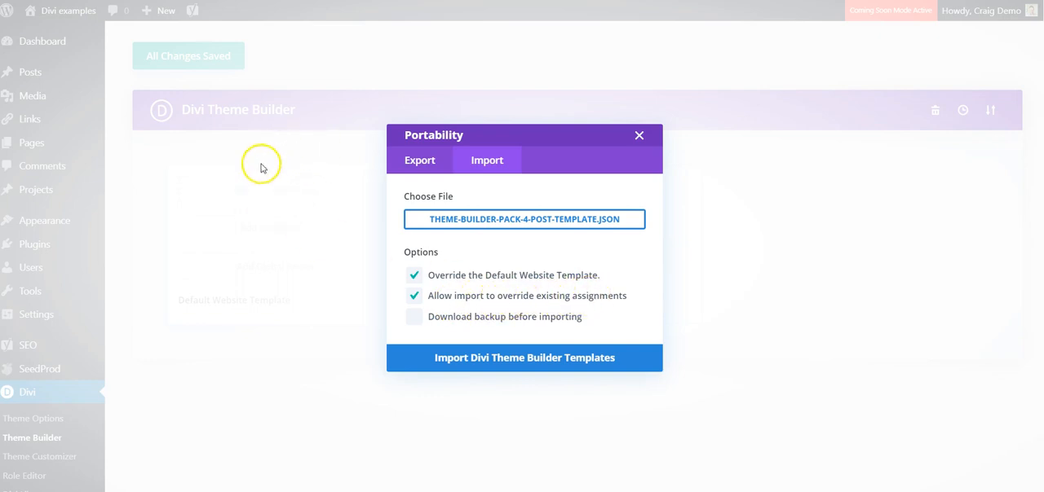
{"action": "mouse_move", "coordinate": [216, 136]}
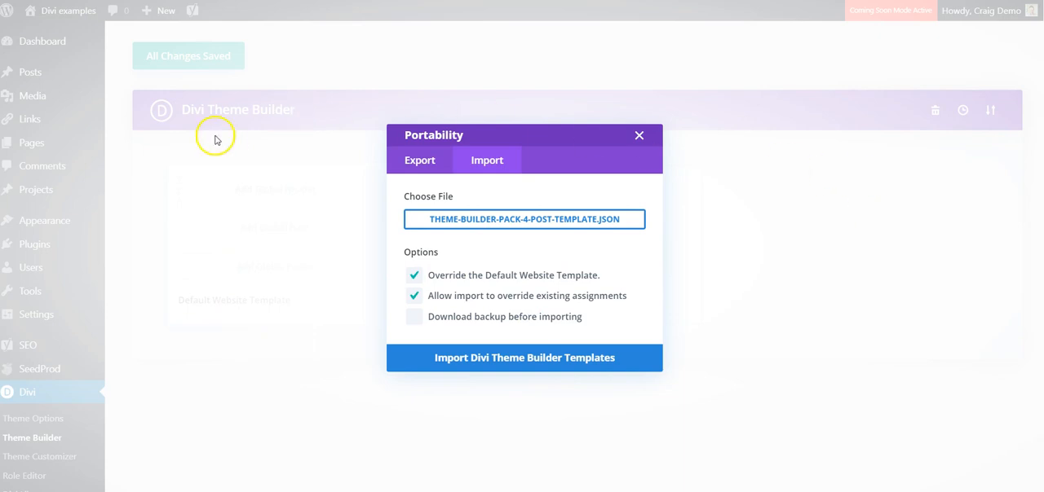
{"action": "mouse_move", "coordinate": [728, 239]}
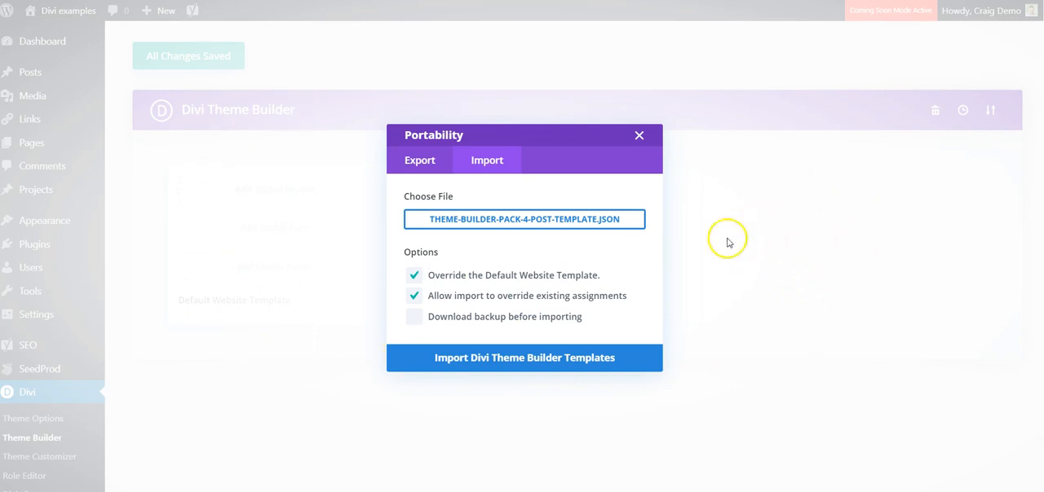
{"action": "mouse_move", "coordinate": [708, 233]}
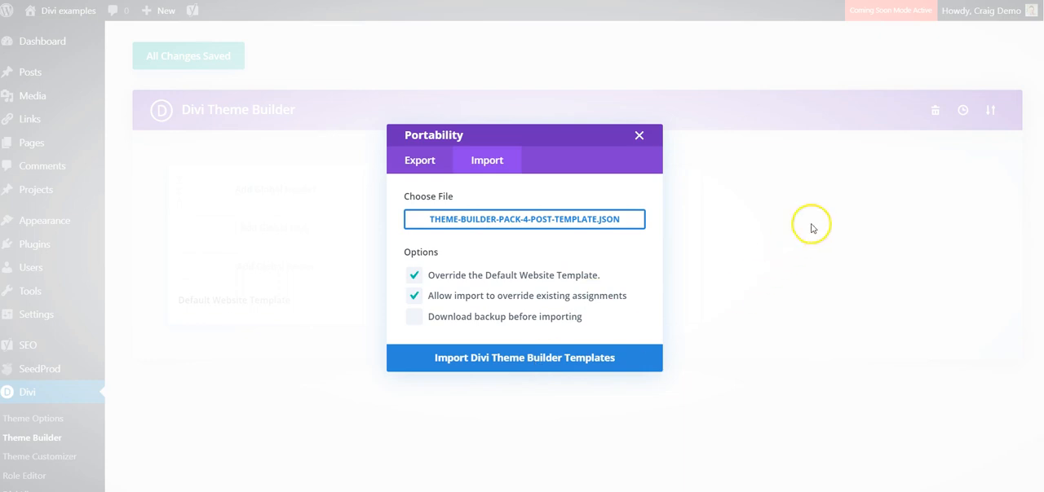
{"action": "mouse_move", "coordinate": [752, 304]}
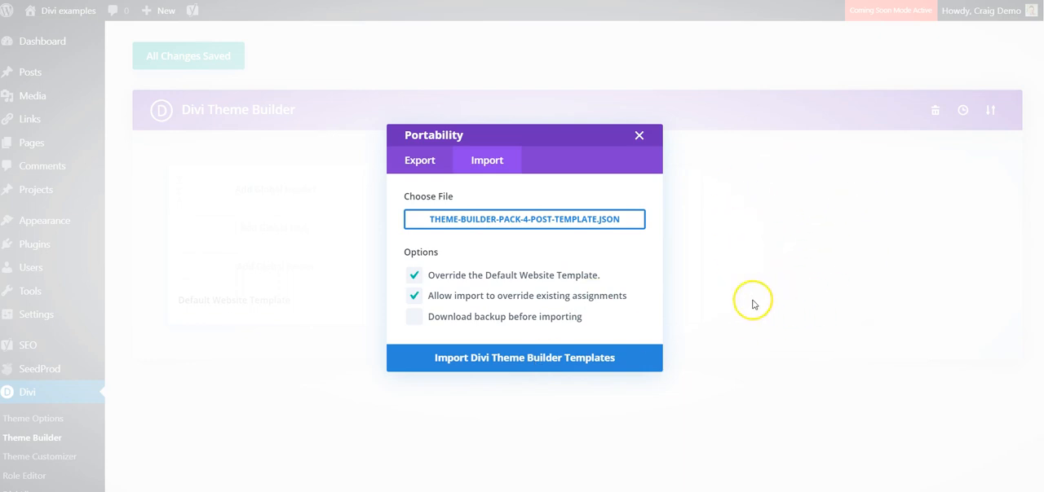
{"action": "mouse_move", "coordinate": [578, 227]}
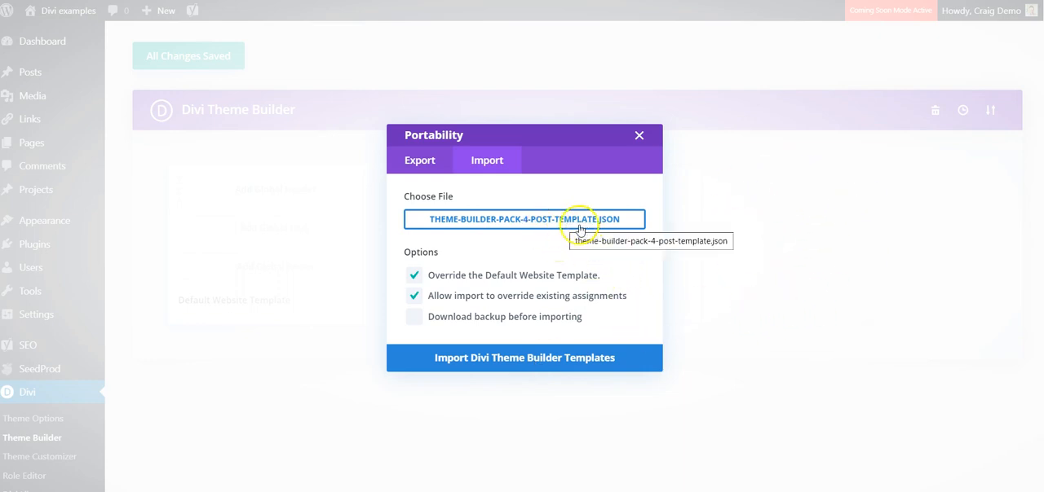
{"action": "mouse_move", "coordinate": [712, 237]}
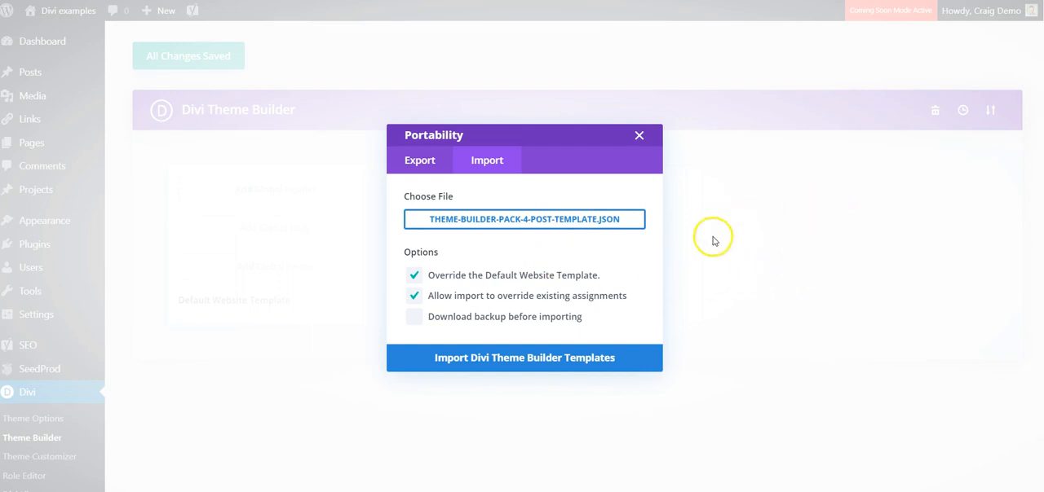
{"action": "mouse_move", "coordinate": [739, 218]}
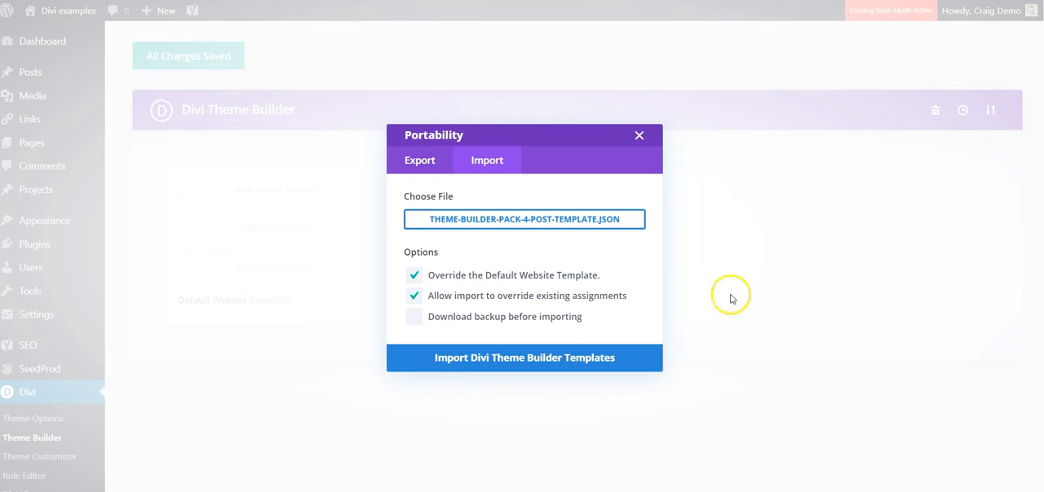
{"action": "mouse_move", "coordinate": [591, 335]}
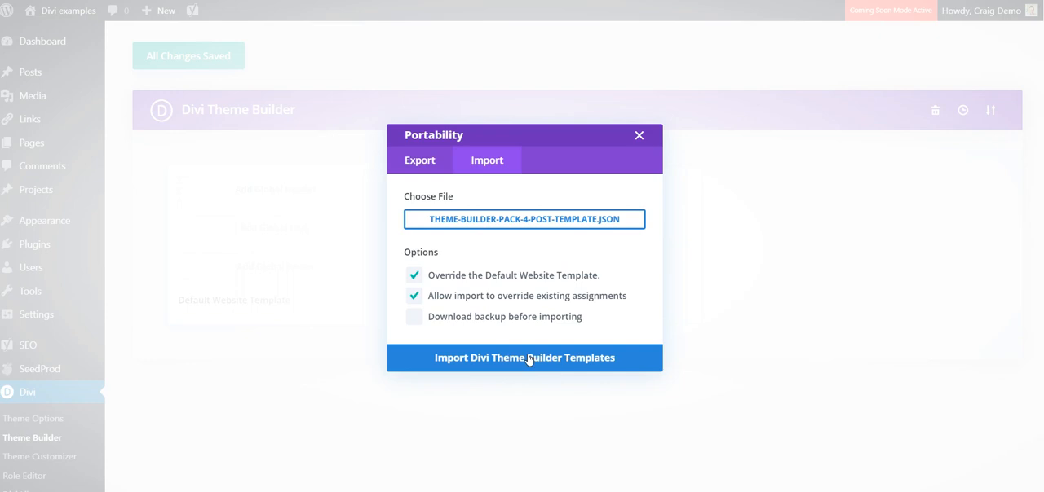
- Start importing the post template with both override options left checked
{"action": "left_click", "coordinate": [524, 358]}
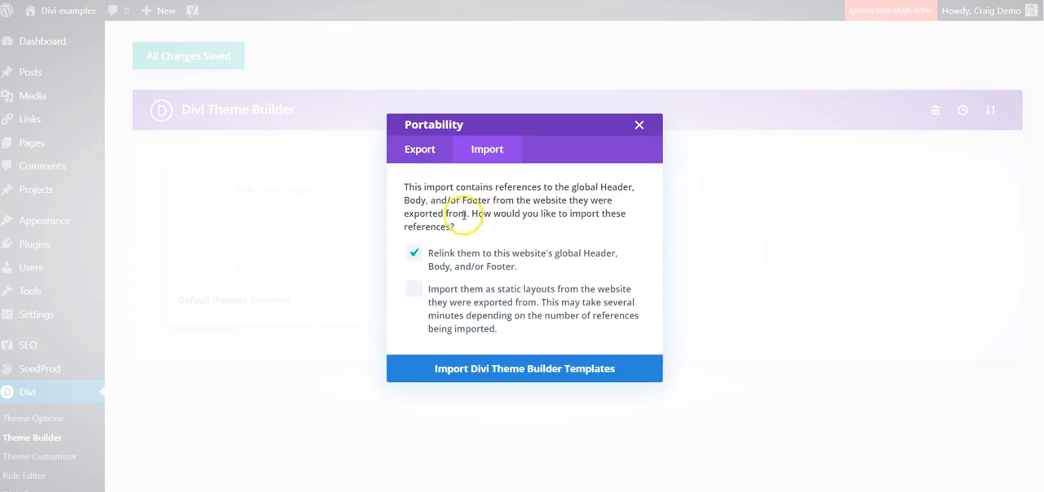
{"action": "mouse_move", "coordinate": [553, 197]}
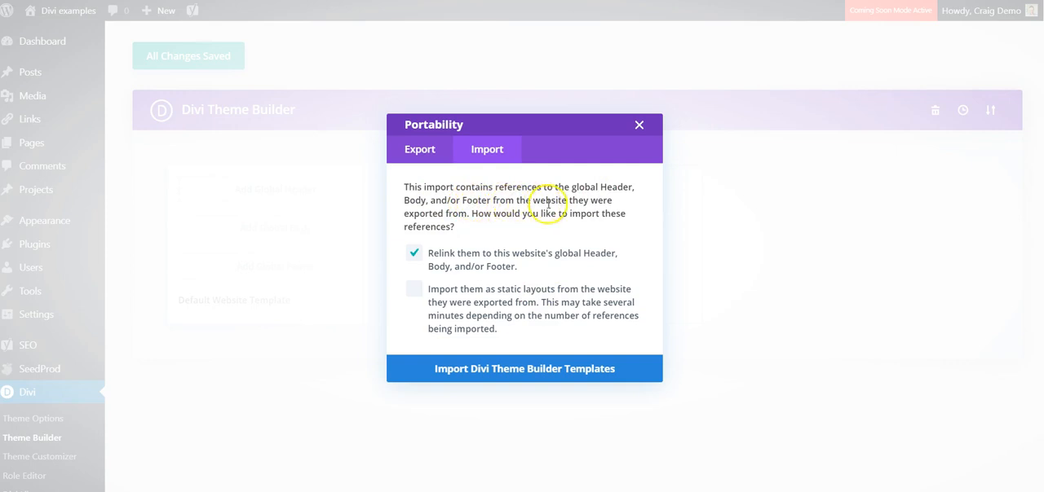
{"action": "mouse_move", "coordinate": [552, 227]}
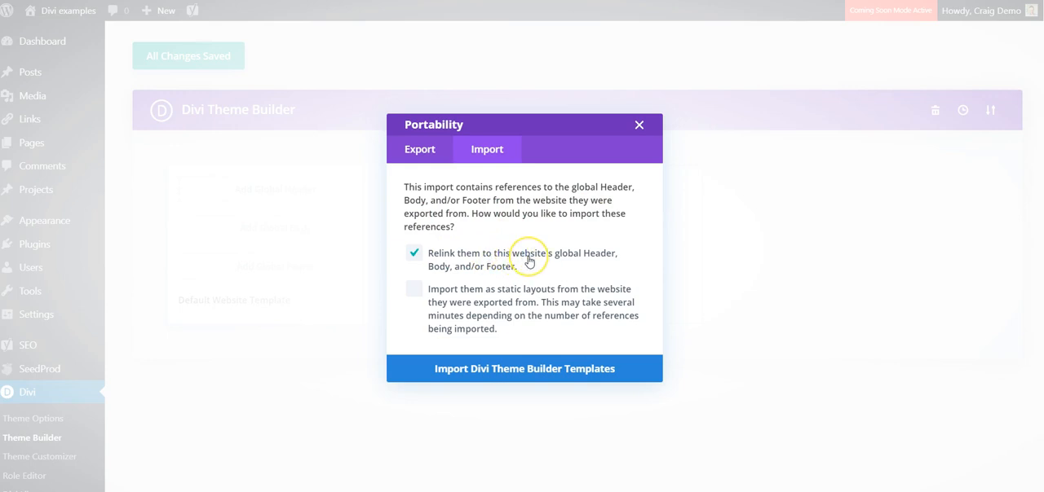
{"action": "mouse_move", "coordinate": [504, 271]}
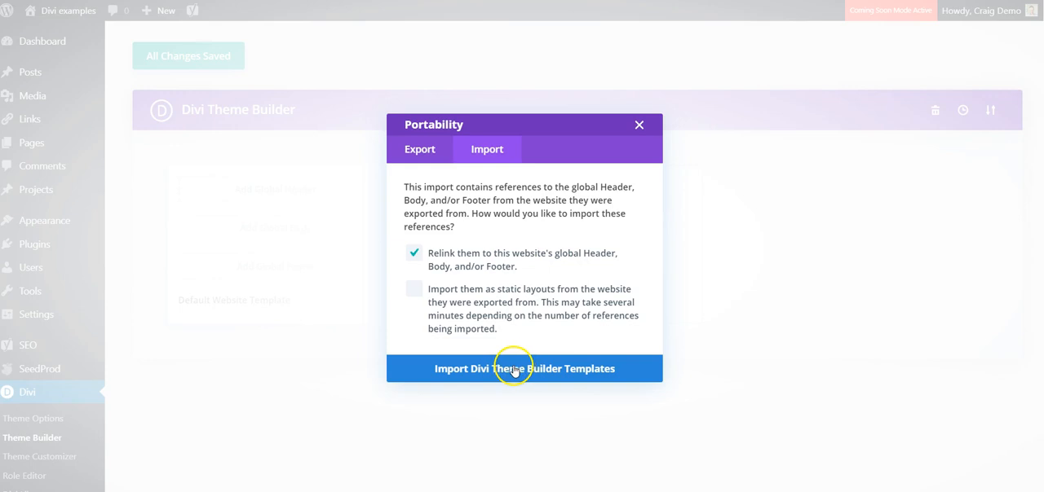
- Finish the import, relinking references to this site's global Header, Body and Footer
{"action": "left_click", "coordinate": [524, 369]}
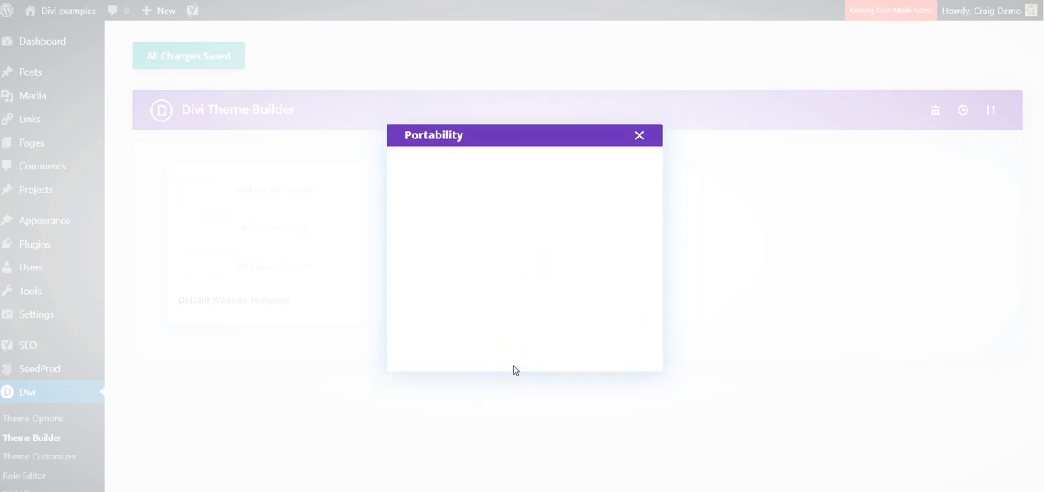
{"action": "left_click", "coordinate": [639, 135]}
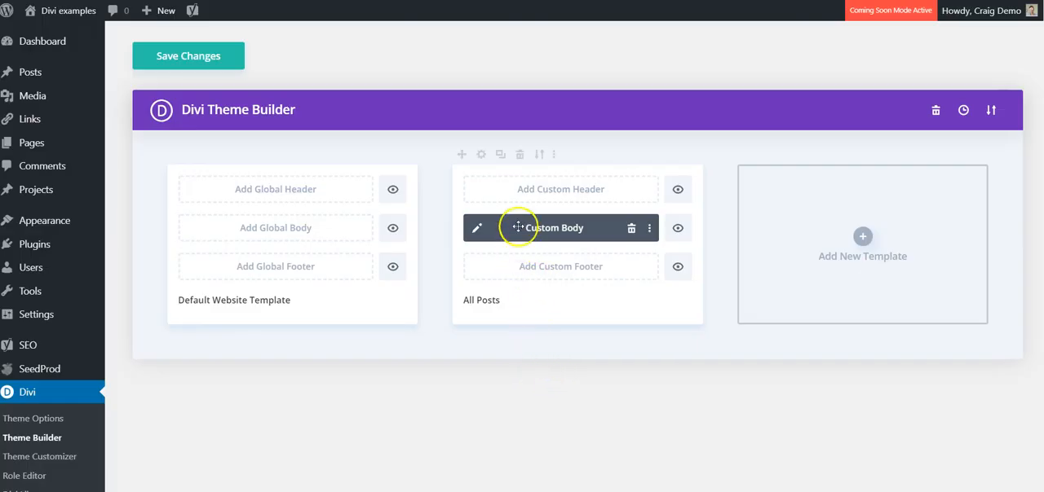
{"action": "mouse_move", "coordinate": [569, 228]}
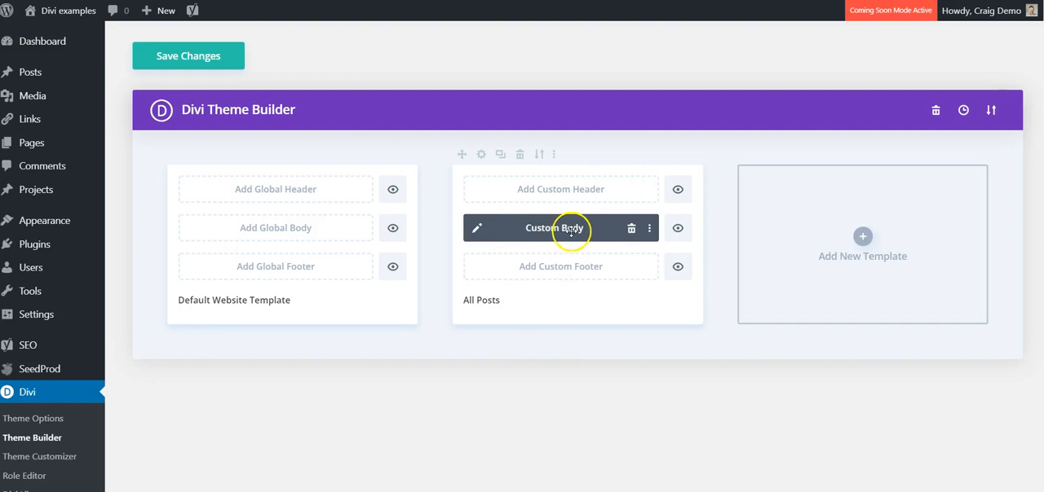
{"action": "mouse_move", "coordinate": [477, 305]}
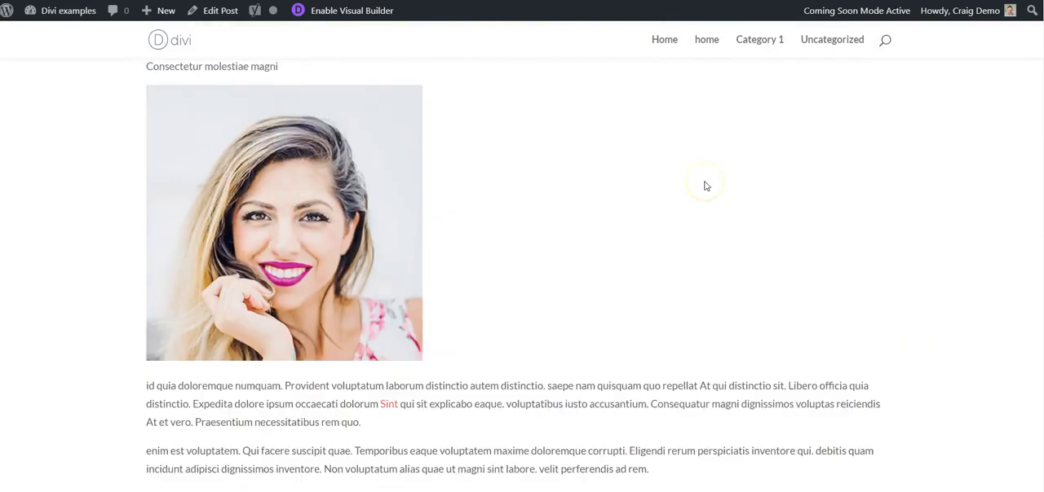
{"action": "scroll", "scroll_direction": "down", "scroll_amount": 3}
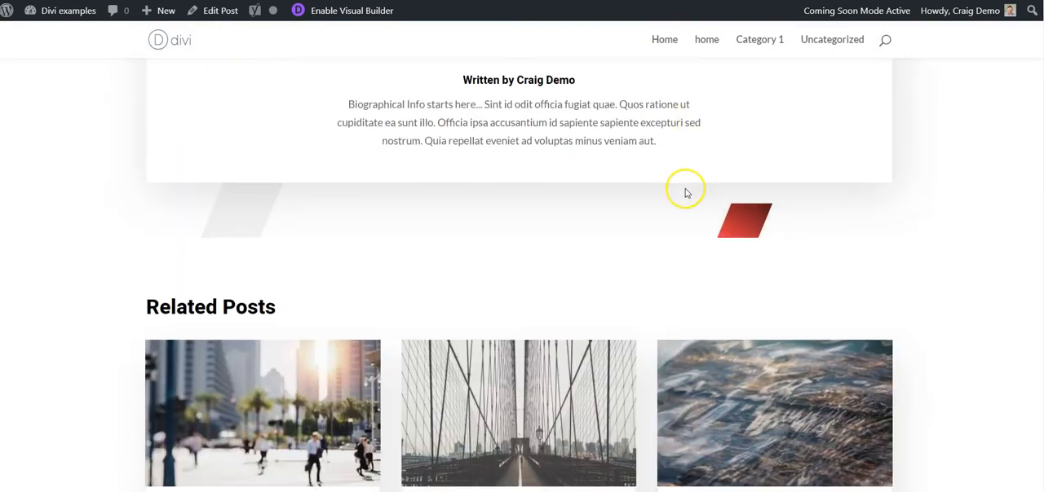
{"action": "scroll", "scroll_direction": "down", "scroll_amount": 3}
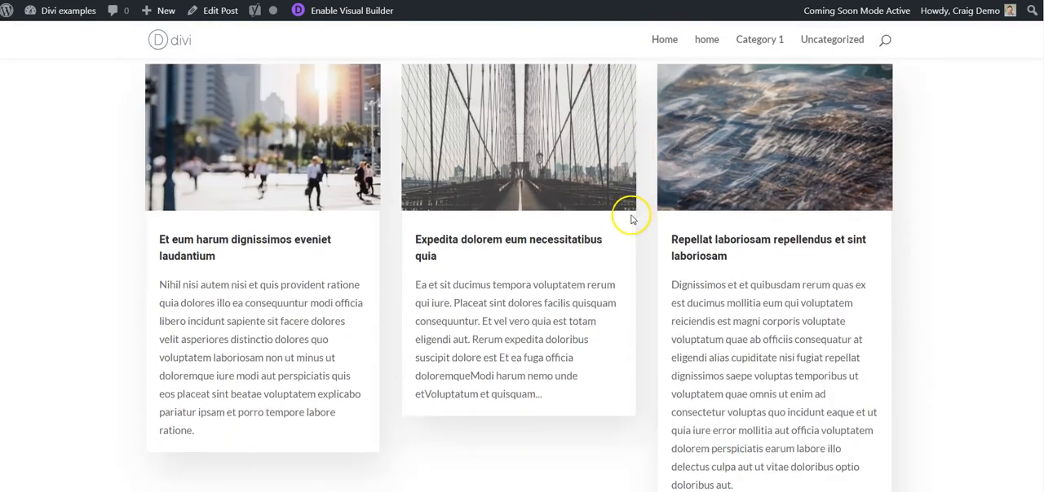
{"action": "scroll", "scroll_direction": "down", "scroll_amount": 3}
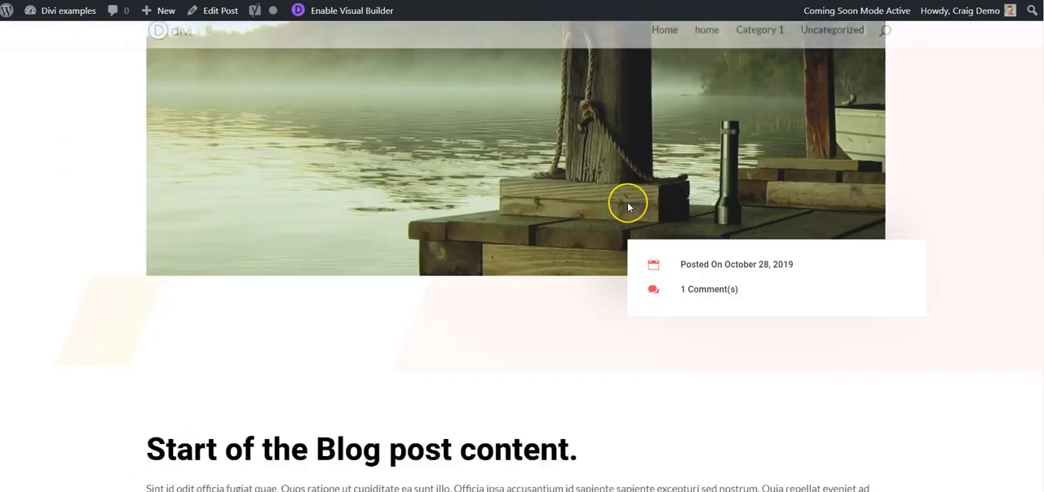
{"action": "scroll", "scroll_direction": "down", "scroll_amount": 3}
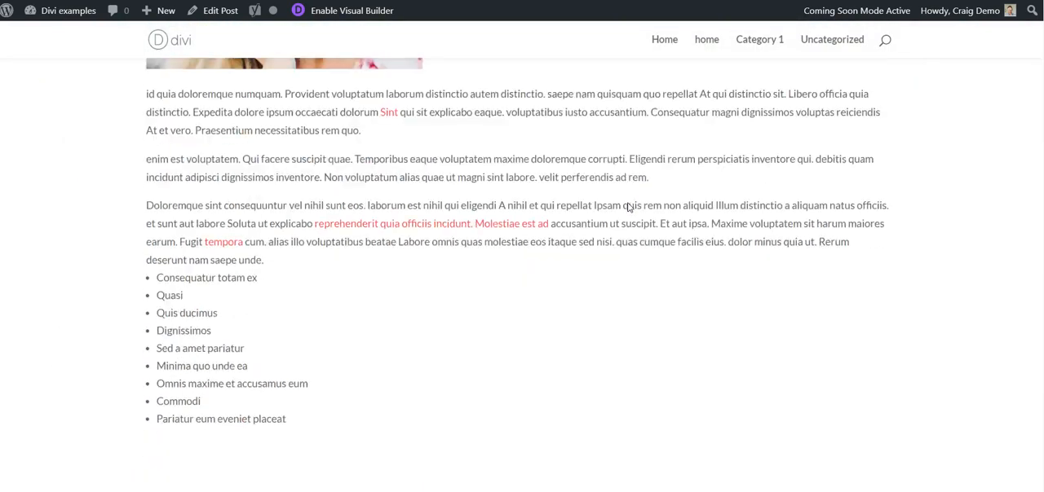
{"action": "scroll", "scroll_direction": "down", "scroll_amount": 3}
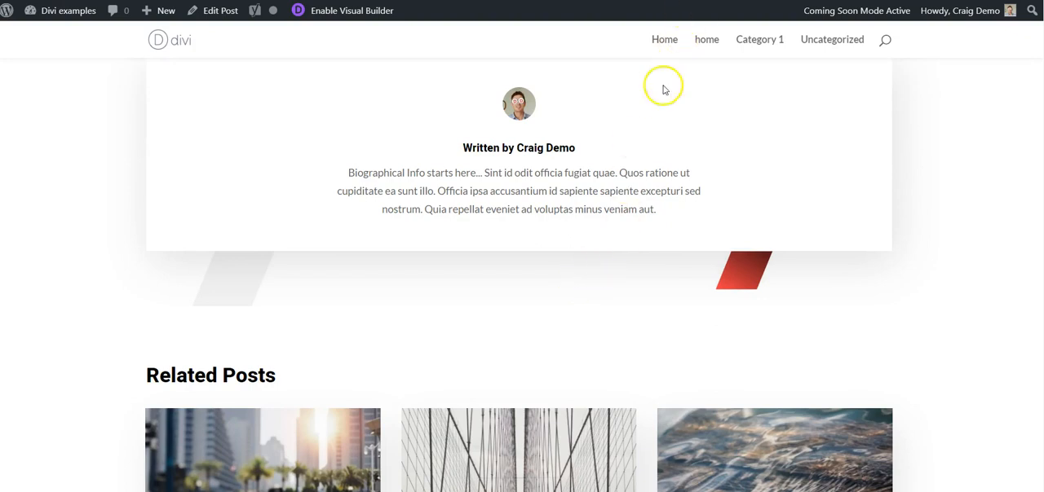
{"action": "scroll", "scroll_direction": "down", "scroll_amount": 3}
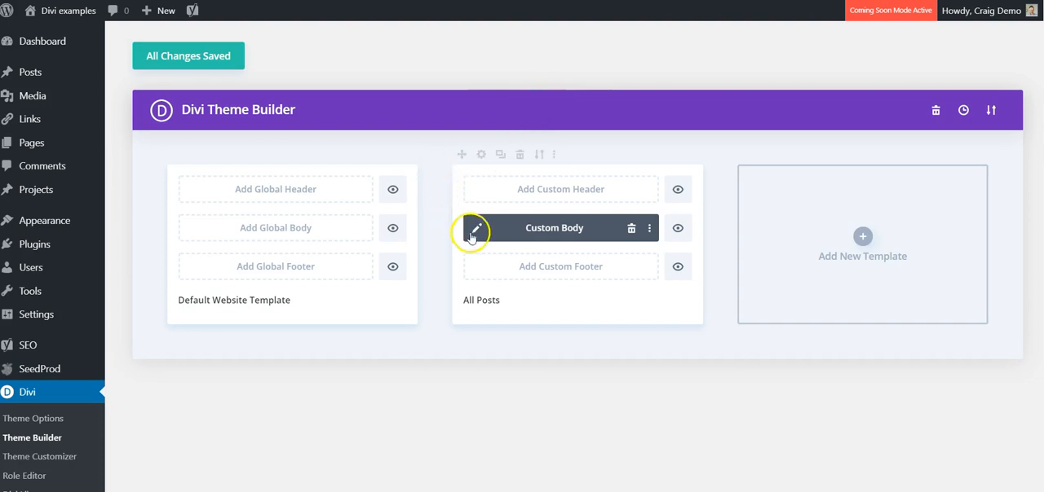
- Edit the All Posts template's Custom Body in the Divi builder
{"action": "left_click", "coordinate": [473, 227]}
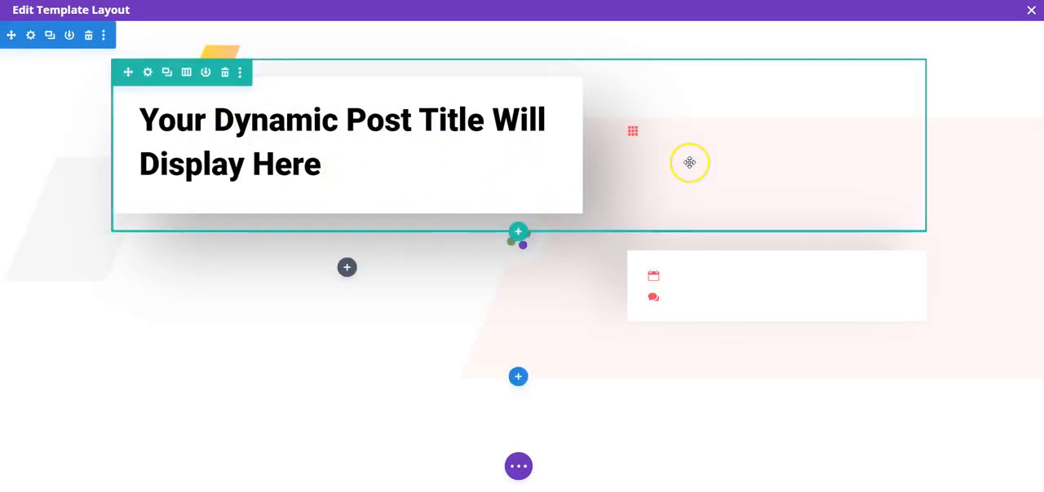
- Set the blurb title to Post Categories with 'Posted in' before, 'categories' after, '/' separator
{"action": "left_click", "coordinate": [147, 72]}
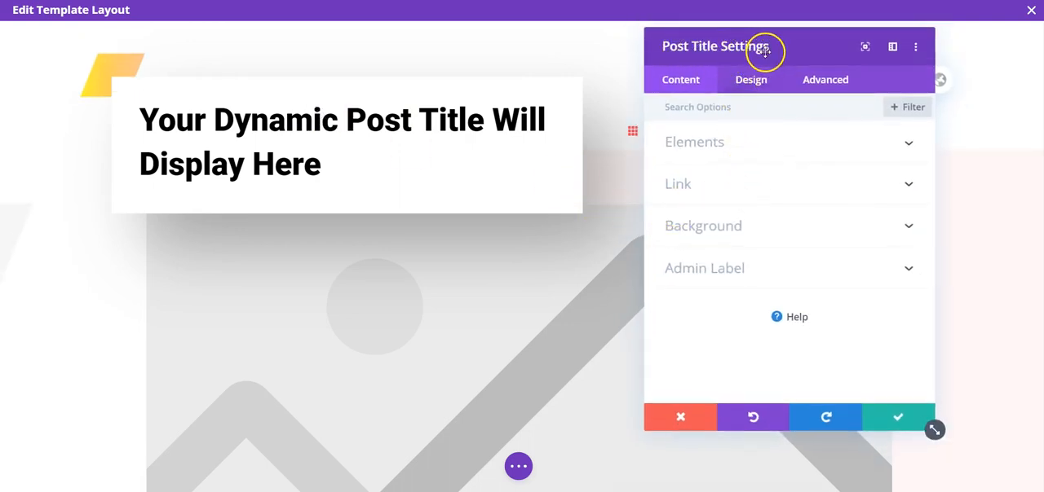
{"action": "mouse_move", "coordinate": [784, 416]}
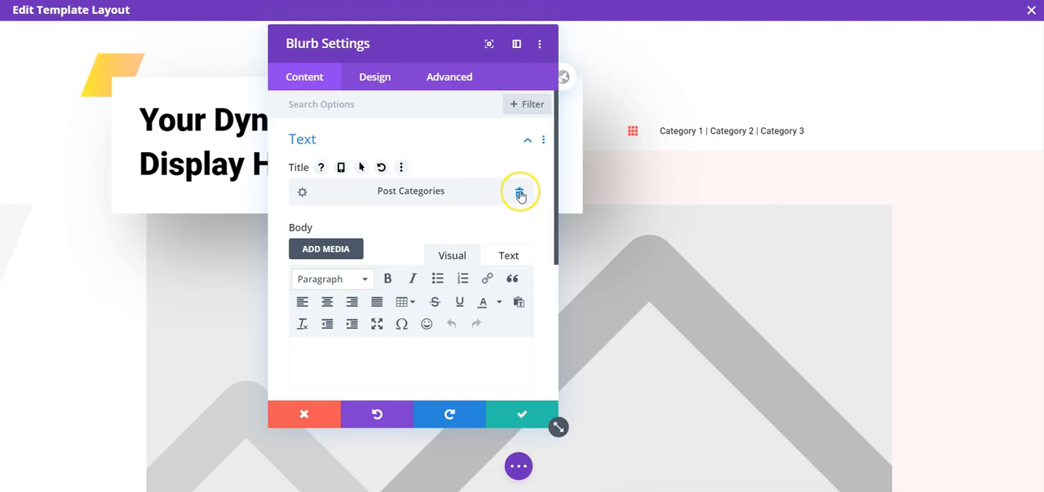
{"action": "left_click", "coordinate": [520, 194]}
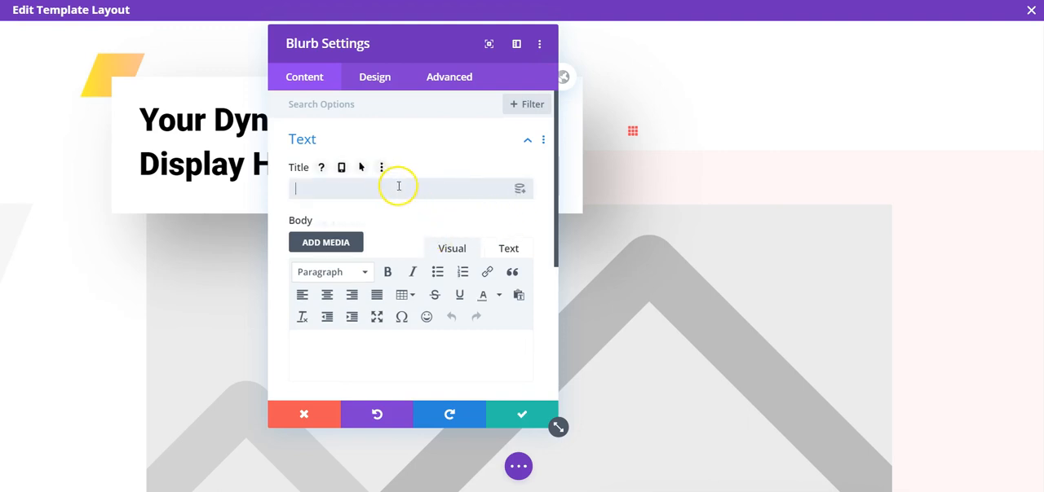
{"action": "mouse_move", "coordinate": [376, 189]}
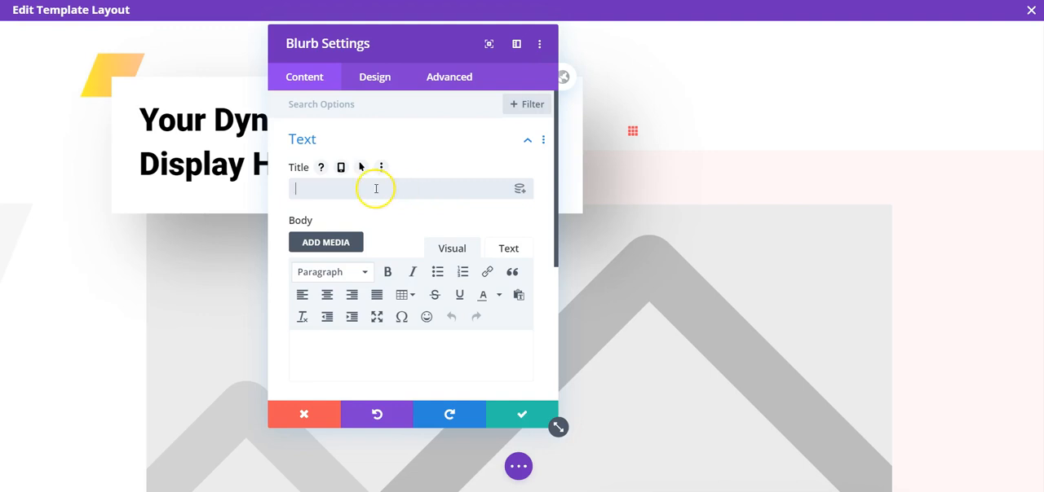
{"action": "mouse_move", "coordinate": [520, 188]}
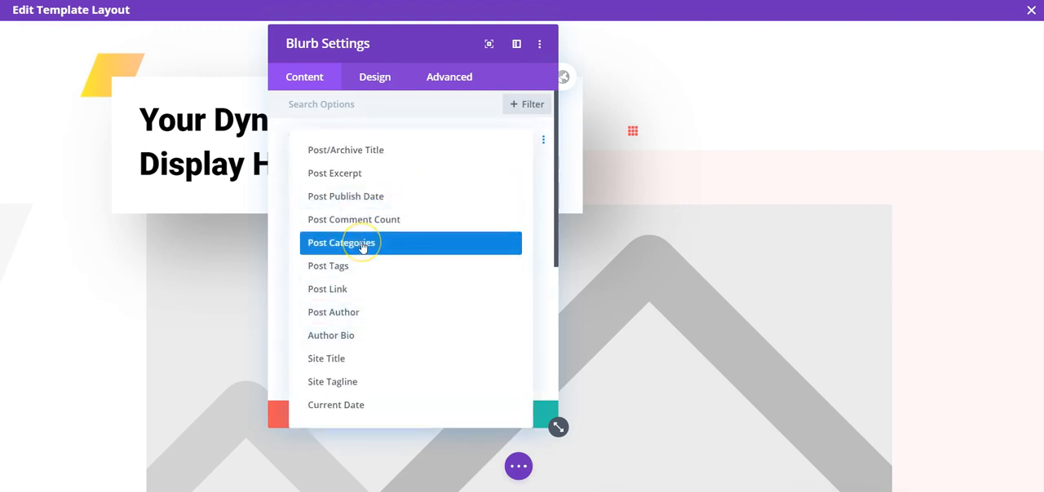
{"action": "left_click", "coordinate": [341, 242]}
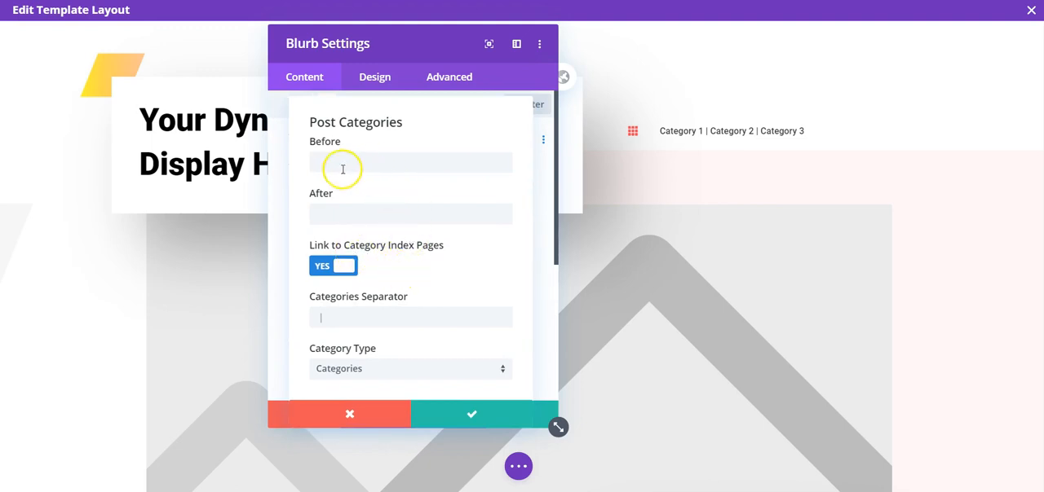
{"action": "mouse_move", "coordinate": [331, 161]}
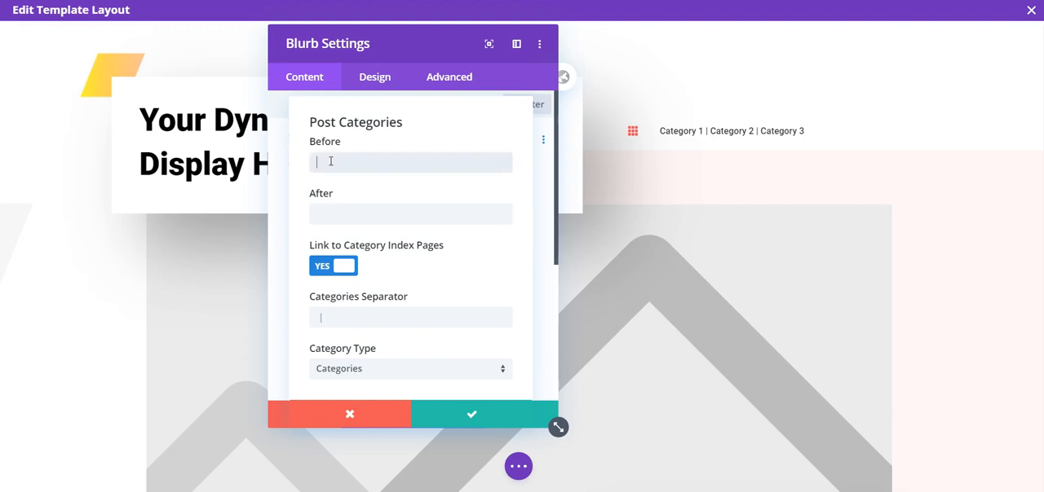
{"action": "type", "text": "Posted in"}
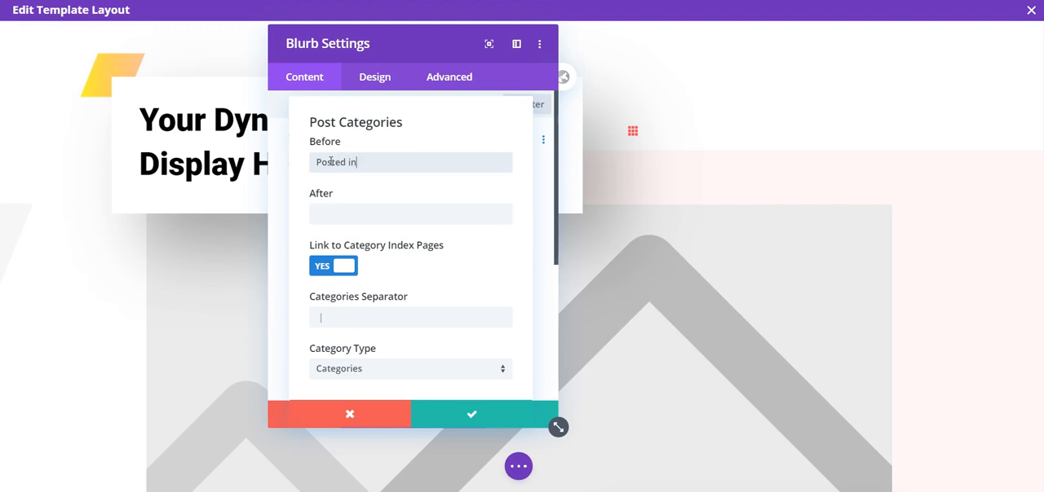
{"action": "left_click", "coordinate": [410, 214]}
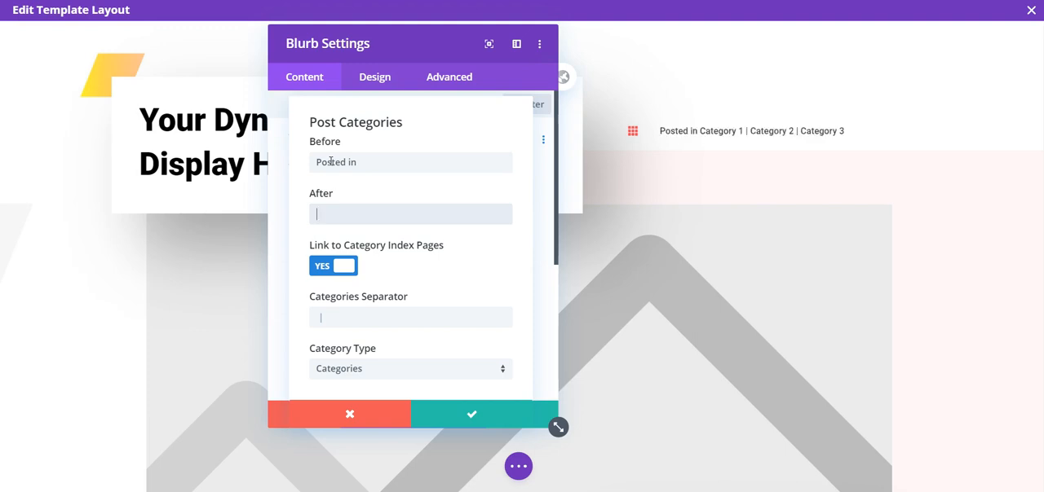
{"action": "type", "text": "categories"}
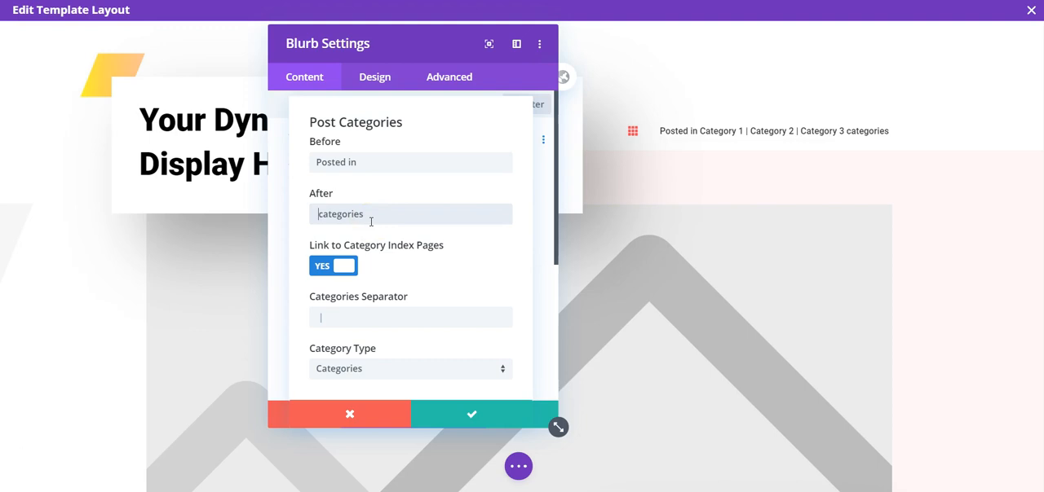
{"action": "mouse_move", "coordinate": [389, 353]}
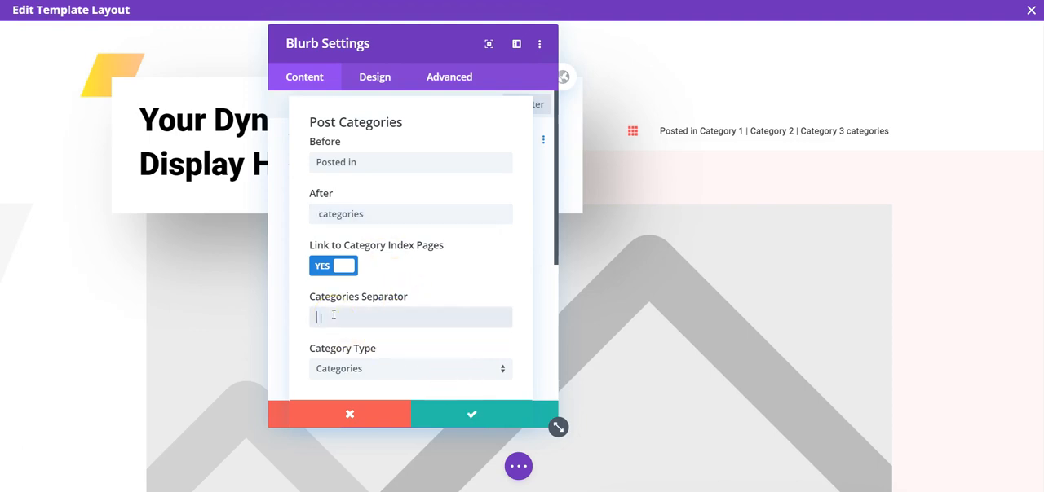
{"action": "type", "text": "/"}
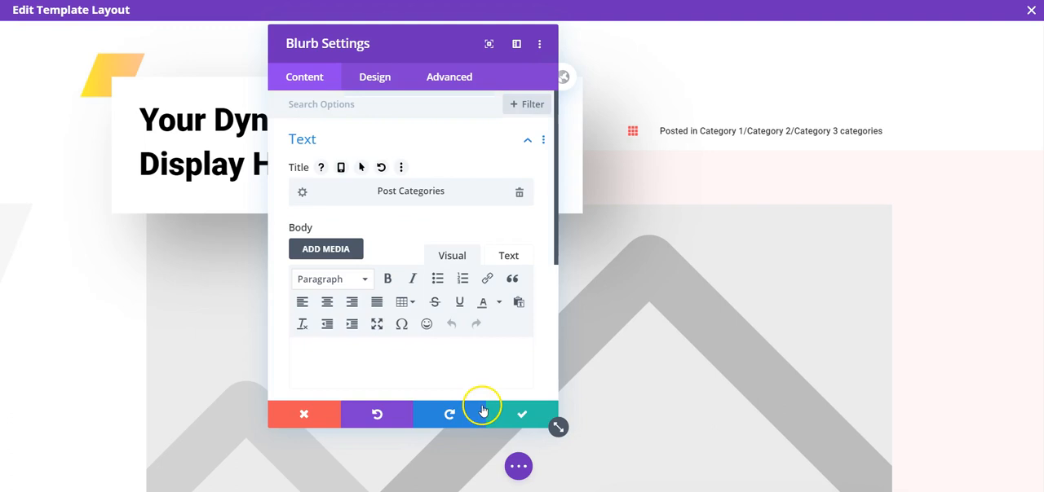
{"action": "left_click", "coordinate": [521, 414]}
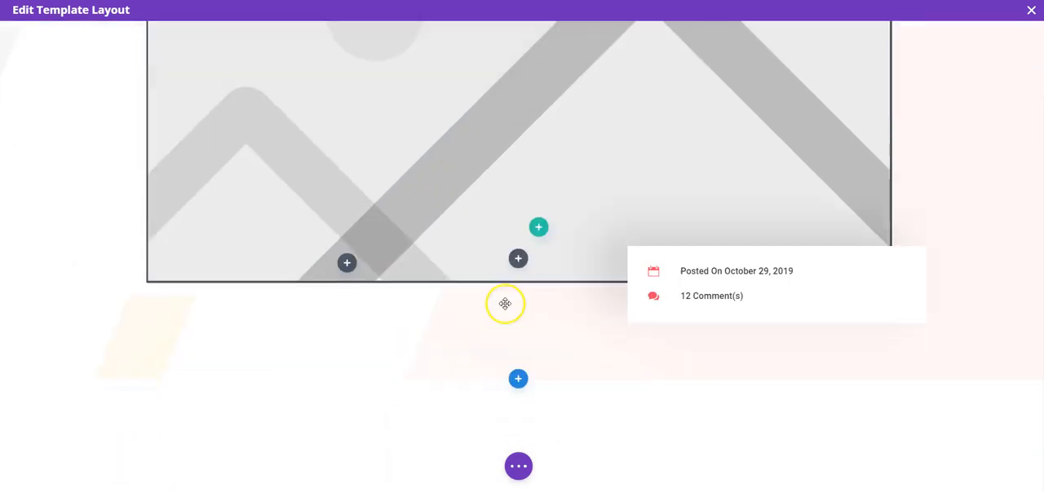
- Dismiss the Post Content settings after checking the post, returning to the template layout
{"action": "scroll", "scroll_direction": "down", "scroll_amount": 3}
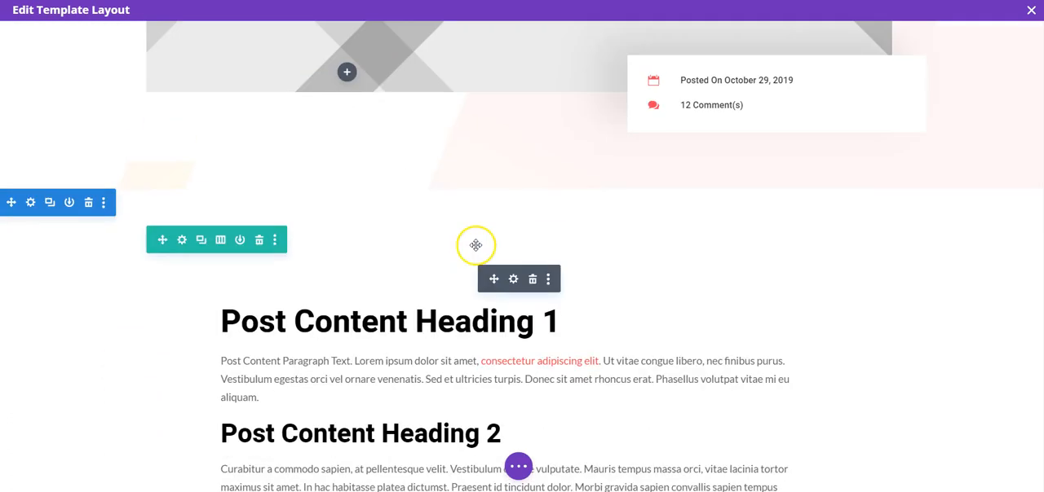
{"action": "scroll", "scroll_direction": "down", "scroll_amount": 3}
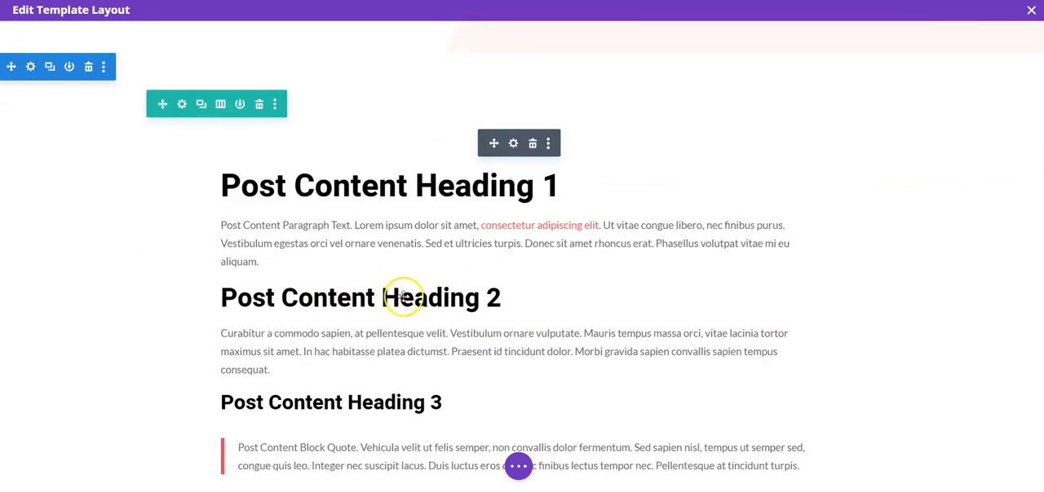
{"action": "mouse_move", "coordinate": [431, 211]}
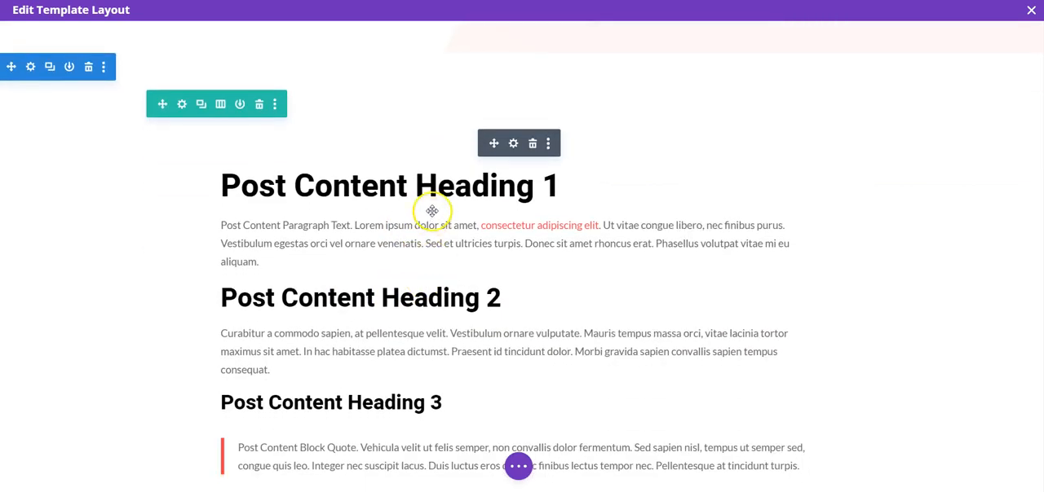
{"action": "mouse_move", "coordinate": [513, 144]}
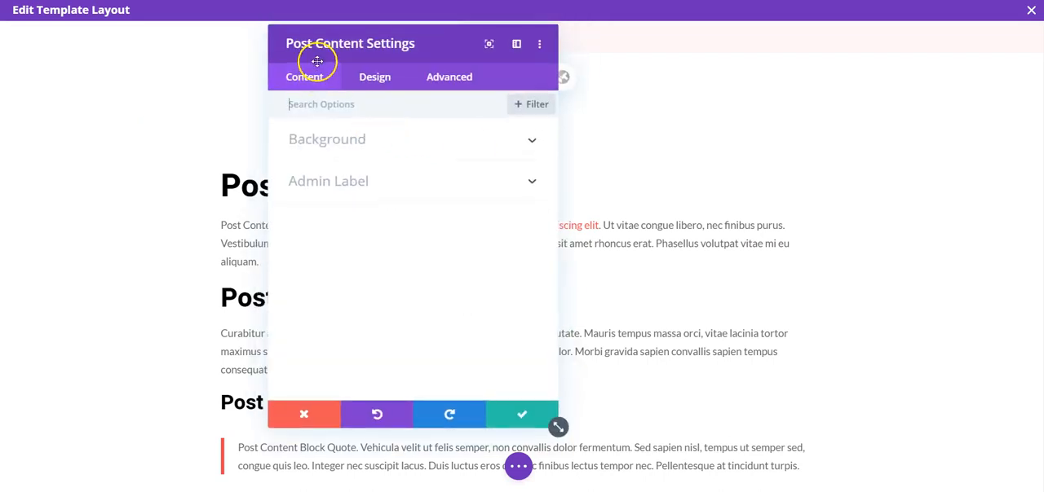
{"action": "left_click", "coordinate": [521, 415]}
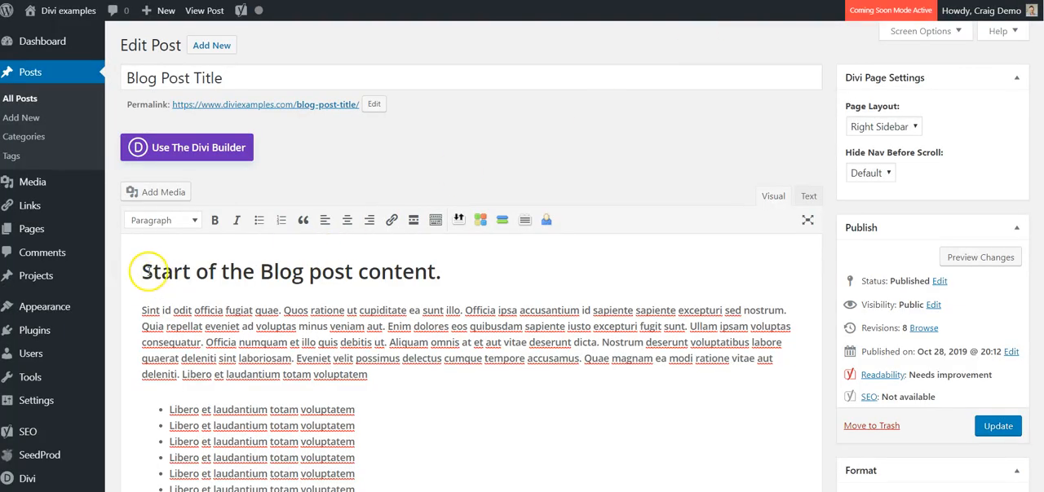
{"action": "scroll", "scroll_direction": "down", "scroll_amount": 3}
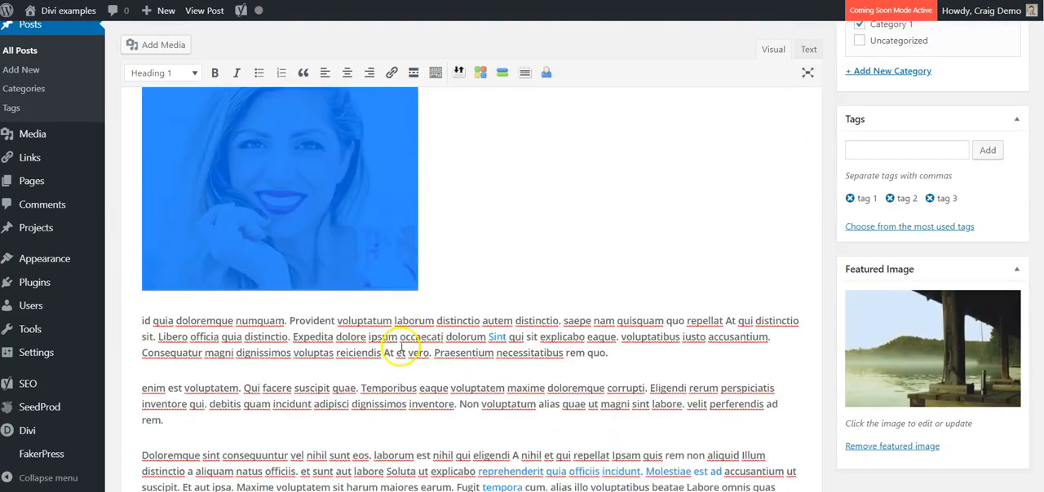
{"action": "scroll", "scroll_direction": "down", "scroll_amount": 3}
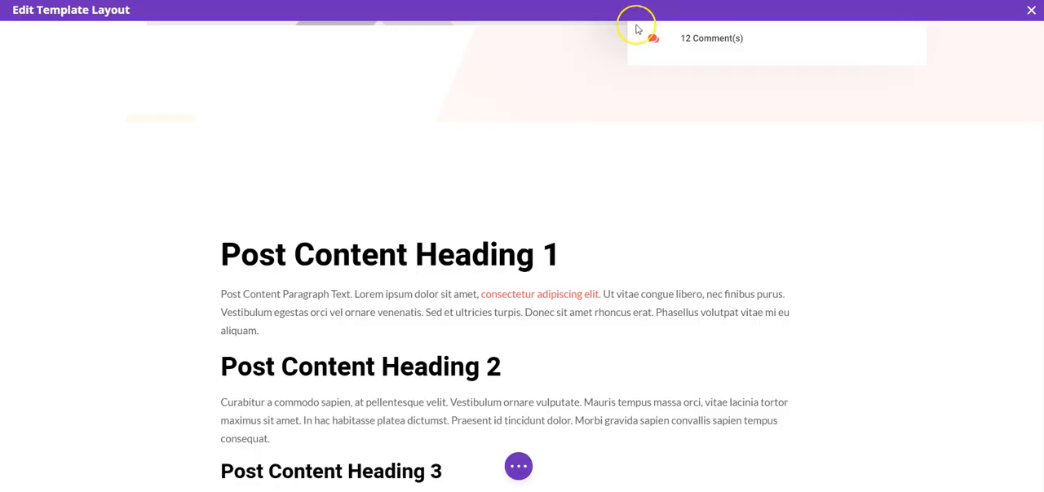
{"action": "scroll", "scroll_direction": "down", "scroll_amount": 3}
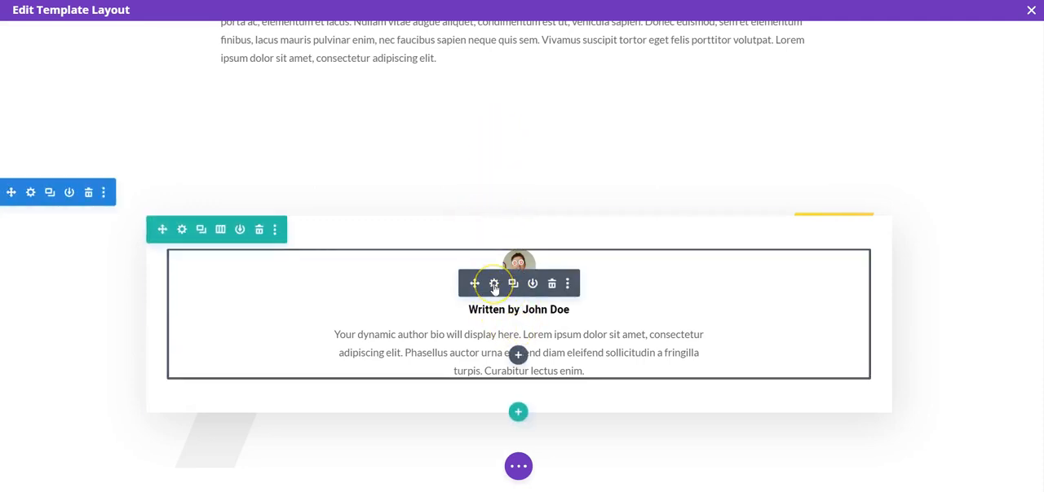
{"action": "left_click", "coordinate": [493, 283]}
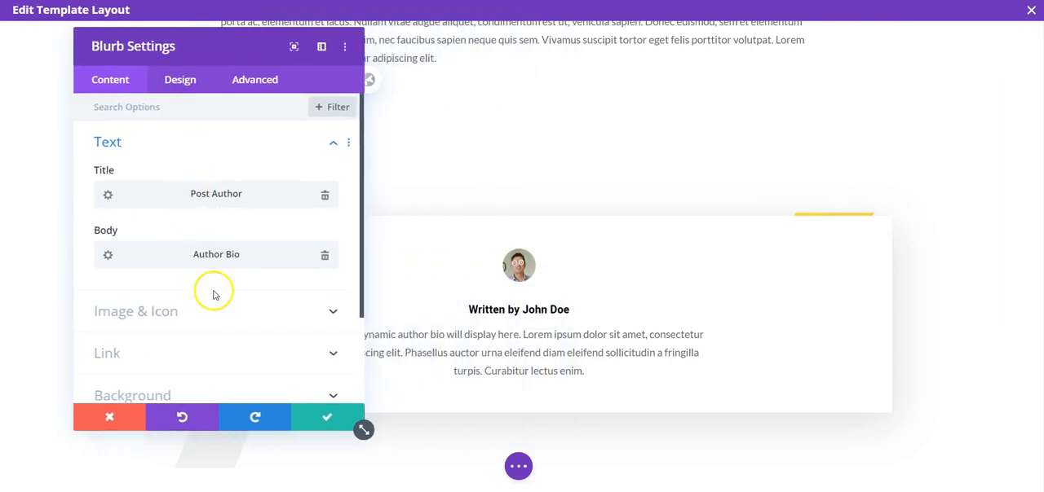
{"action": "mouse_move", "coordinate": [199, 194]}
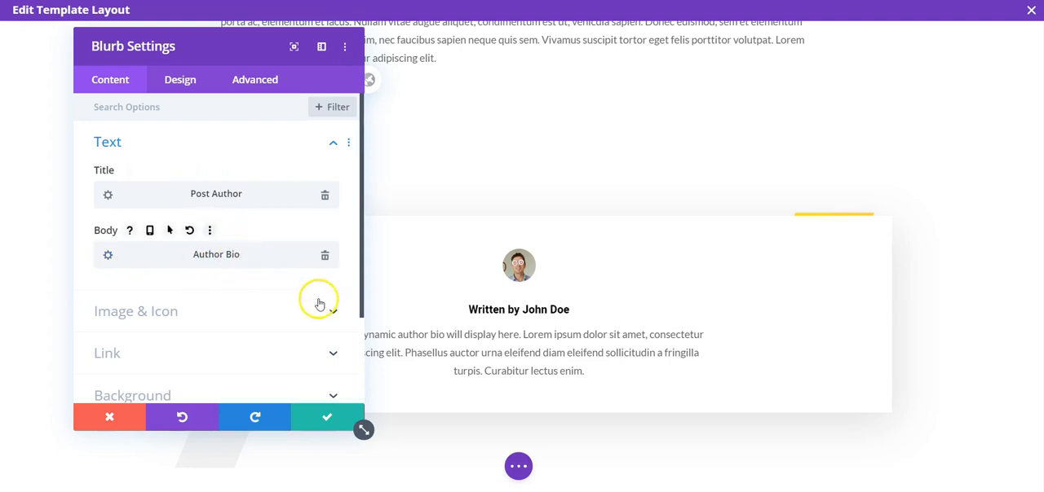
{"action": "scroll", "scroll_direction": "down", "scroll_amount": 3}
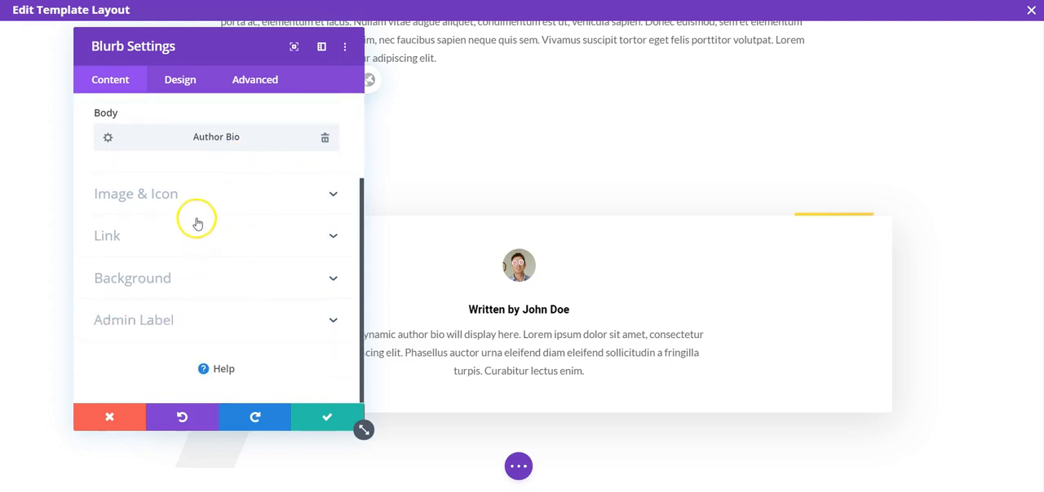
{"action": "left_click", "coordinate": [137, 193]}
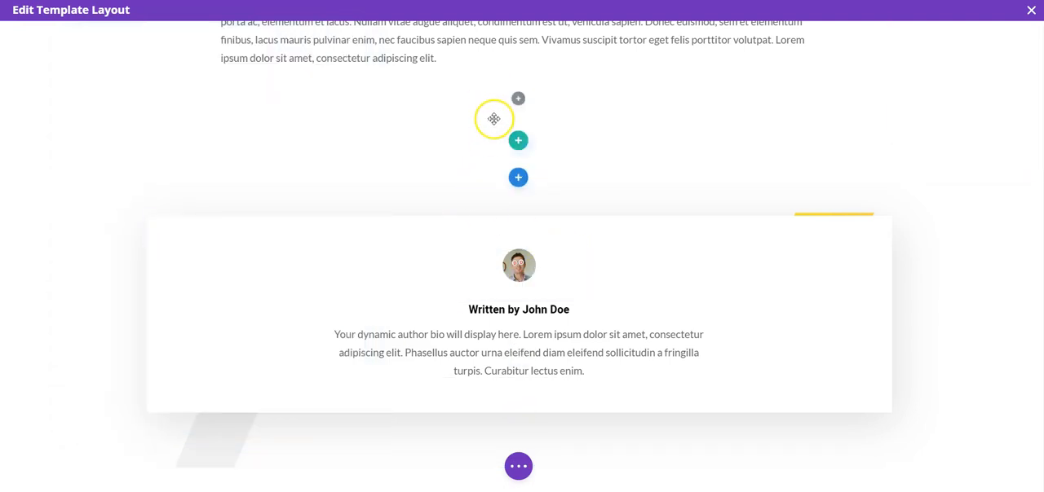
- Insert a Post Navigation module above the author bio box
{"action": "left_click", "coordinate": [518, 140]}
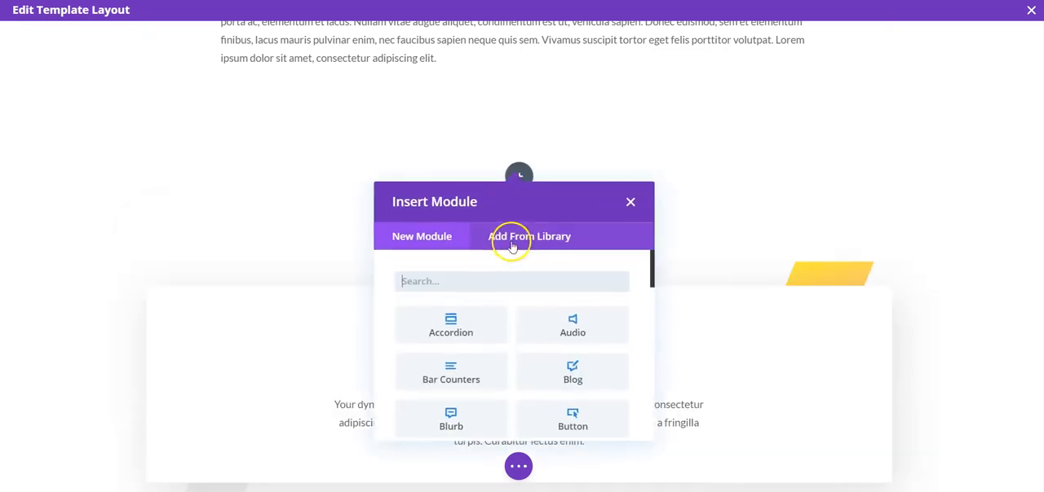
{"action": "scroll", "scroll_direction": "down", "scroll_amount": 3}
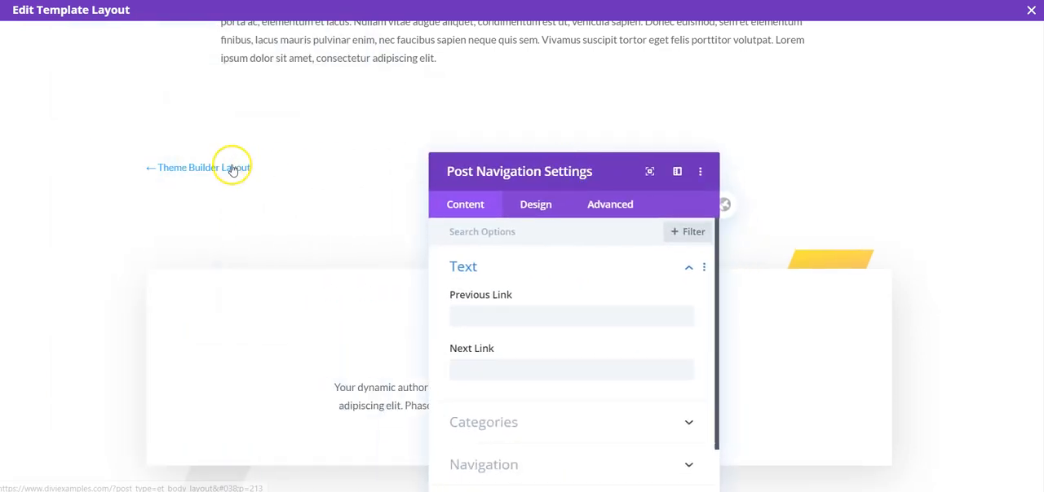
{"action": "mouse_move", "coordinate": [221, 172]}
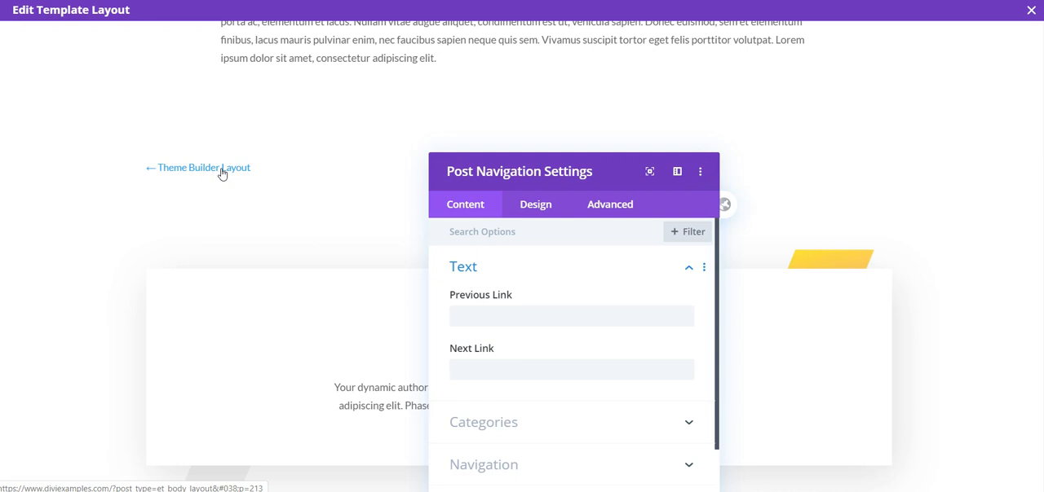
{"action": "left_click", "coordinate": [570, 316]}
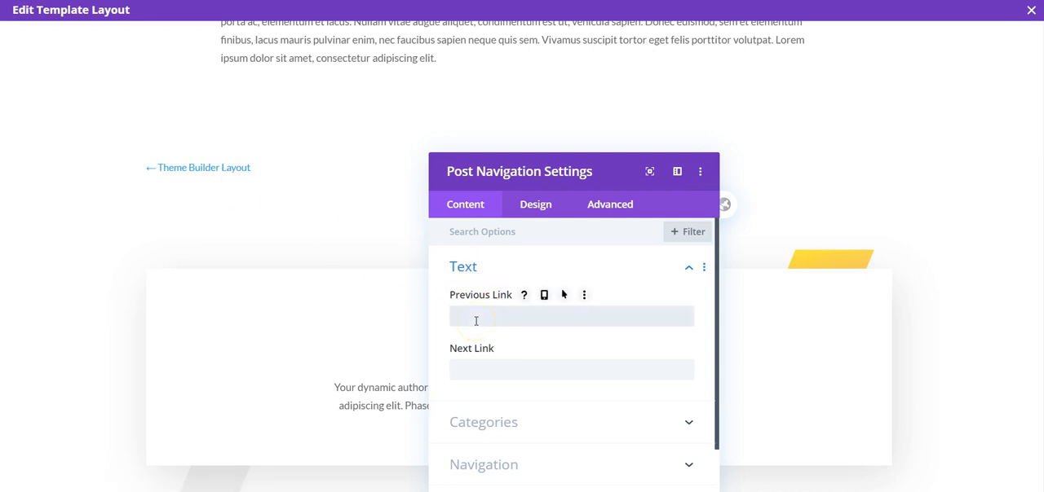
- Set the navigation link texts to 'PREVIOUS POST' and 'NEXT POST' and save the module
{"action": "left_click", "coordinate": [571, 317]}
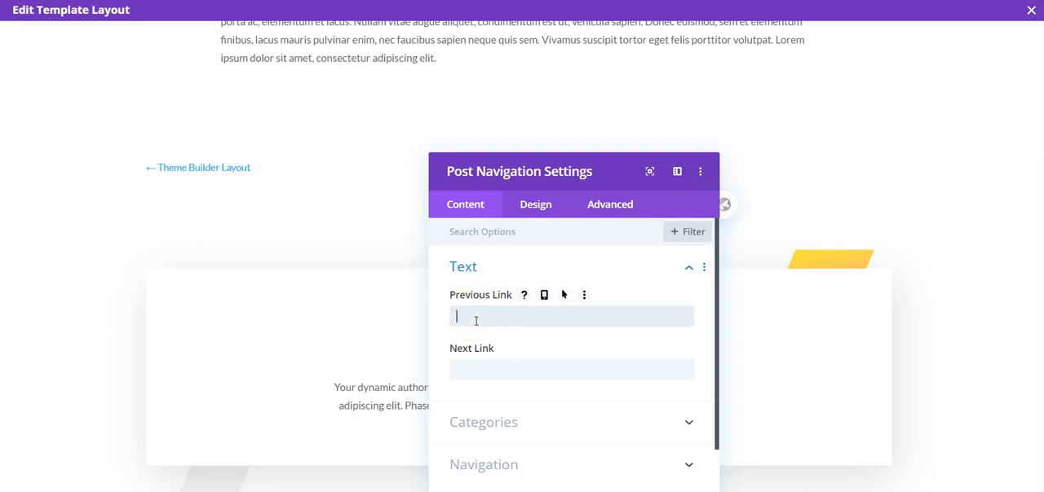
{"action": "type", "text": "PREVIOUS POST"}
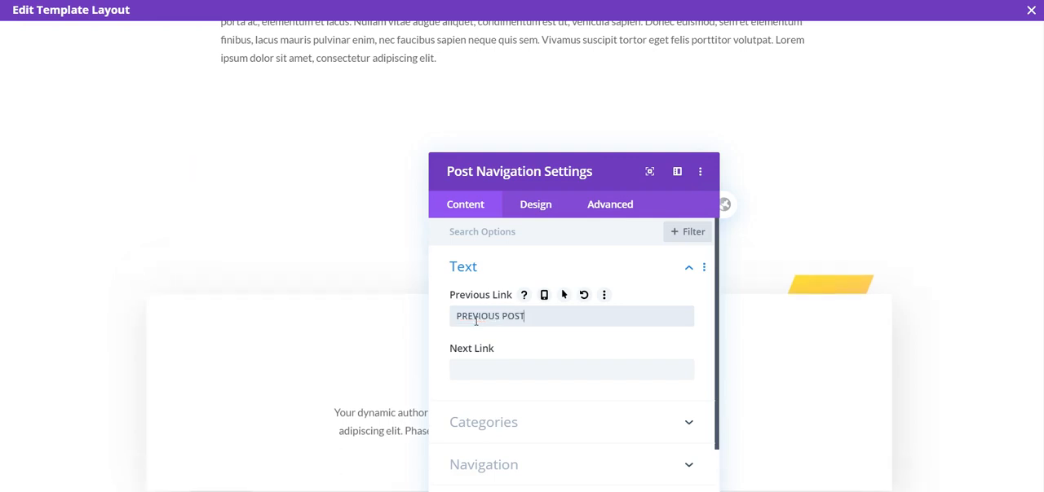
{"action": "left_click", "coordinate": [571, 369]}
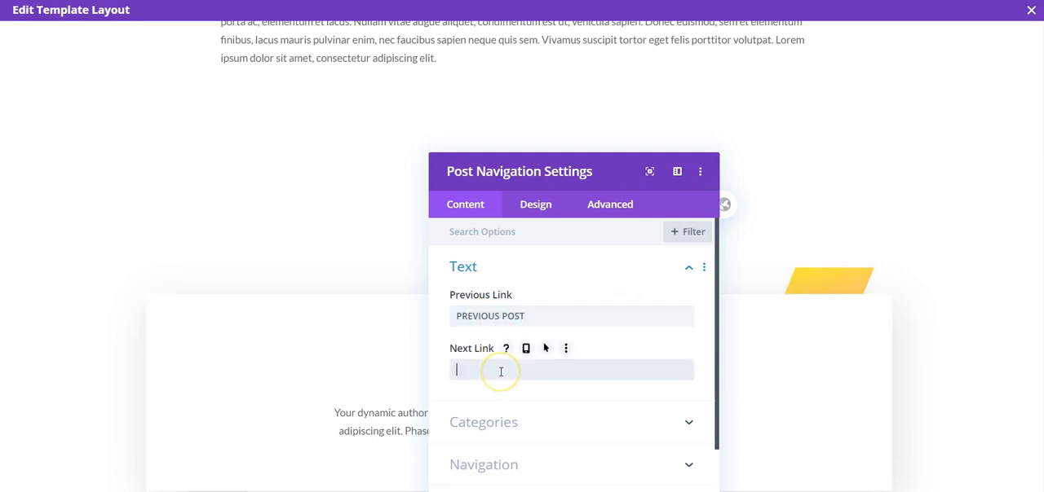
{"action": "type", "text": "NEXT POST"}
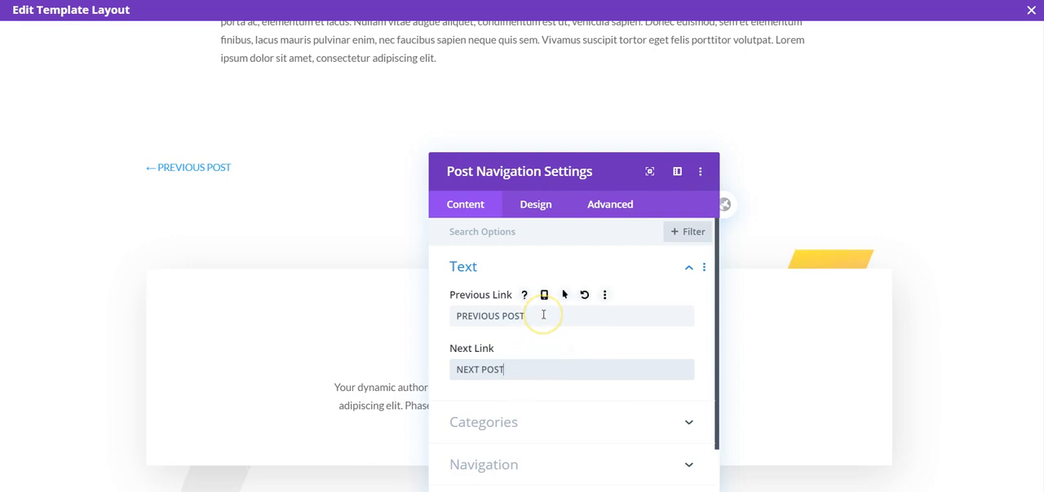
{"action": "double_click", "coordinate": [489, 317]}
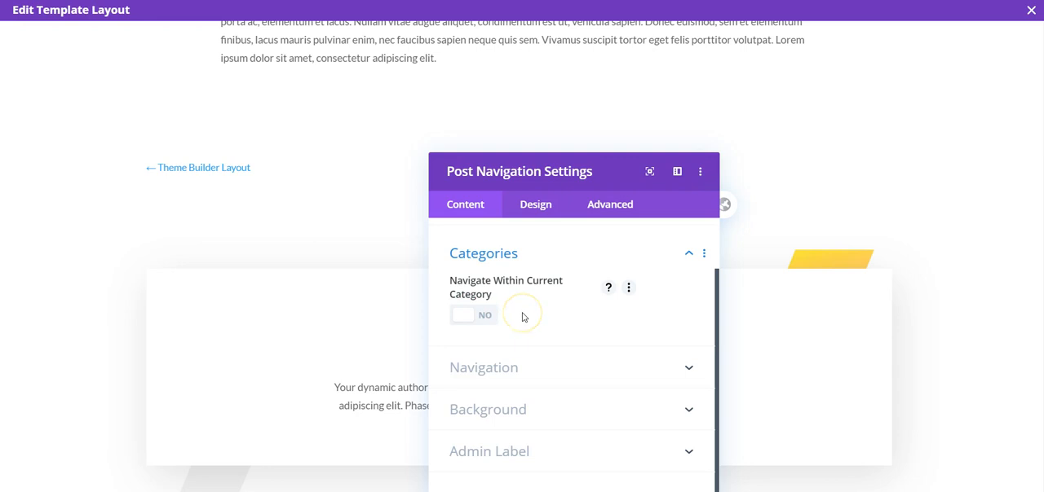
{"action": "mouse_move", "coordinate": [526, 333]}
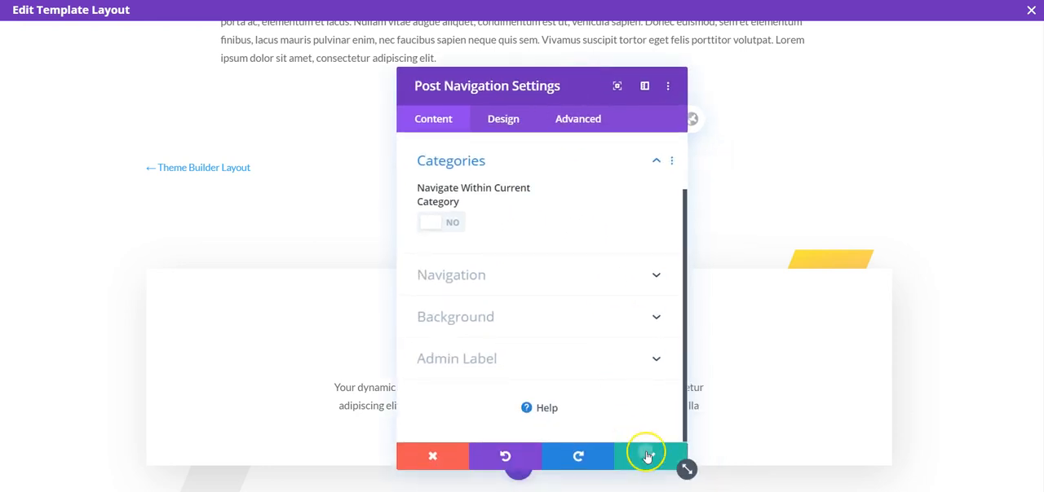
{"action": "left_click", "coordinate": [644, 455]}
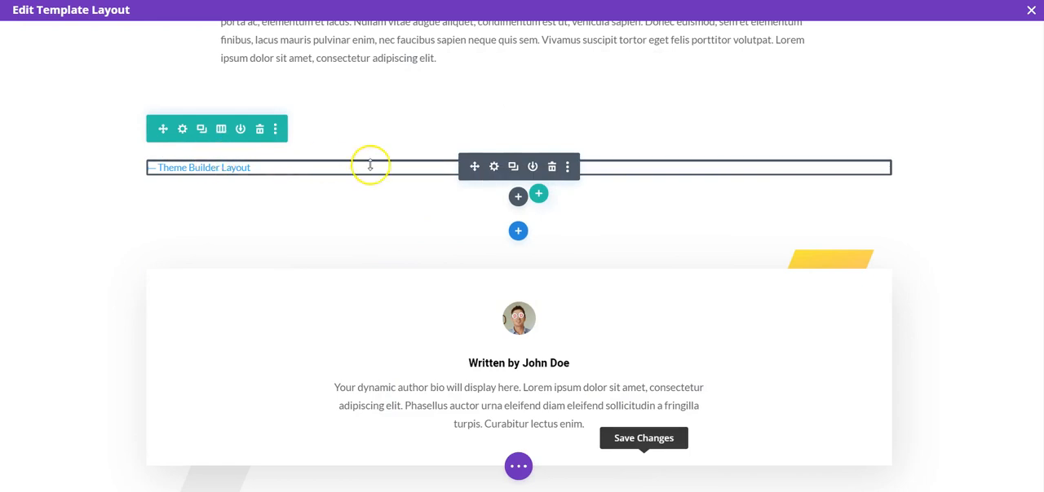
{"action": "left_click", "coordinate": [493, 167]}
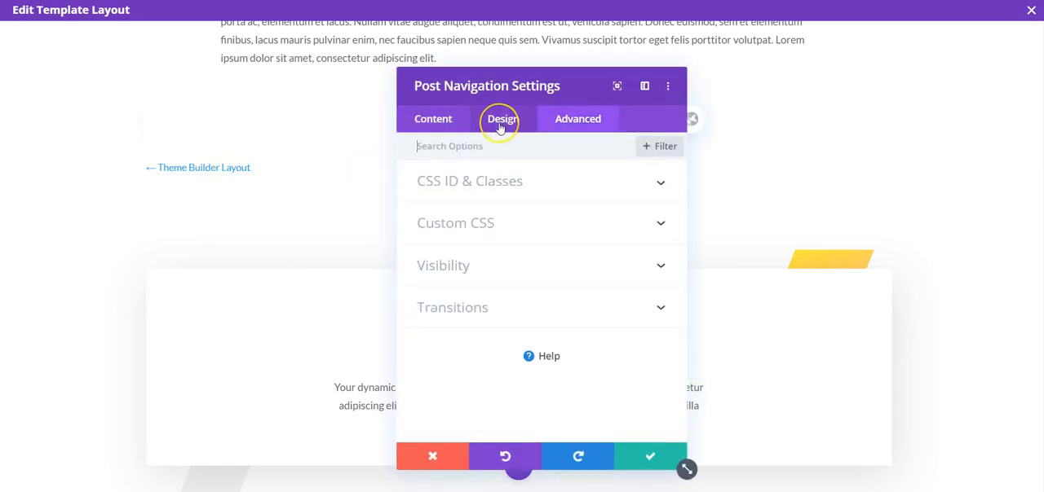
{"action": "left_click", "coordinate": [577, 119]}
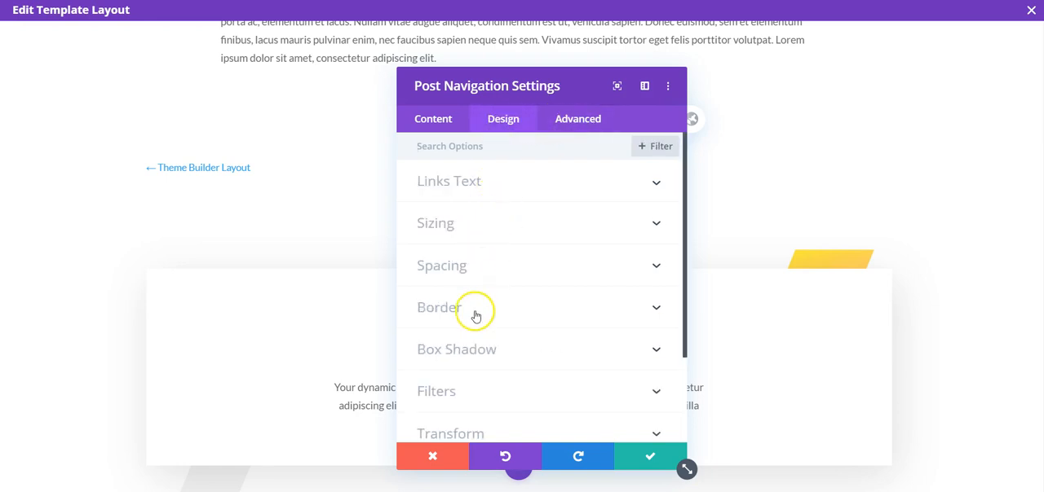
{"action": "left_click", "coordinate": [456, 349]}
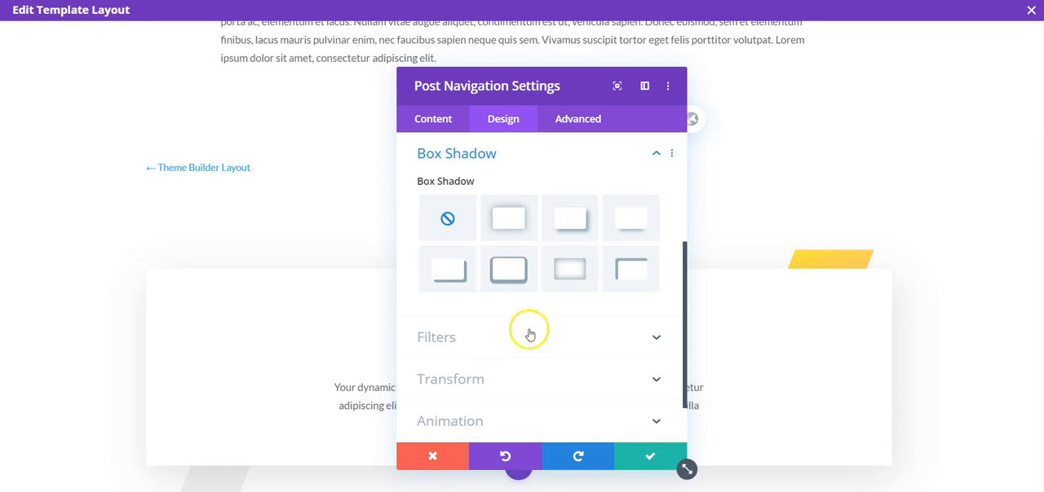
{"action": "left_click", "coordinate": [508, 218]}
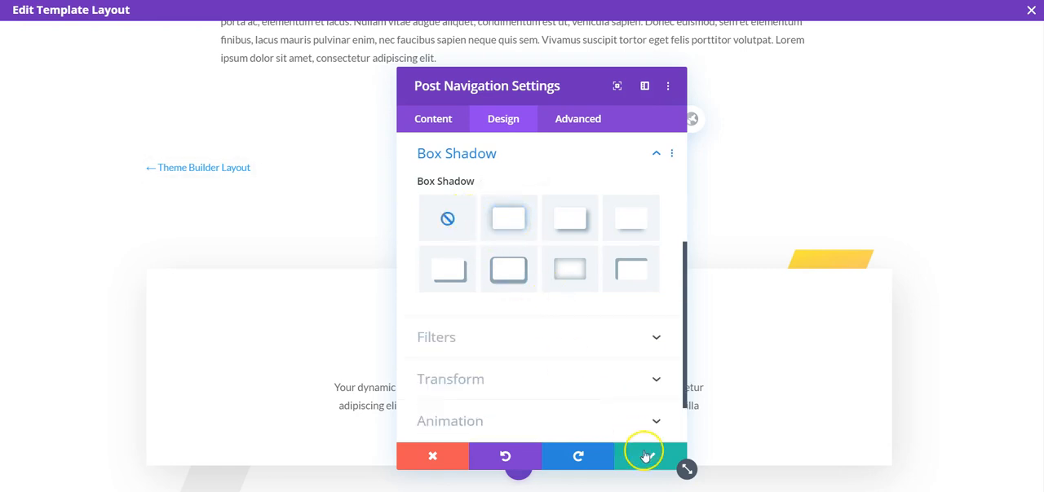
{"action": "left_click", "coordinate": [643, 455]}
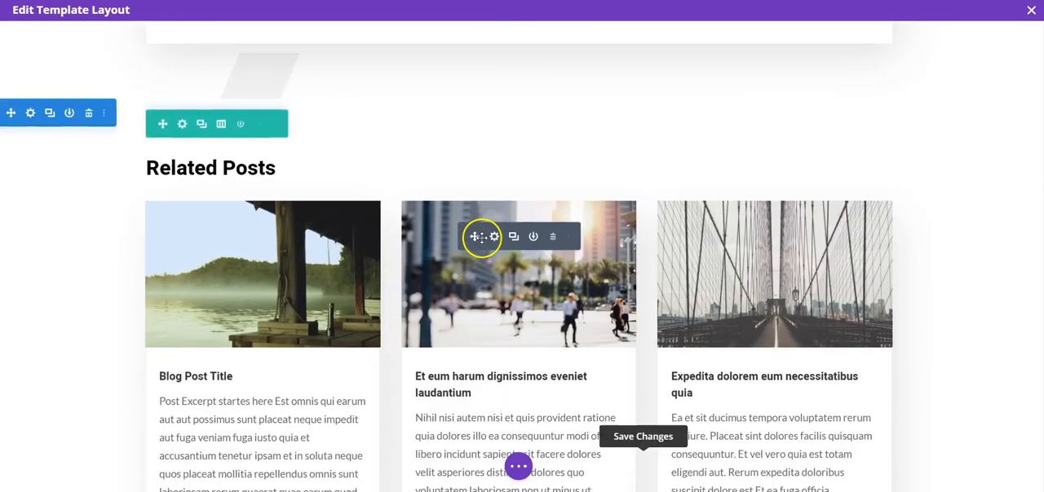
- Scroll to the Related Posts grid and open its blog module settings
{"action": "scroll", "scroll_direction": "down", "scroll_amount": 3}
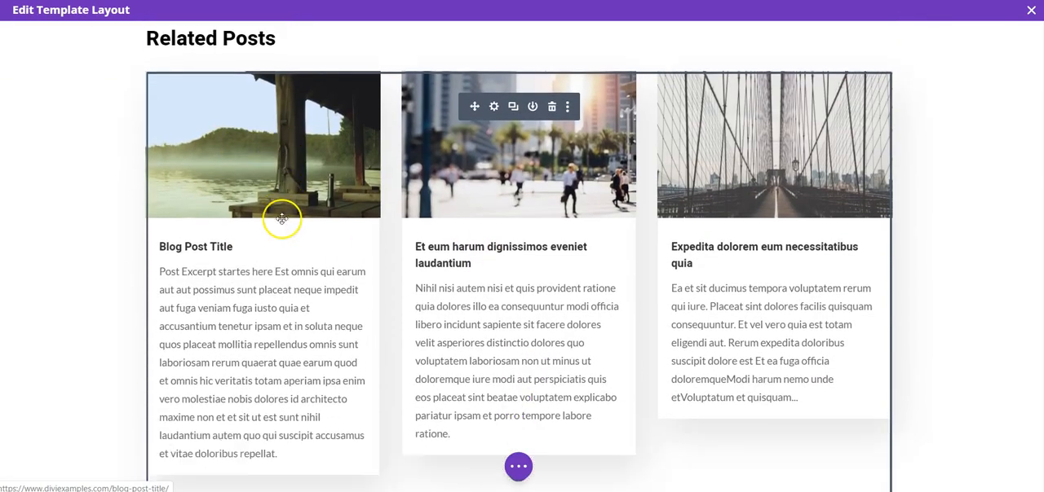
{"action": "mouse_move", "coordinate": [477, 137]}
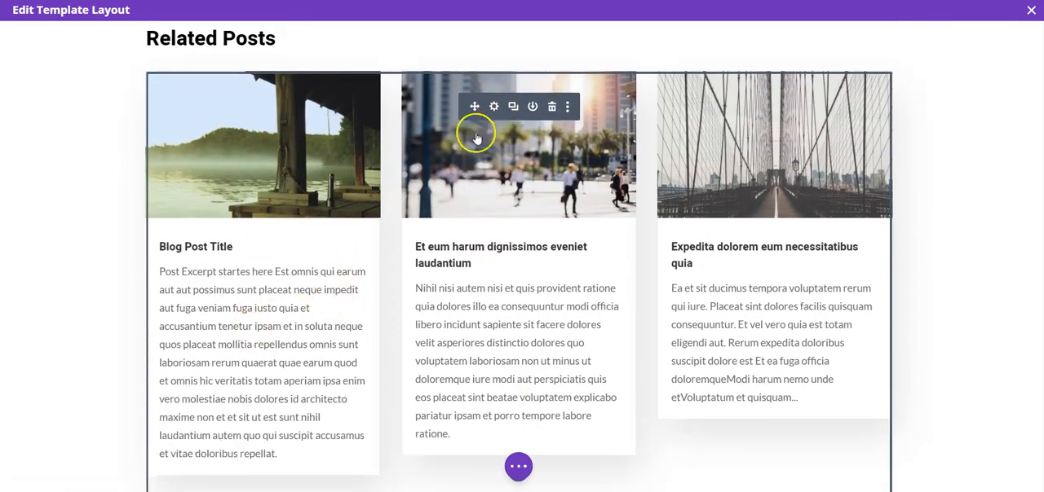
{"action": "left_click", "coordinate": [493, 107]}
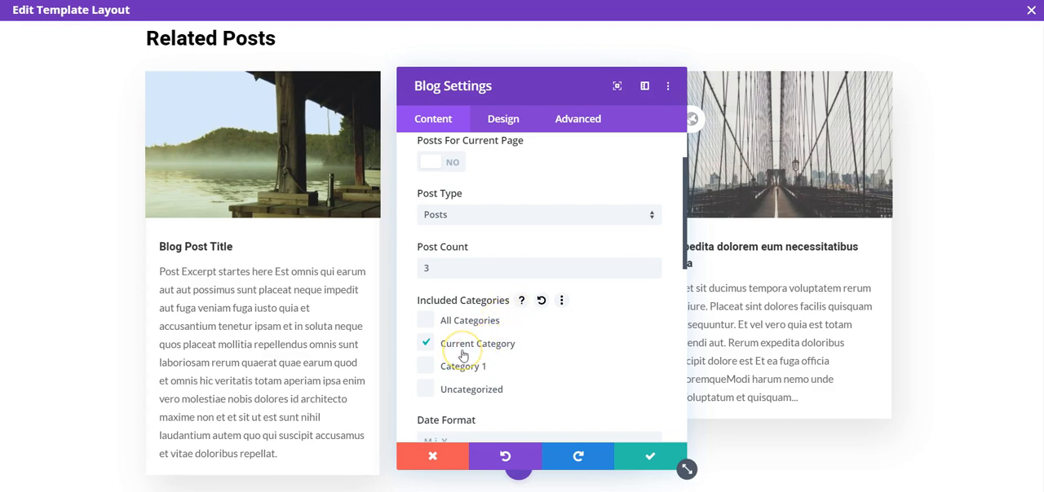
{"action": "mouse_move", "coordinate": [463, 355]}
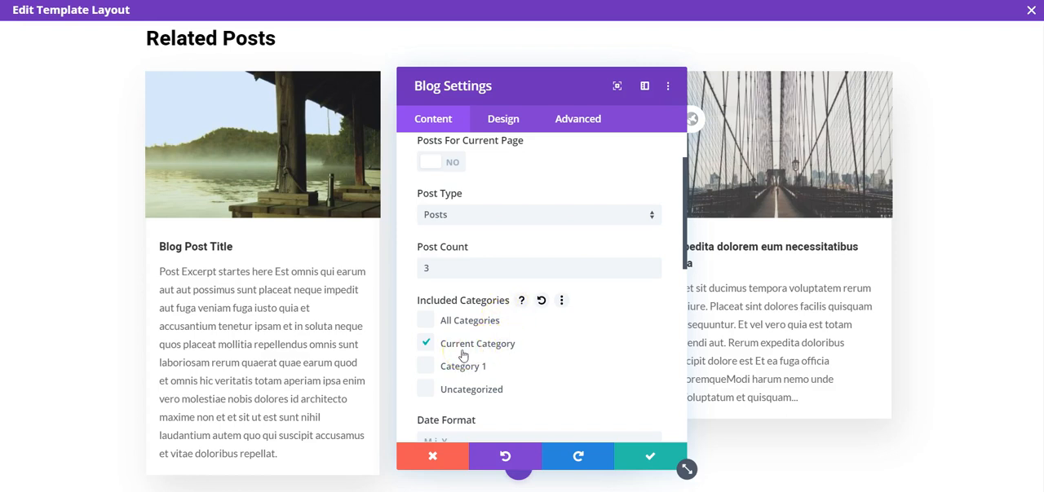
{"action": "mouse_move", "coordinate": [528, 352]}
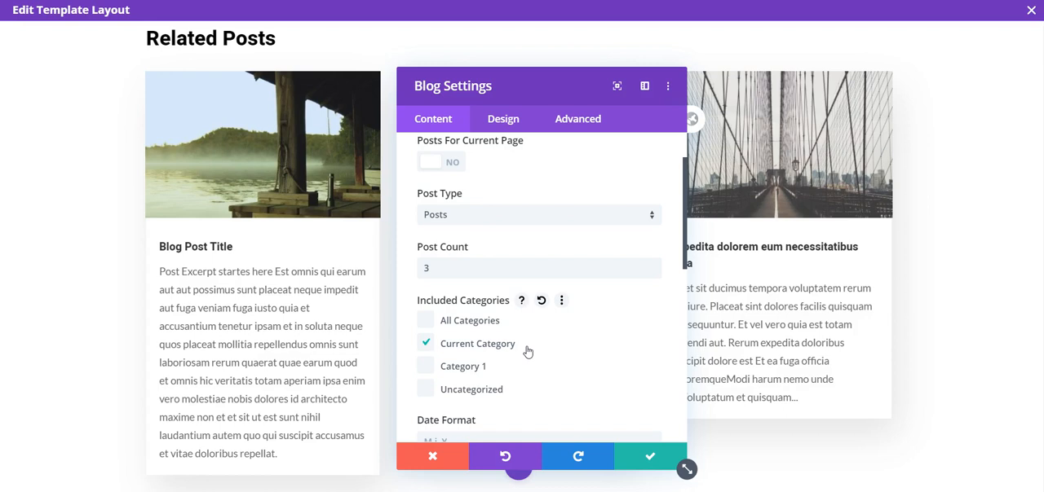
- Set the Related Posts Excerpt Length to 100 and confirm the module settings
{"action": "scroll", "scroll_direction": "down", "scroll_amount": 3}
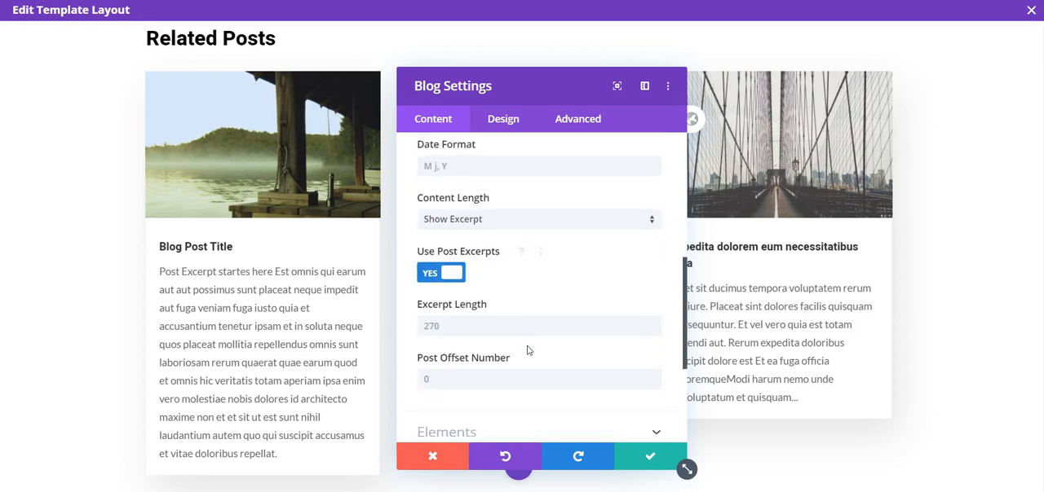
{"action": "left_click", "coordinate": [538, 326]}
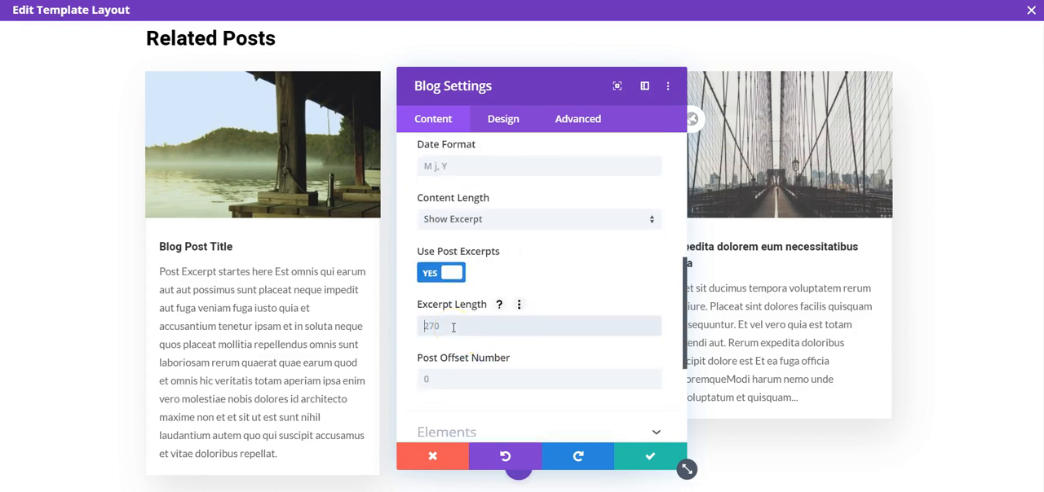
{"action": "type", "text": "100"}
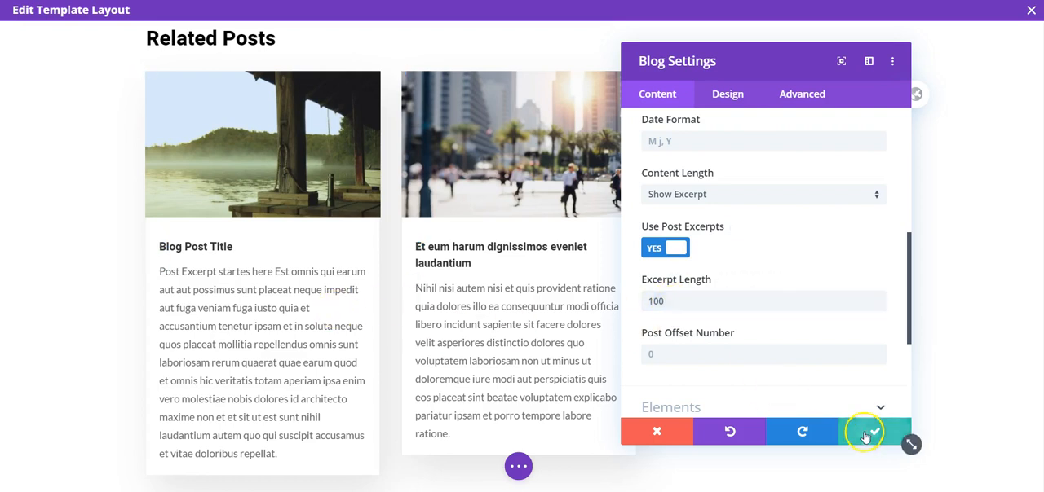
{"action": "left_click", "coordinate": [863, 431]}
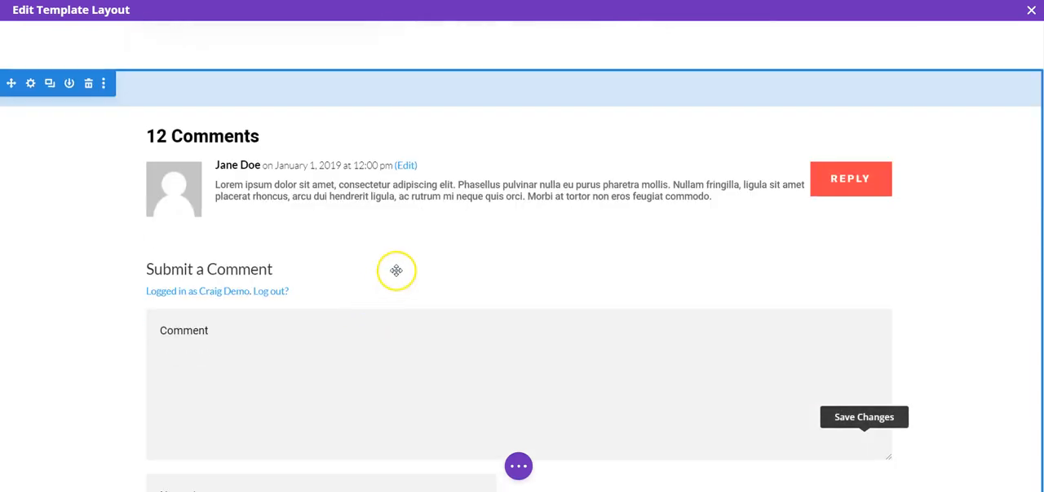
{"action": "scroll", "scroll_direction": "down", "scroll_amount": 3}
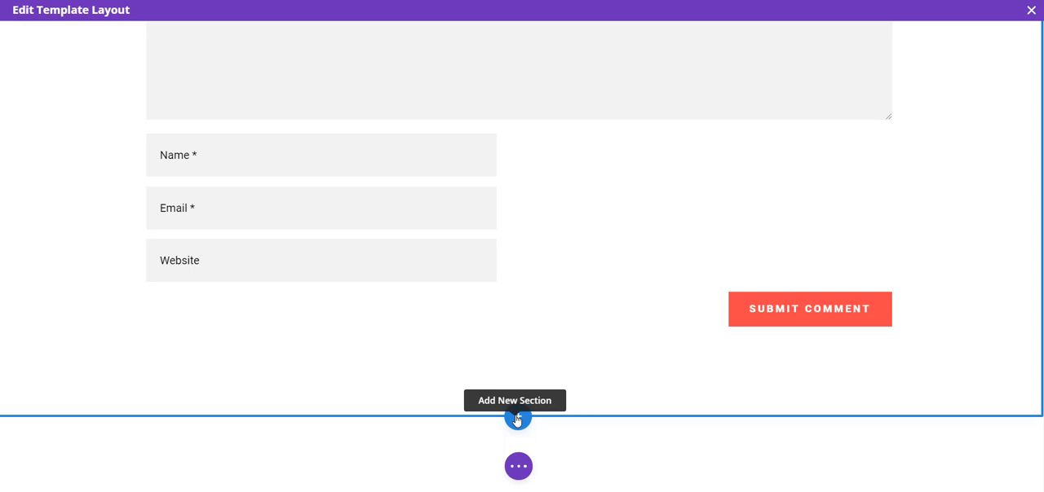
{"action": "left_click", "coordinate": [518, 419]}
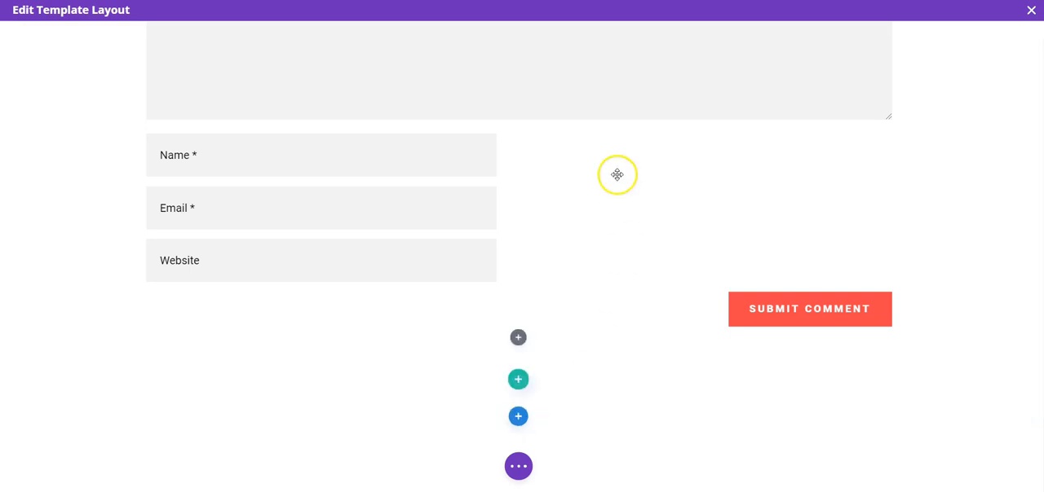
{"action": "scroll", "scroll_direction": "down", "scroll_amount": 3}
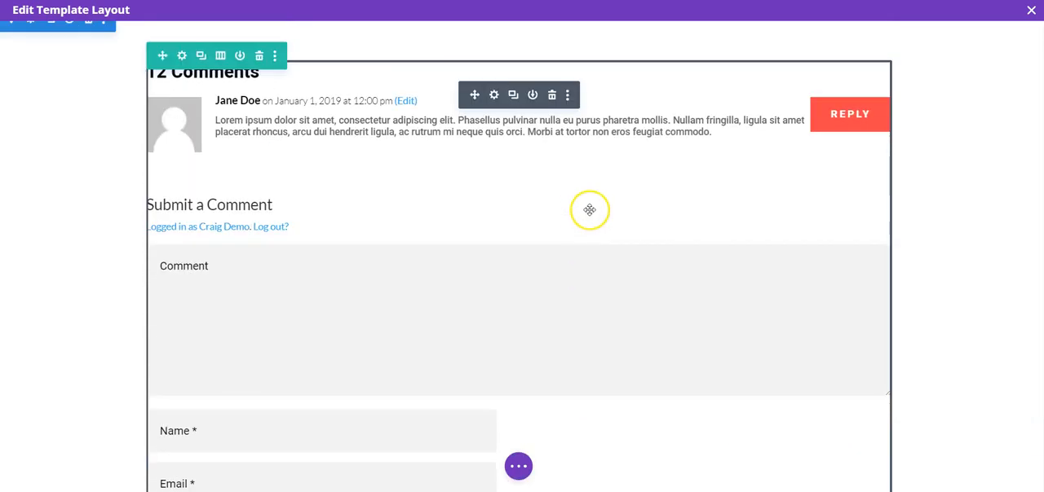
{"action": "scroll", "scroll_direction": "up", "scroll_amount": 3}
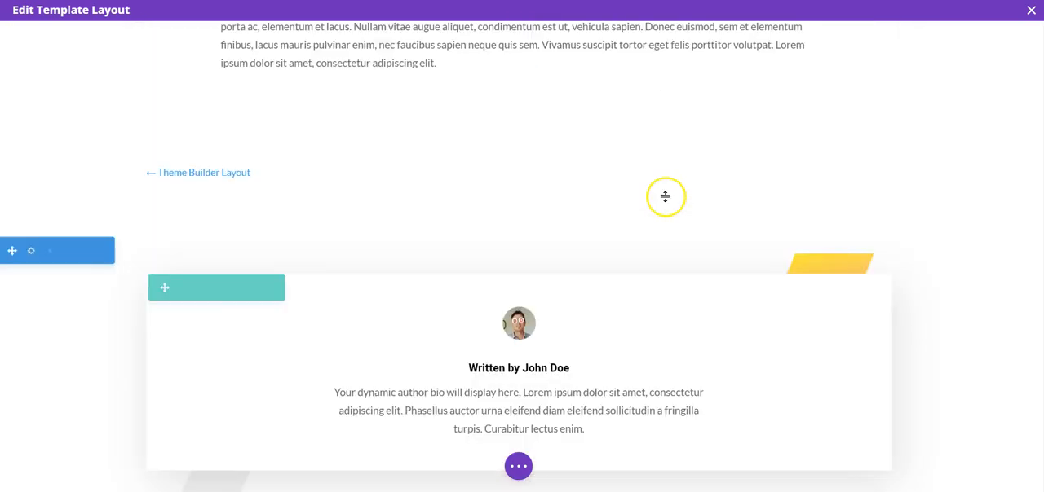
{"action": "left_click", "coordinate": [1030, 10]}
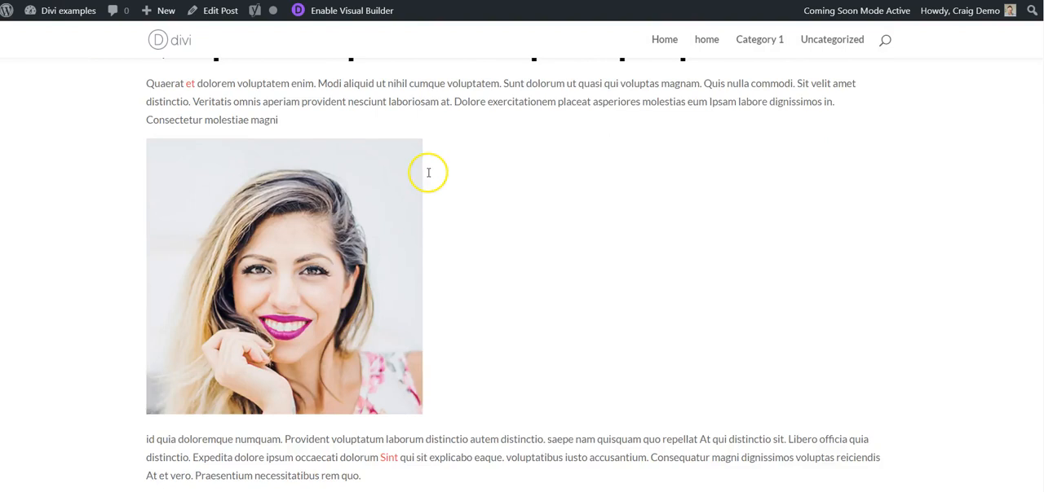
- Follow the previous-post link and scroll through its categories line, author bio and related posts
{"action": "scroll", "scroll_direction": "down", "scroll_amount": 3}
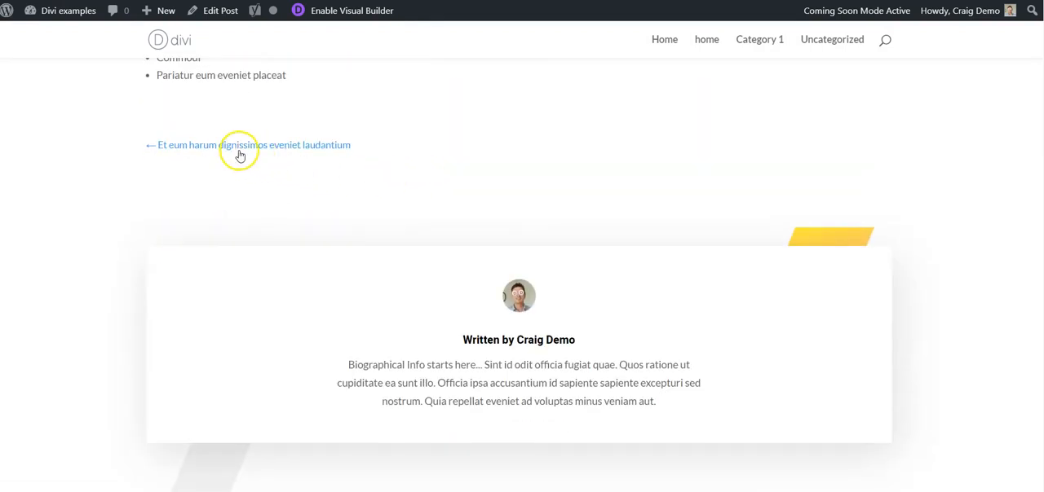
{"action": "mouse_move", "coordinate": [103, 230]}
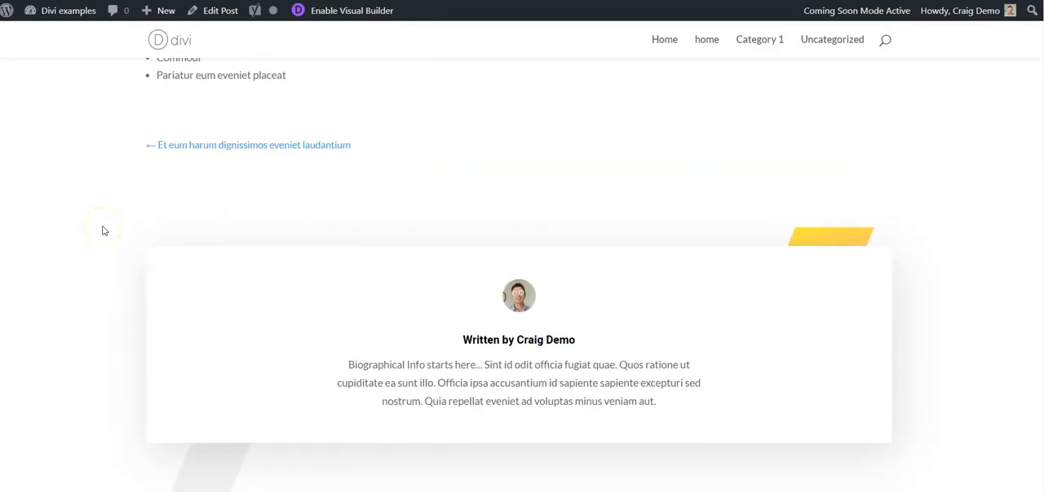
{"action": "left_click", "coordinate": [248, 144]}
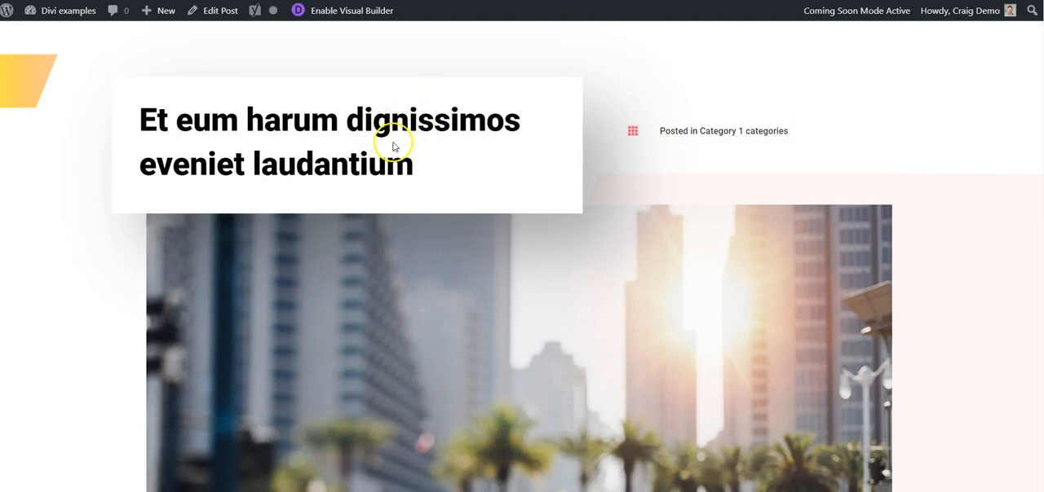
{"action": "scroll", "scroll_direction": "down", "scroll_amount": 3}
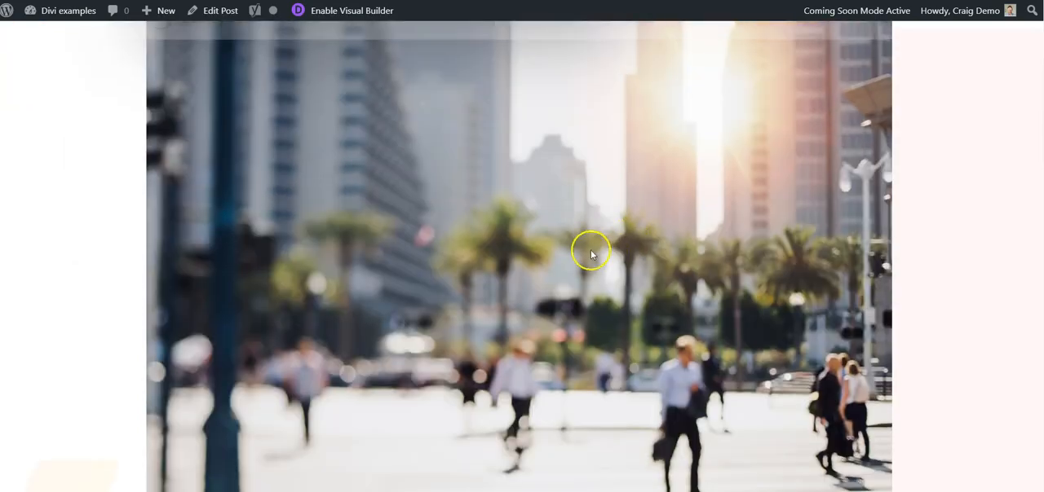
{"action": "scroll", "scroll_direction": "down", "scroll_amount": 3}
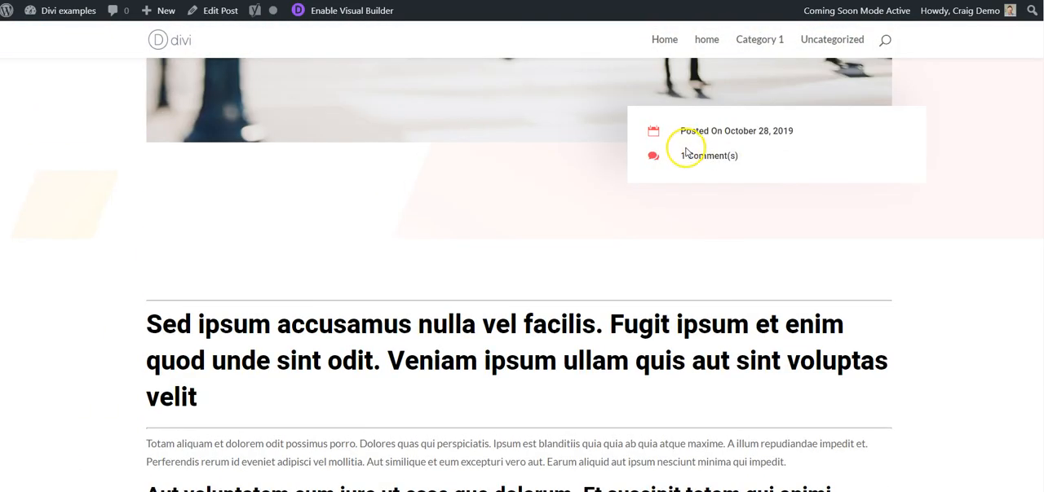
{"action": "scroll", "scroll_direction": "down", "scroll_amount": 3}
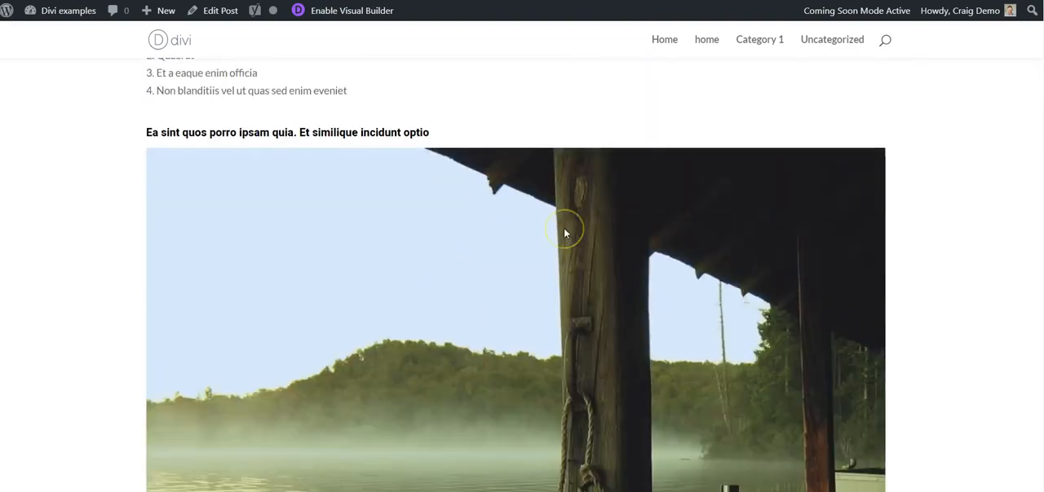
{"action": "scroll", "scroll_direction": "down", "scroll_amount": 3}
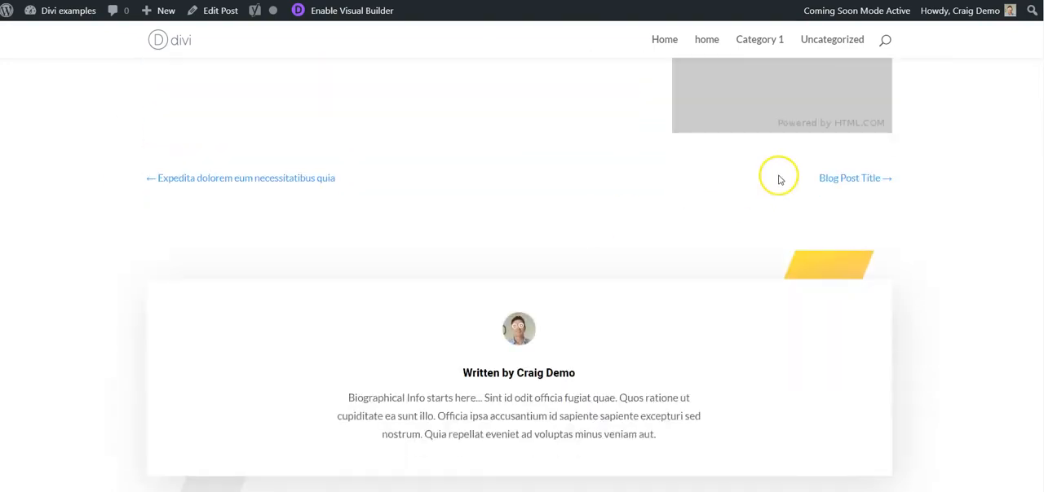
{"action": "mouse_move", "coordinate": [467, 181]}
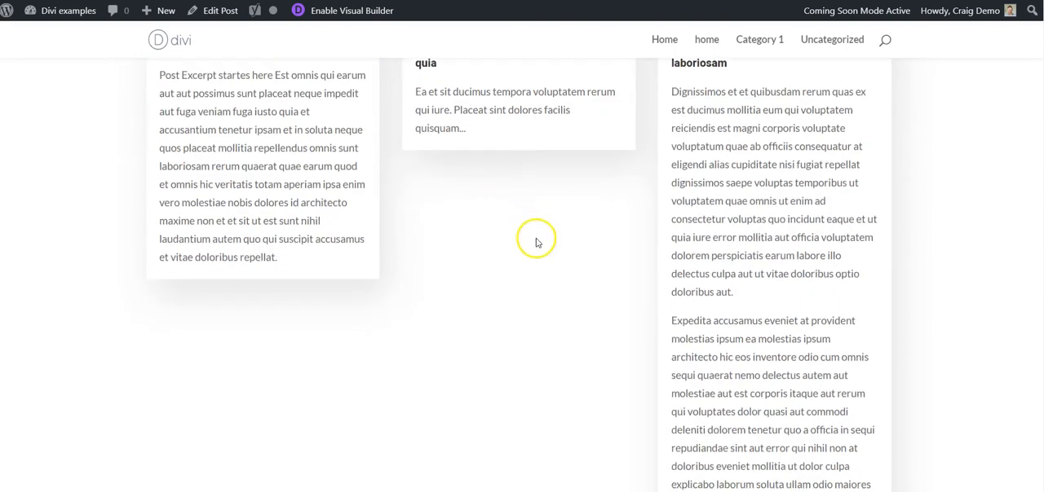
{"action": "scroll", "scroll_direction": "down", "scroll_amount": 3}
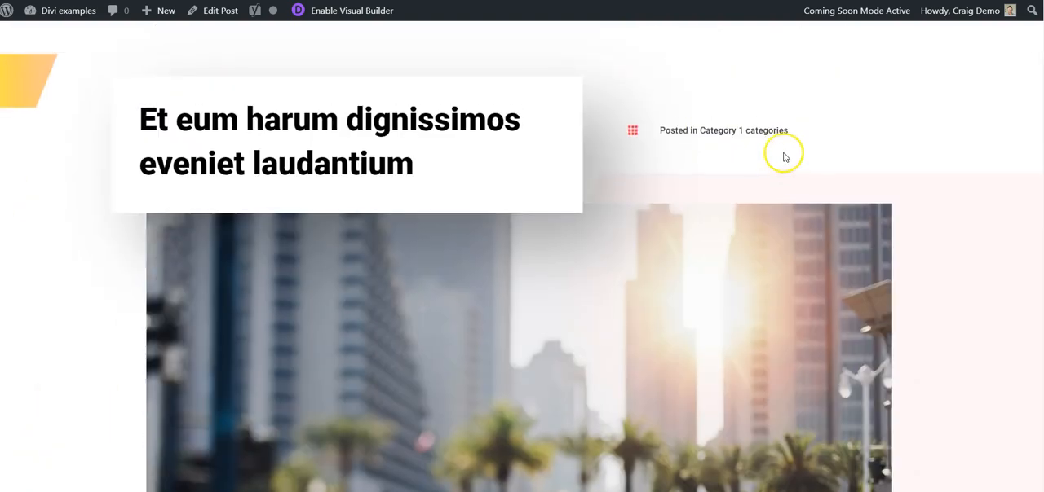
{"action": "mouse_move", "coordinate": [787, 145]}
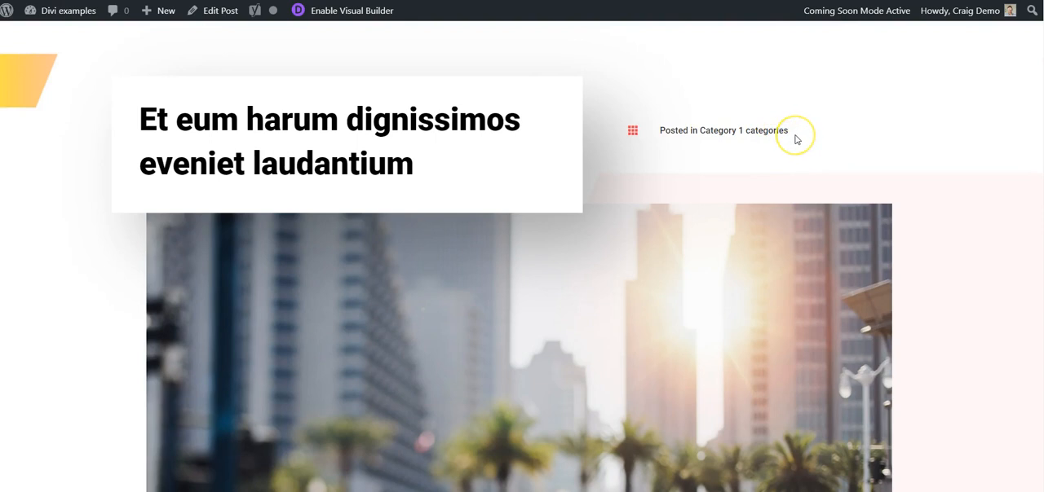
{"action": "mouse_move", "coordinate": [798, 137]}
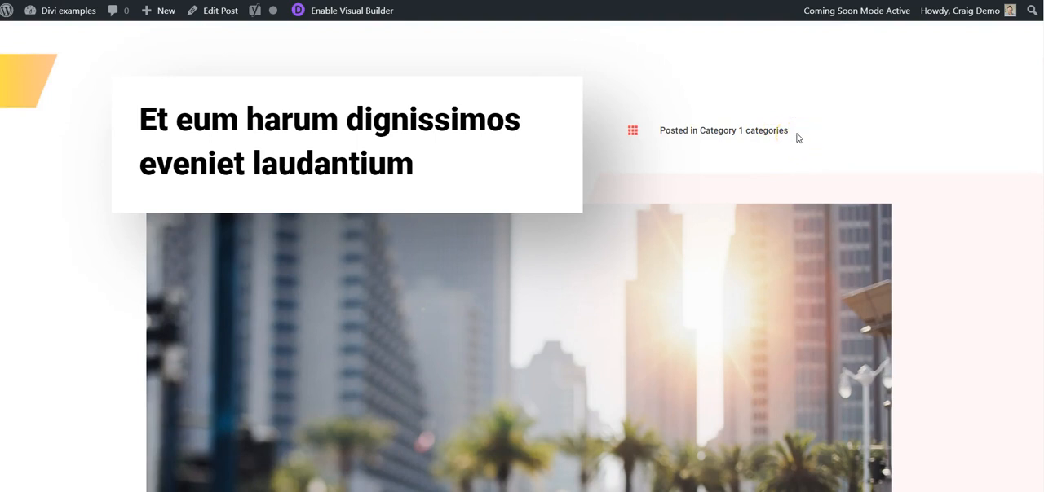
{"action": "mouse_move", "coordinate": [608, 128]}
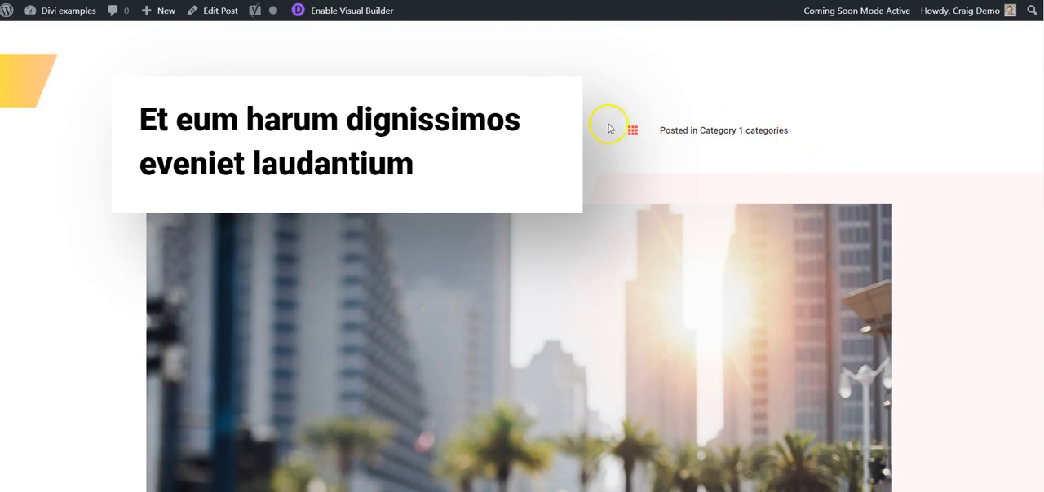
{"action": "mouse_move", "coordinate": [433, 319]}
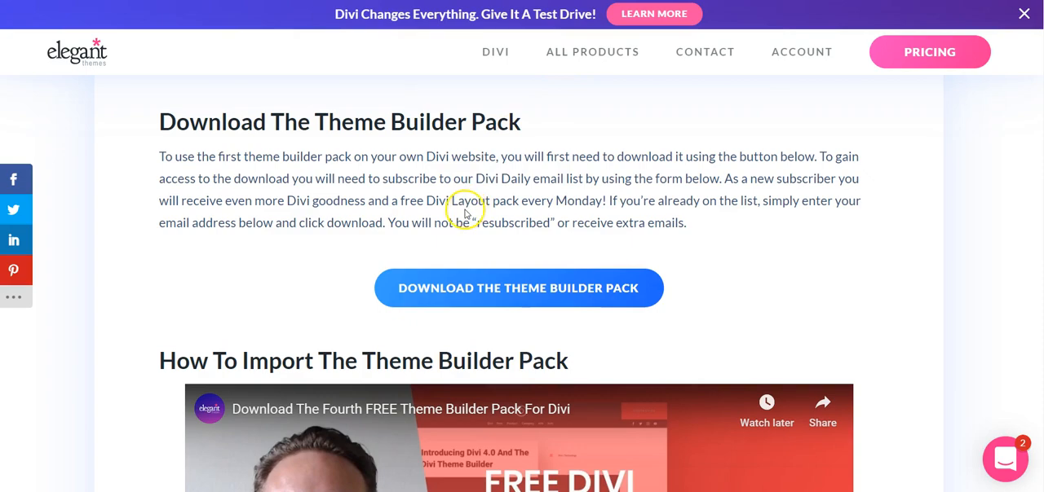
- Scroll down the Elegant Themes article to the Download The Theme Builder Pack section
{"action": "scroll", "scroll_direction": "down", "scroll_amount": 3}
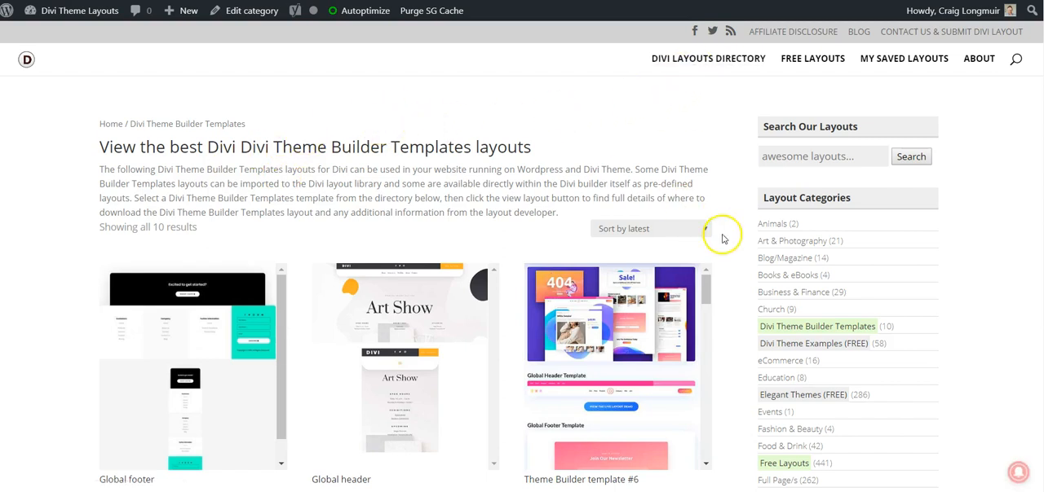
{"action": "mouse_move", "coordinate": [819, 326]}
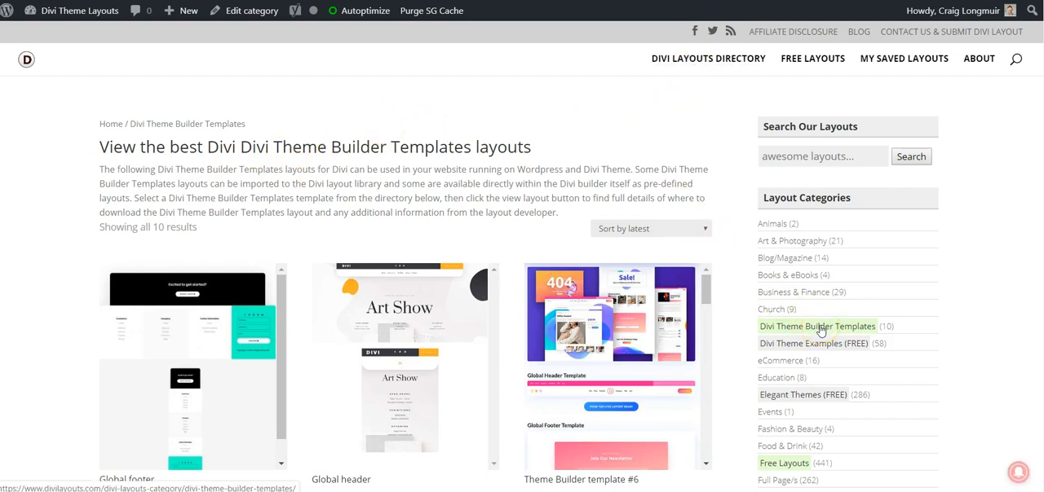
- Scroll through the ten Divi Theme Builder Templates layouts down to Template #1, then back to top
{"action": "scroll", "scroll_direction": "down", "scroll_amount": 3}
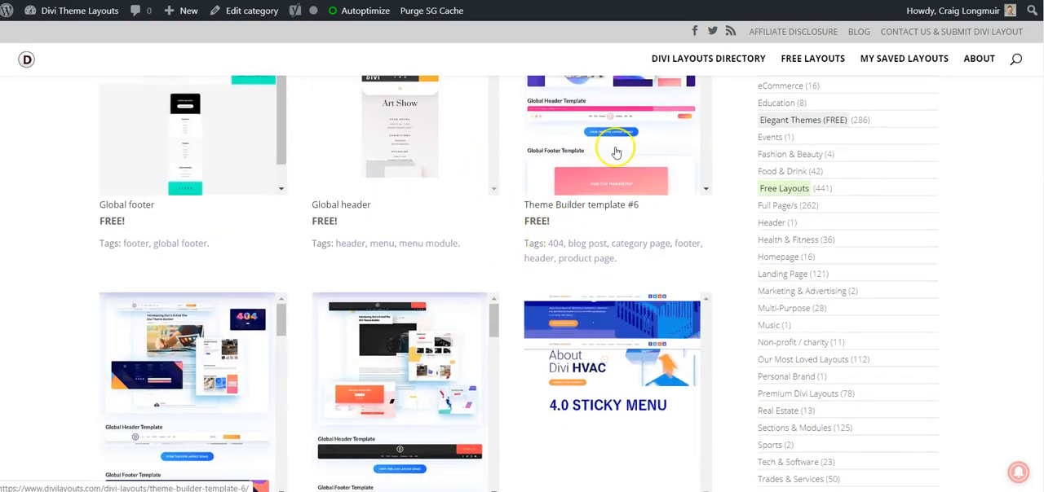
{"action": "scroll", "scroll_direction": "down", "scroll_amount": 3}
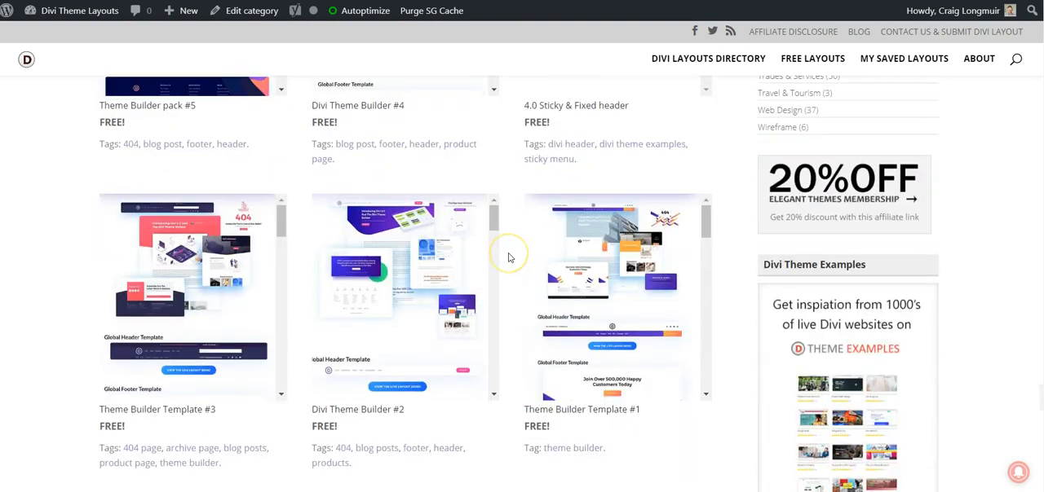
{"action": "scroll", "scroll_direction": "down", "scroll_amount": 3}
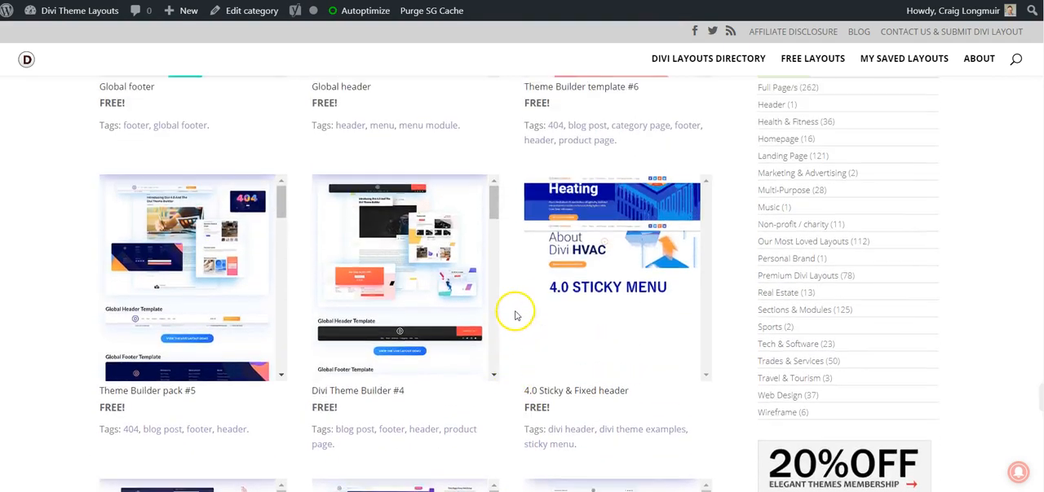
{"action": "scroll", "scroll_direction": "down", "scroll_amount": 3}
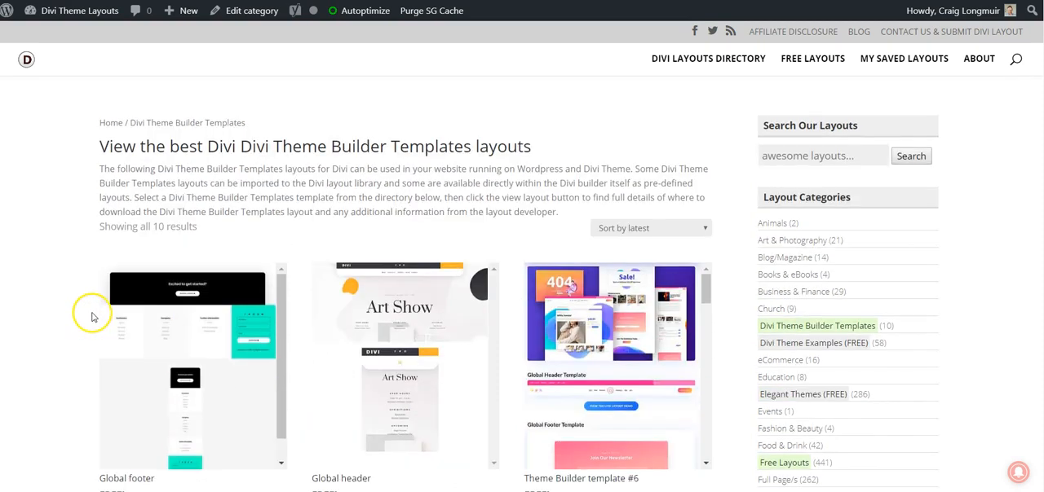
{"action": "scroll", "scroll_direction": "down", "scroll_amount": 3}
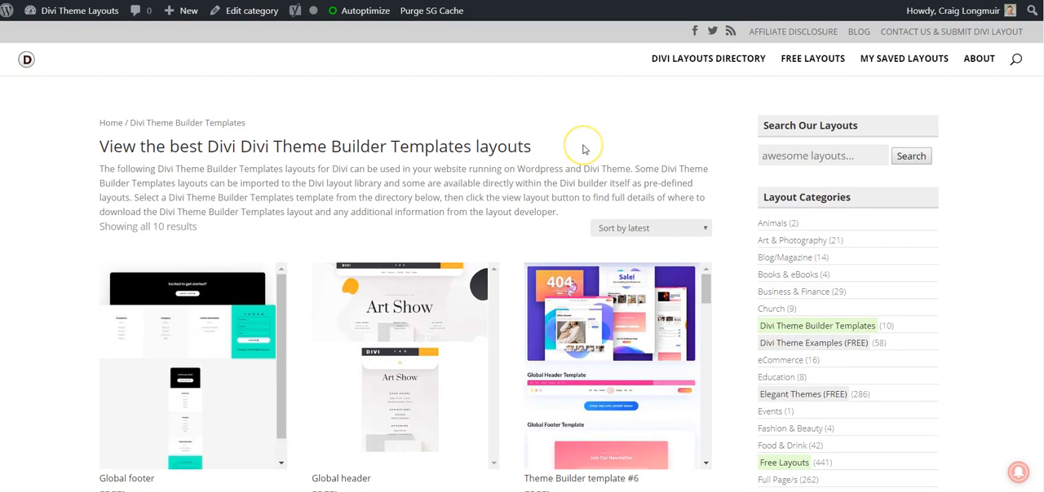
{"action": "mouse_move", "coordinate": [115, 163]}
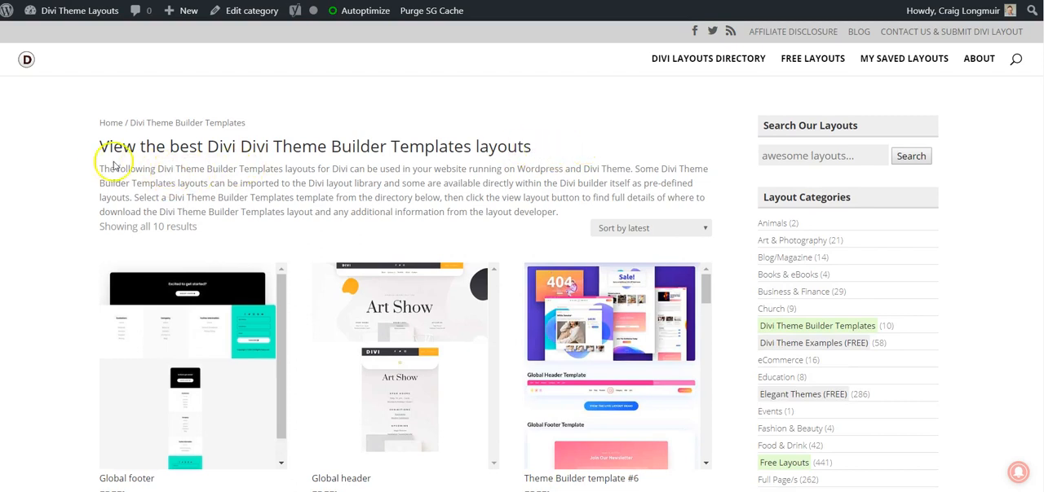